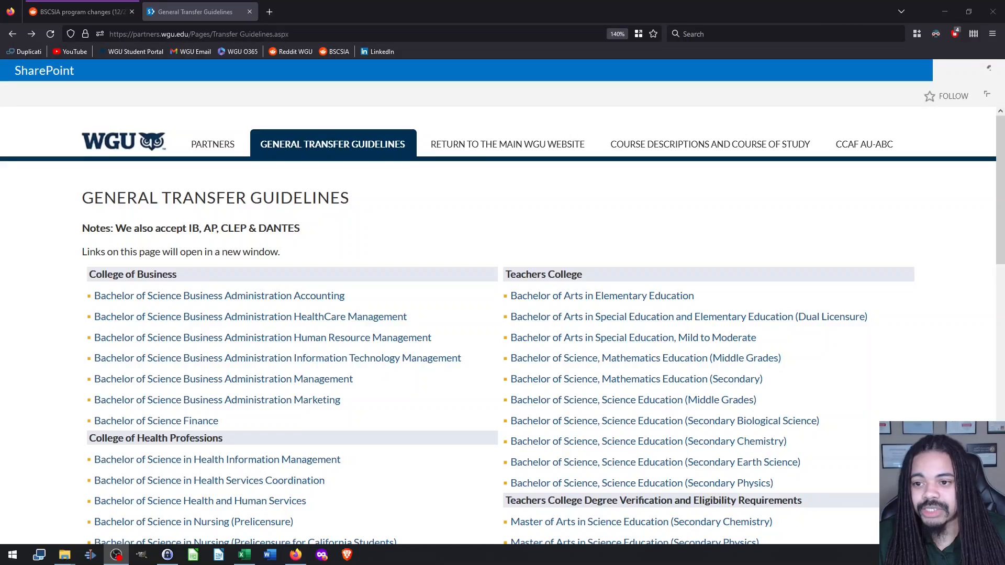
mouse_move(464, 234)
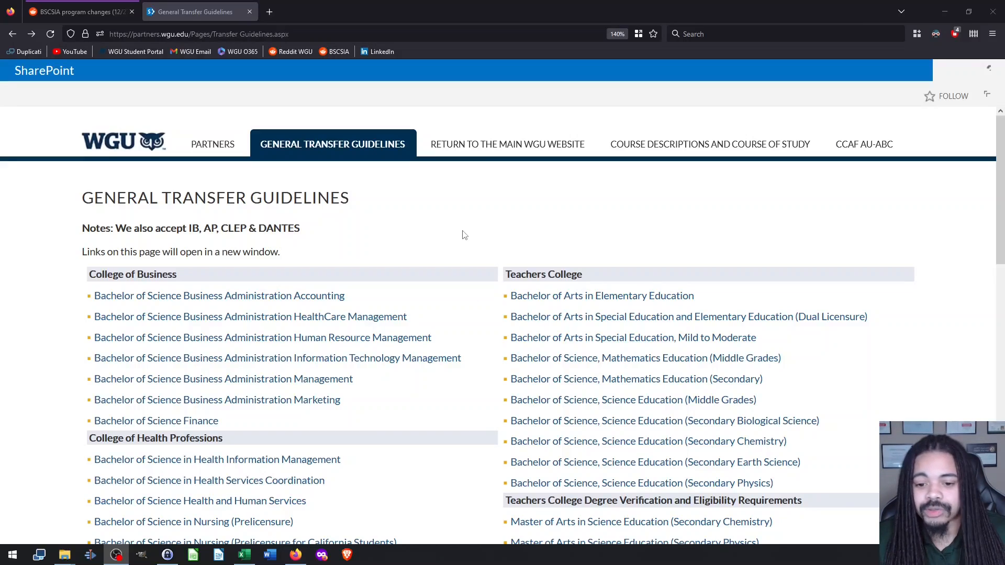
mouse_move(448, 240)
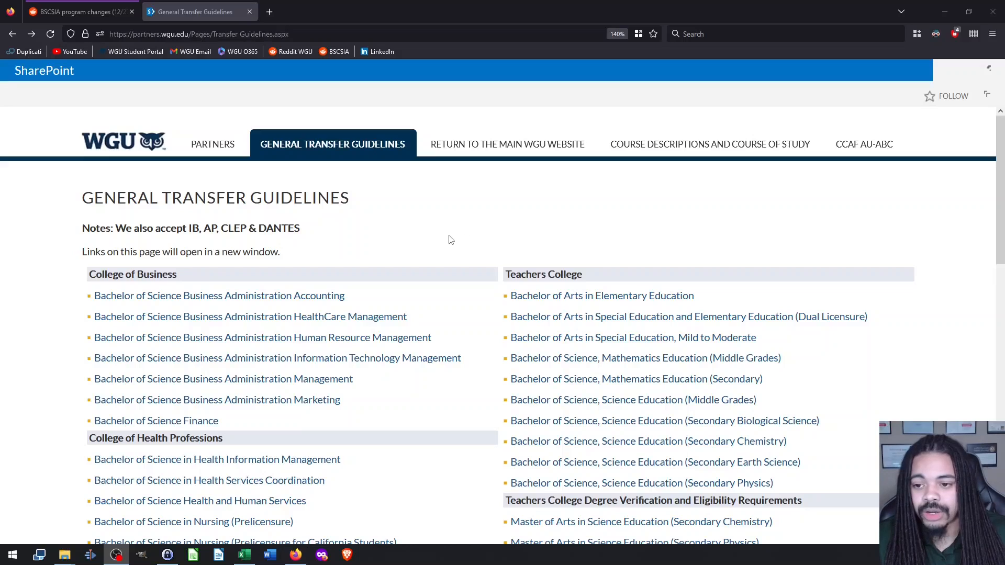
mouse_move(439, 250)
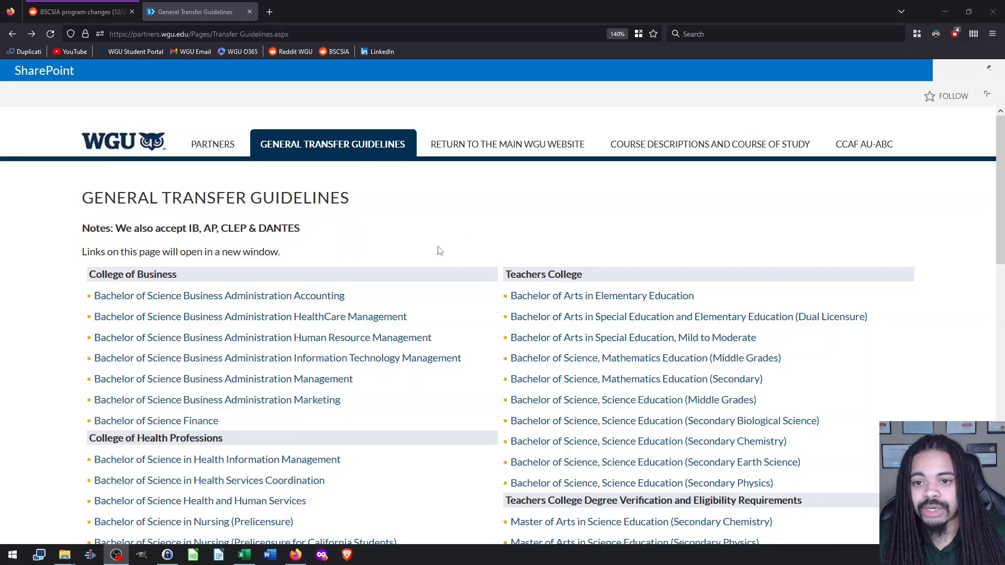
mouse_move(426, 256)
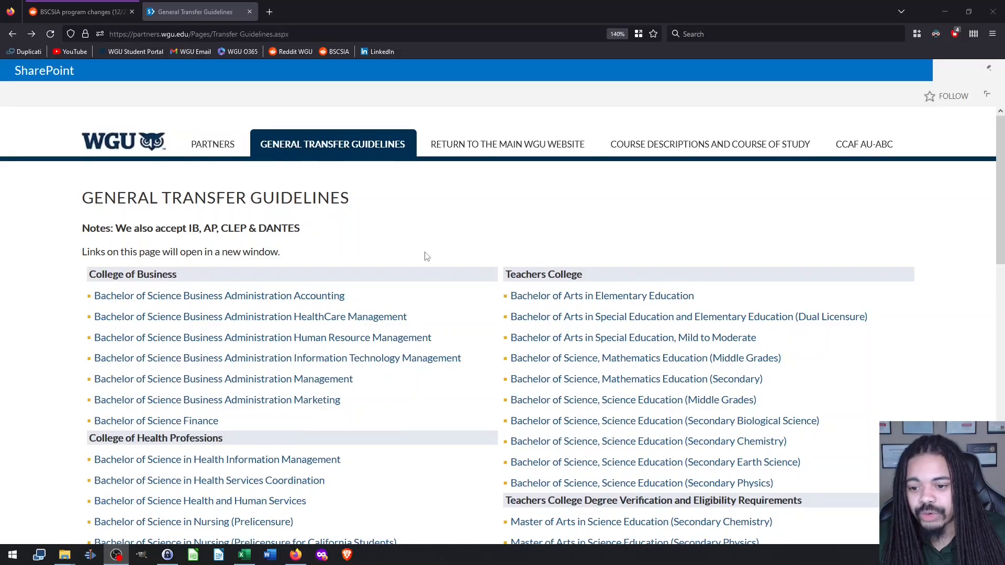
Step: Scroll the General Transfer Guidelines page down to the College of Information Technology programs
scroll(down, 3)
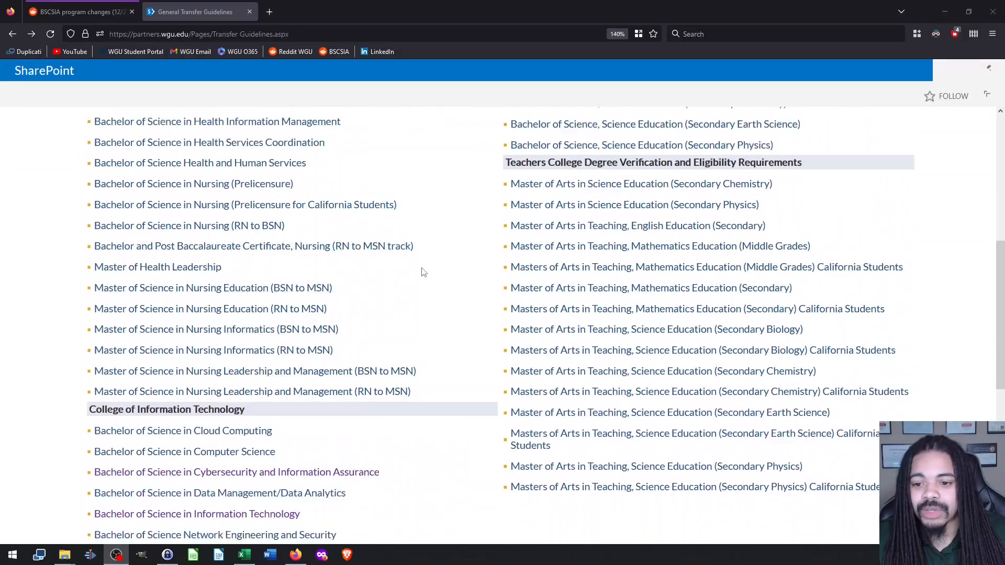
scroll(down, 3)
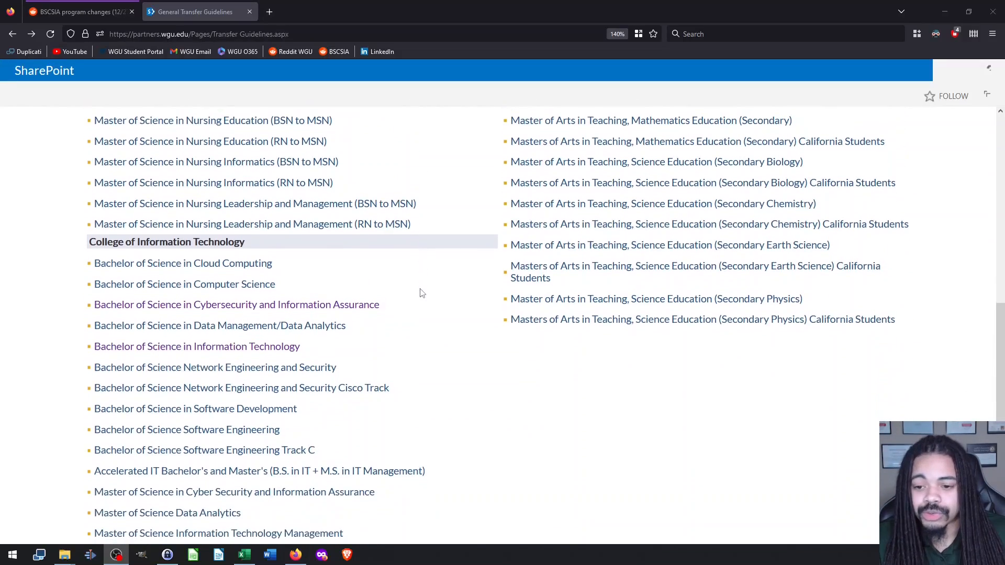
scroll(down, 3)
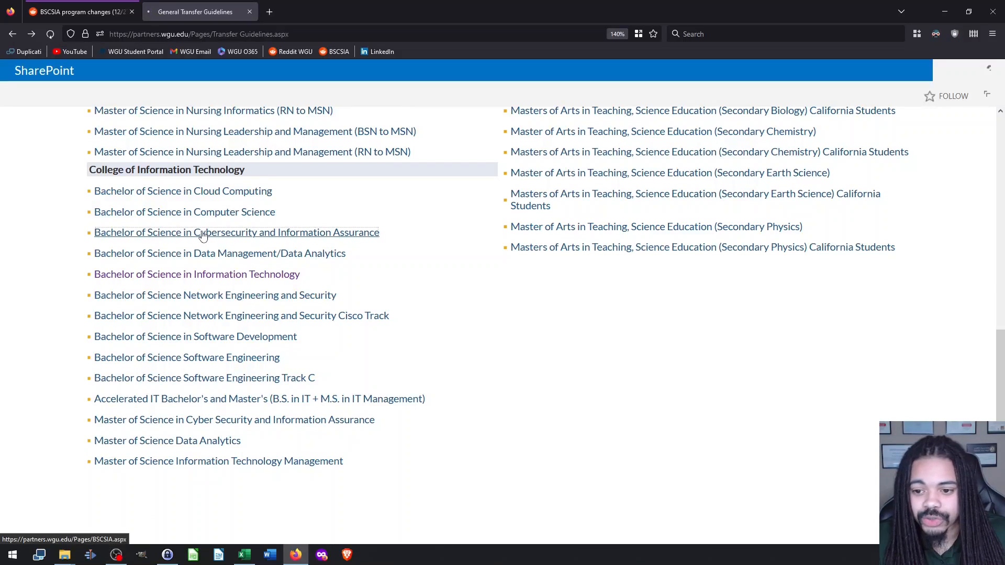
Step: Open the BS Cybersecurity and Information Assurance transfer page and select its last-modified line
click(237, 232)
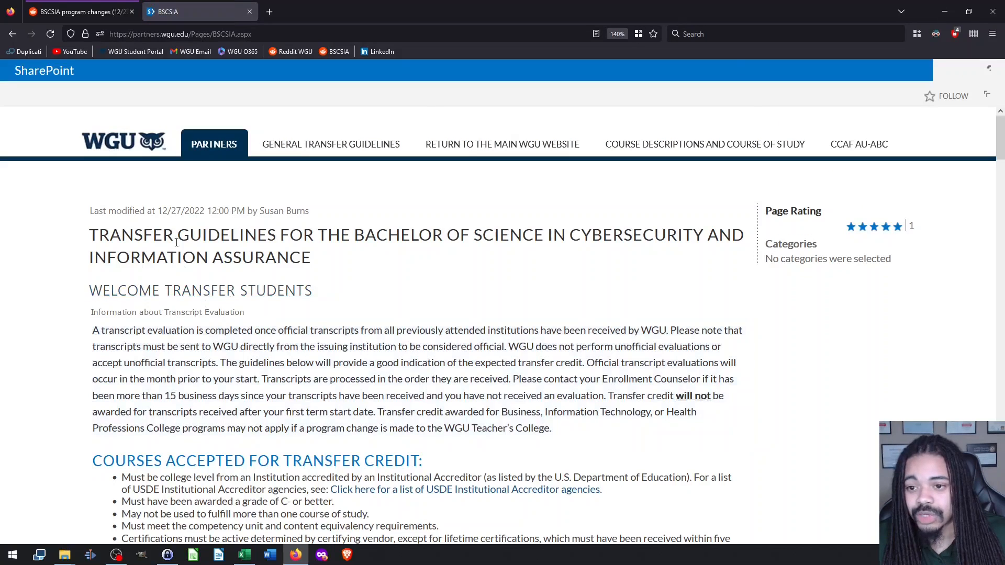
drag(90, 210, 189, 210)
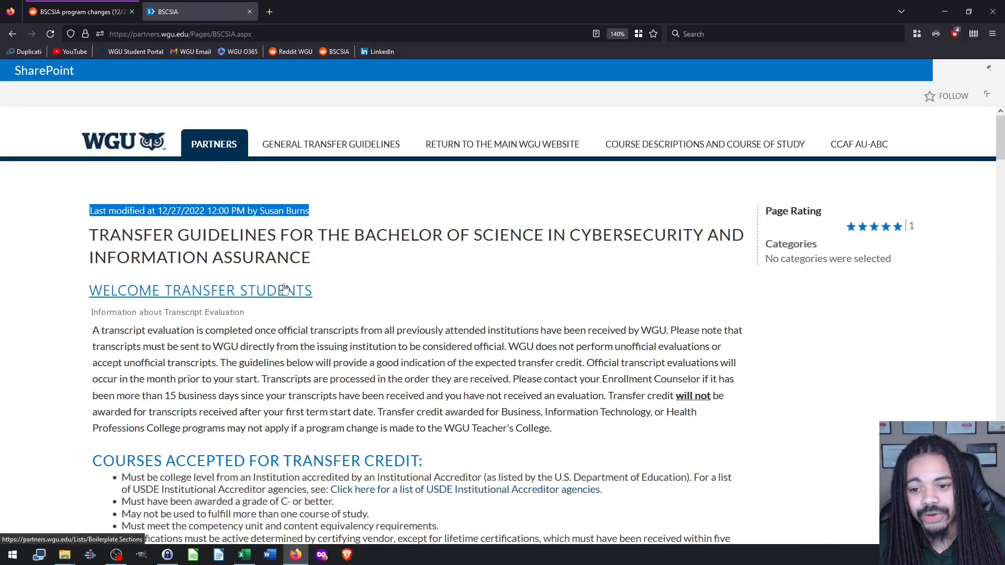
scroll(down, 3)
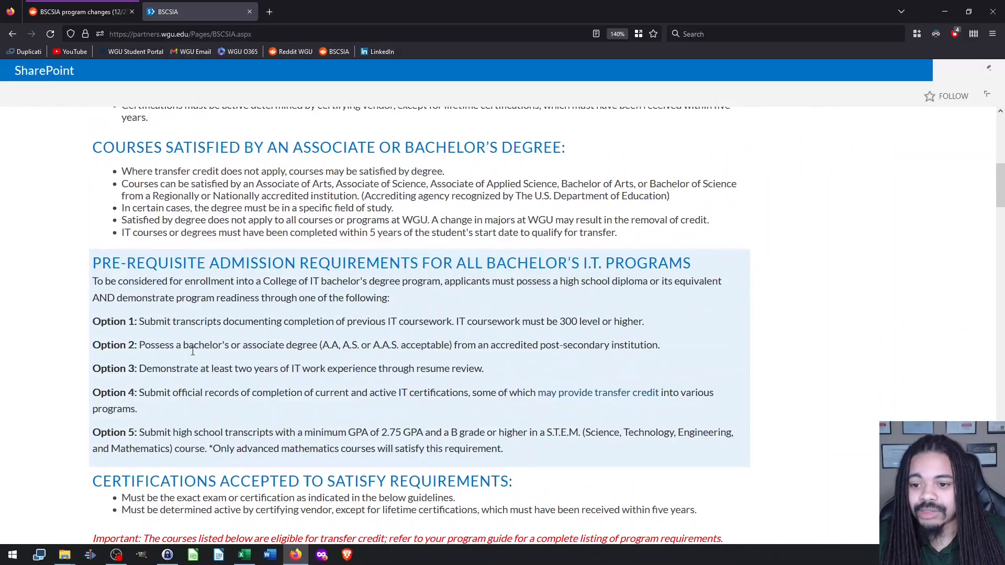
scroll(down, 3)
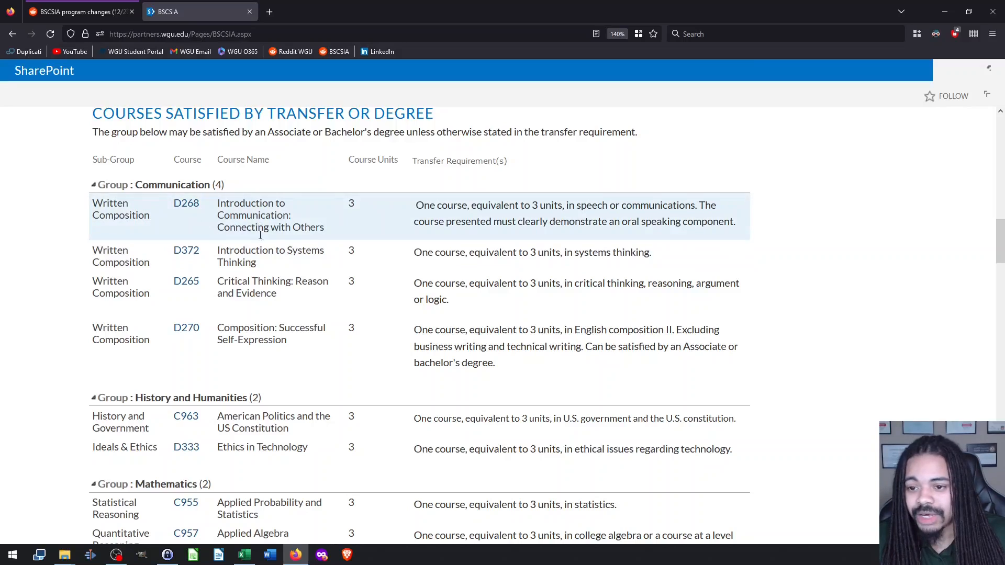
mouse_move(458, 252)
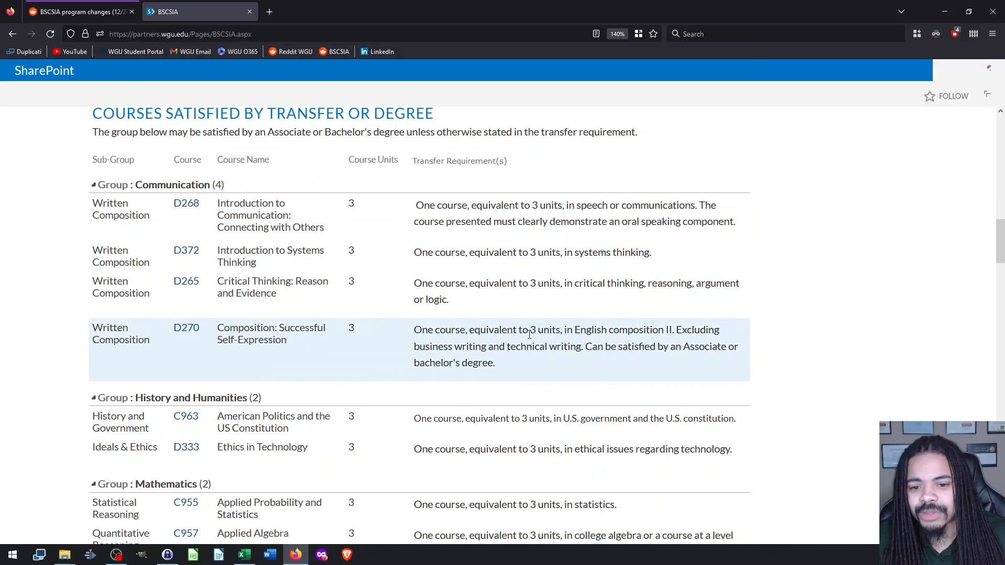
mouse_move(544, 343)
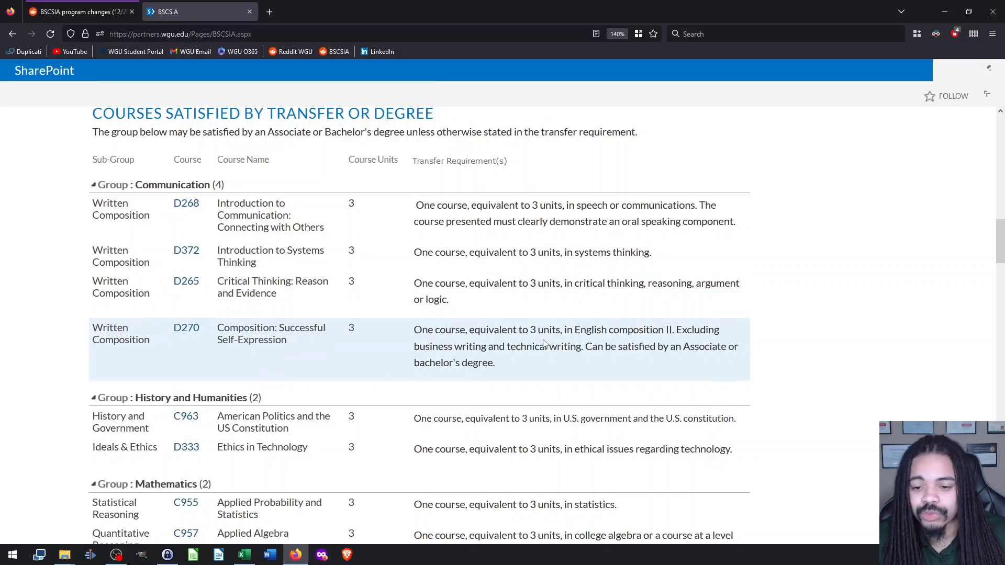
Step: Review the Communication, Humanities, Mathematics and Sciences course tables up to Lower Division Core
scroll(down, 3)
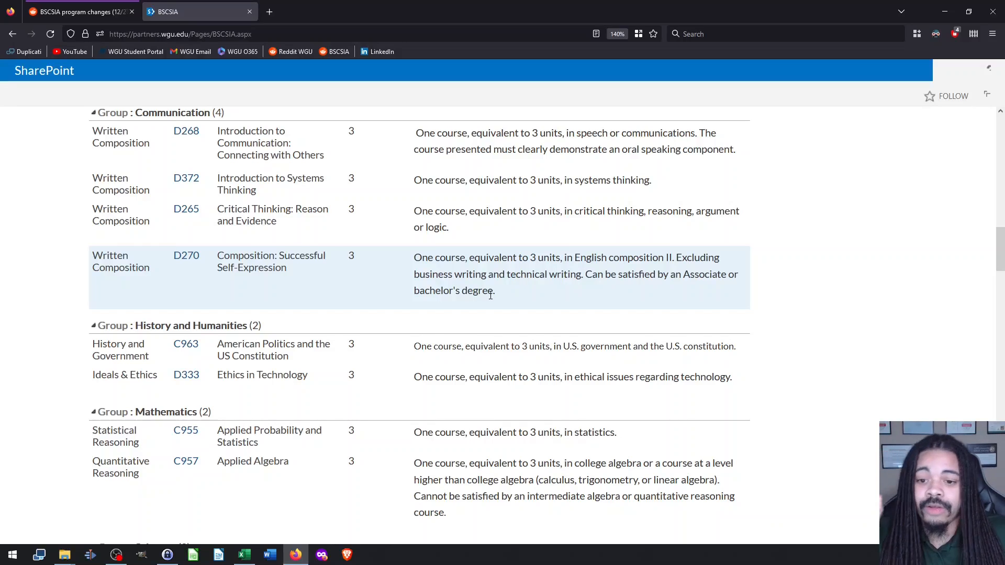
mouse_move(351, 322)
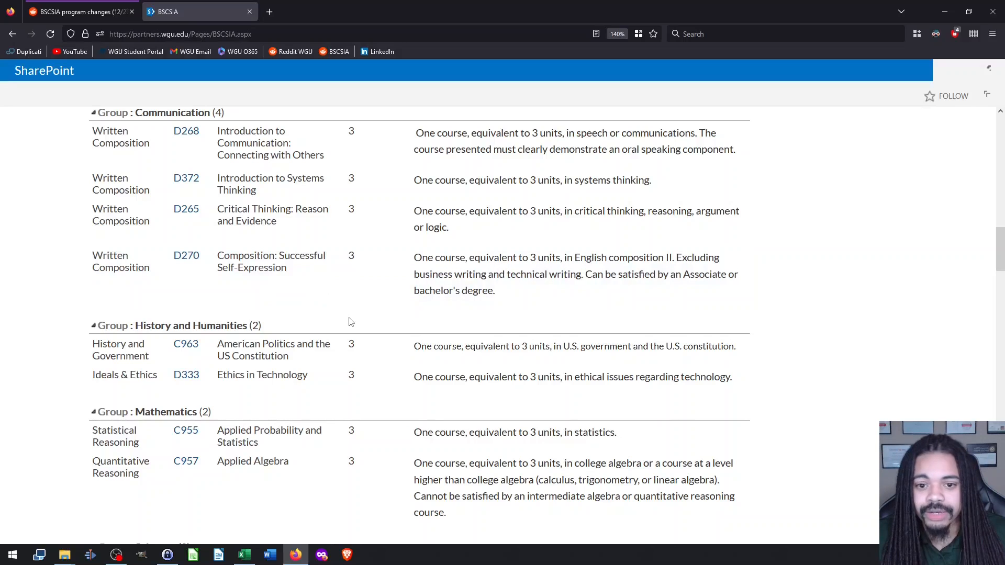
scroll(down, 3)
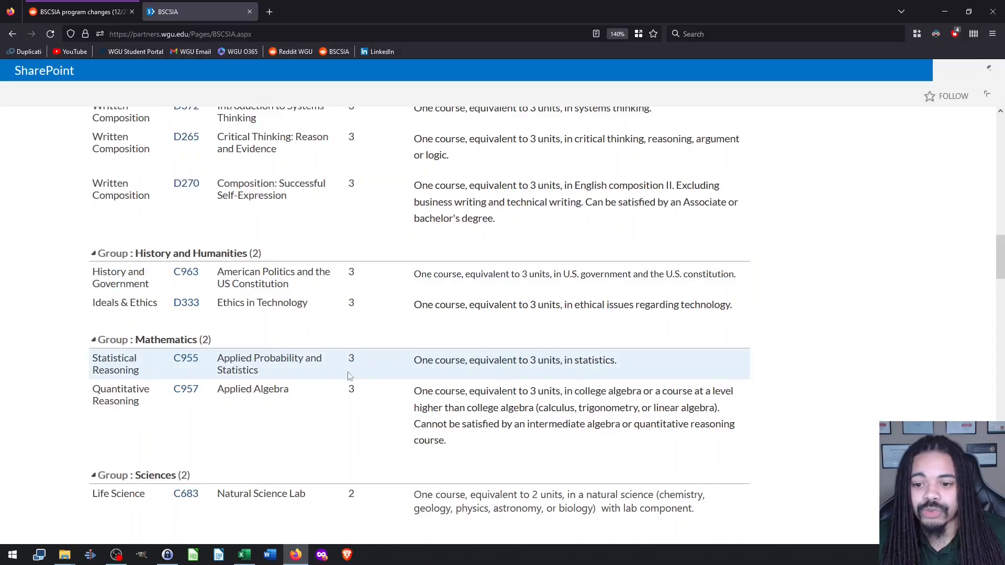
scroll(down, 3)
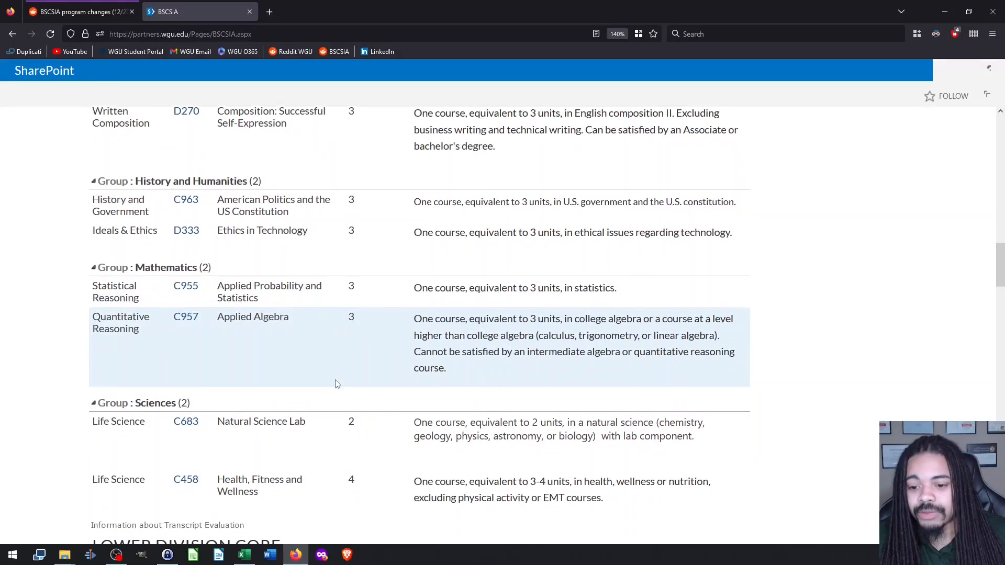
scroll(down, 3)
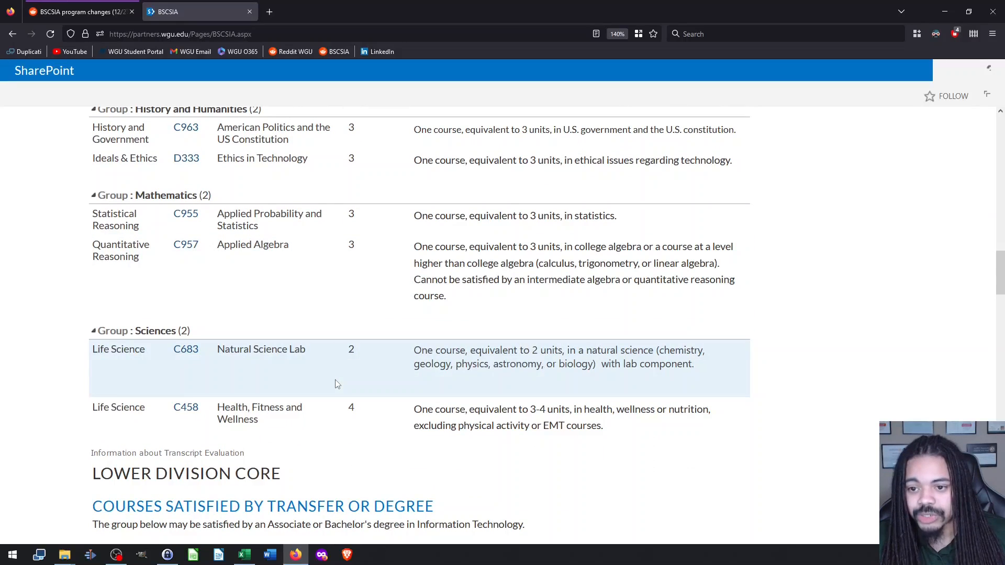
mouse_move(239, 219)
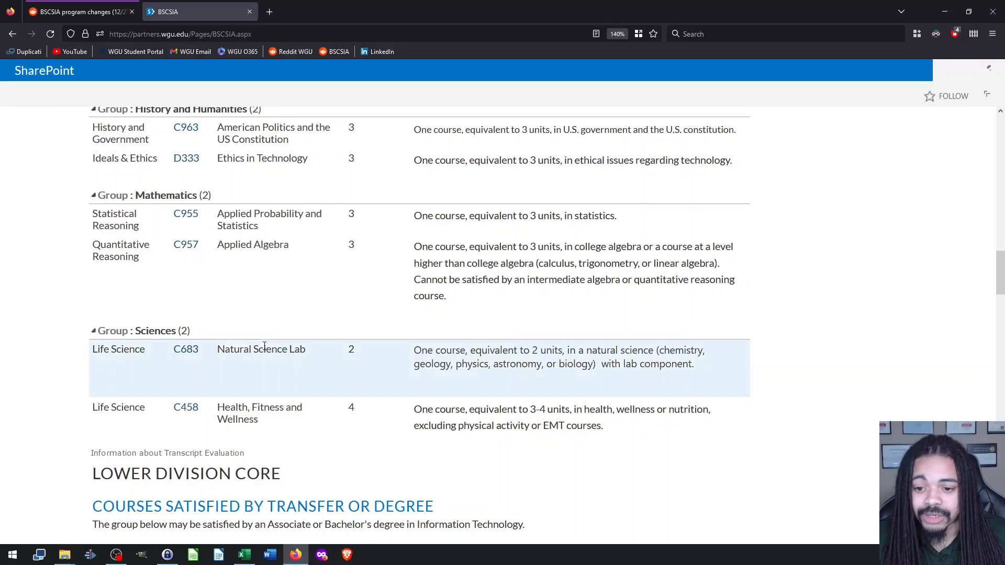
scroll(down, 3)
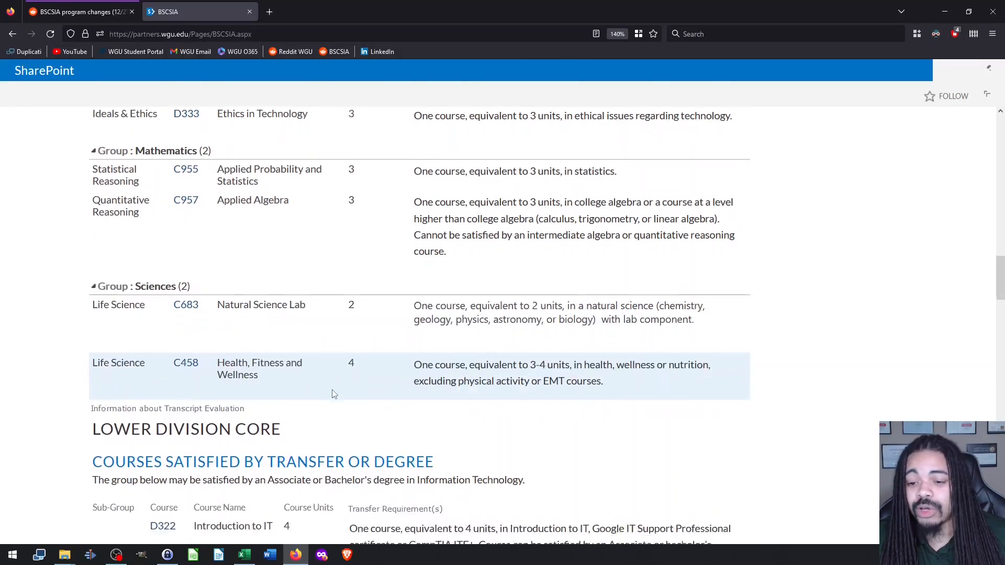
scroll(down, 3)
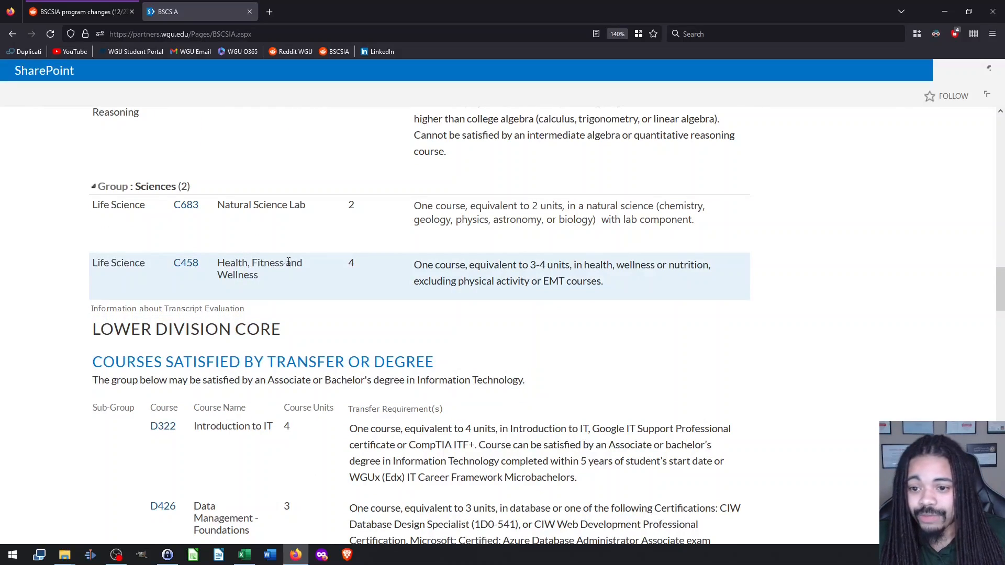
mouse_move(275, 291)
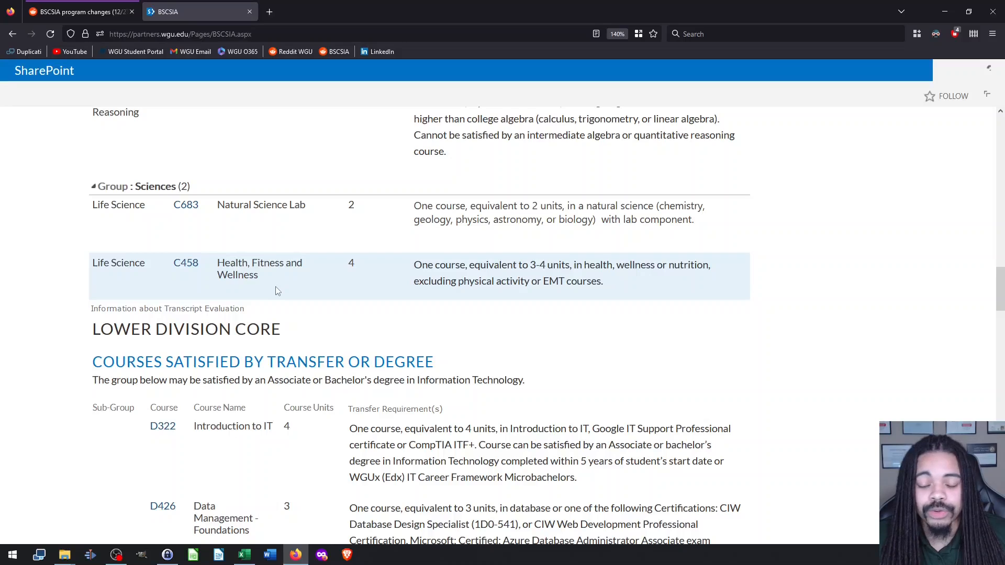
Step: Review the BSCSIA course equivalencies past D430 and D332 down to Non-Transferable Courses
scroll(down, 3)
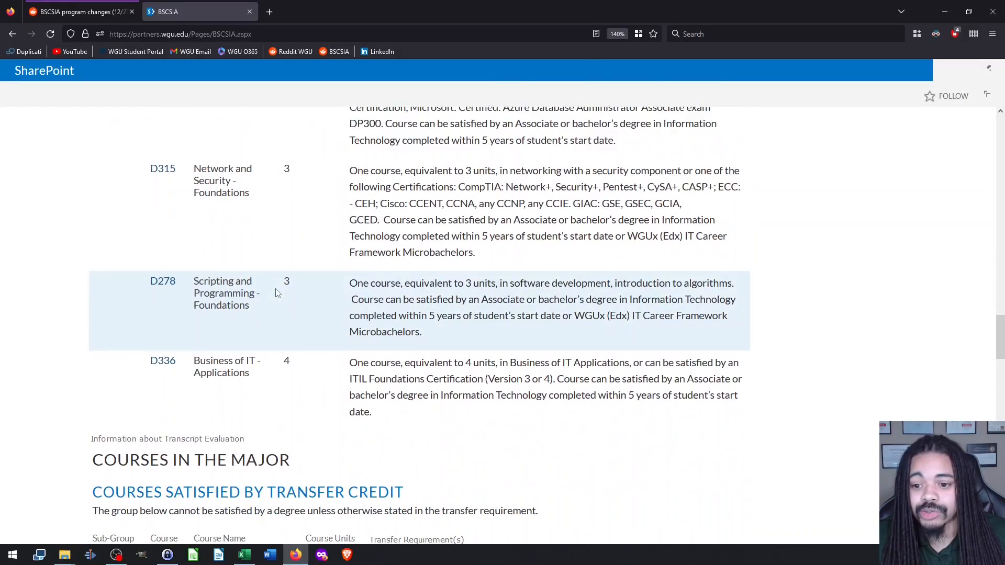
scroll(up, 3)
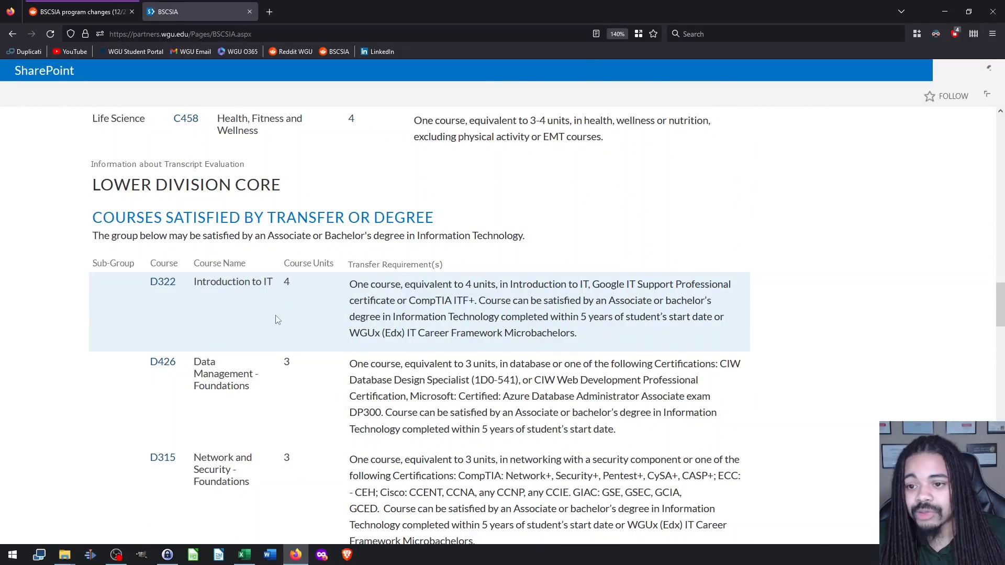
scroll(down, 3)
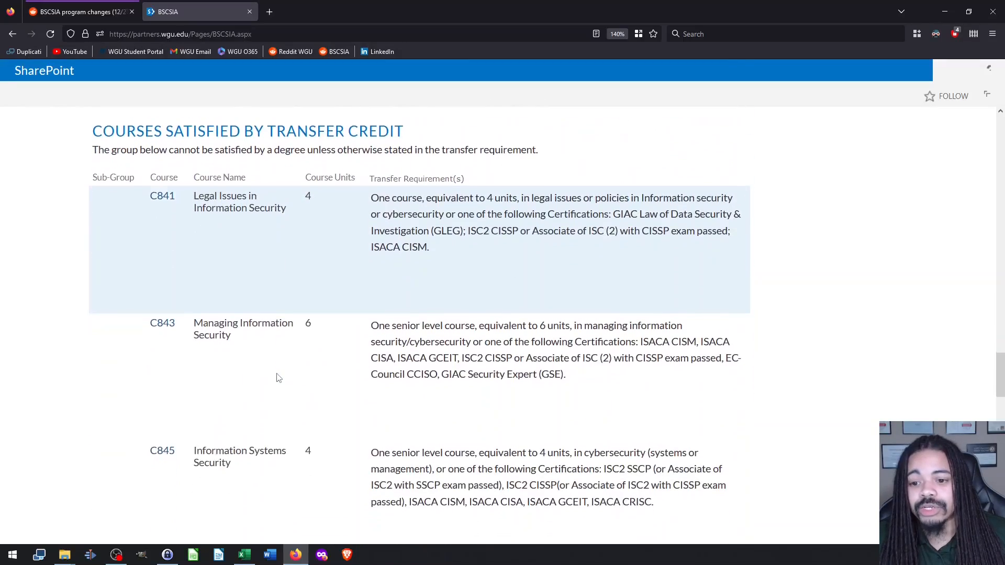
scroll(down, 3)
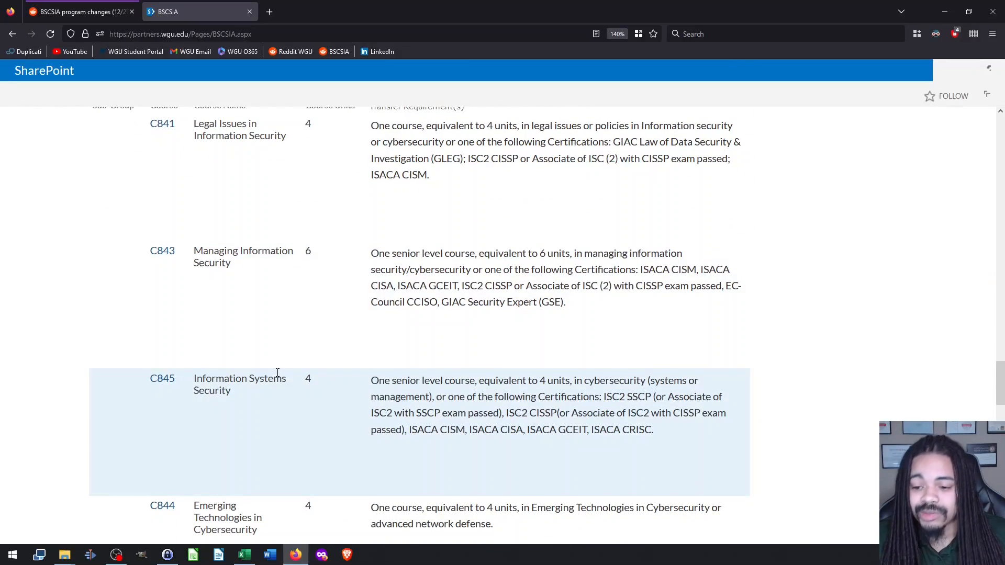
scroll(down, 3)
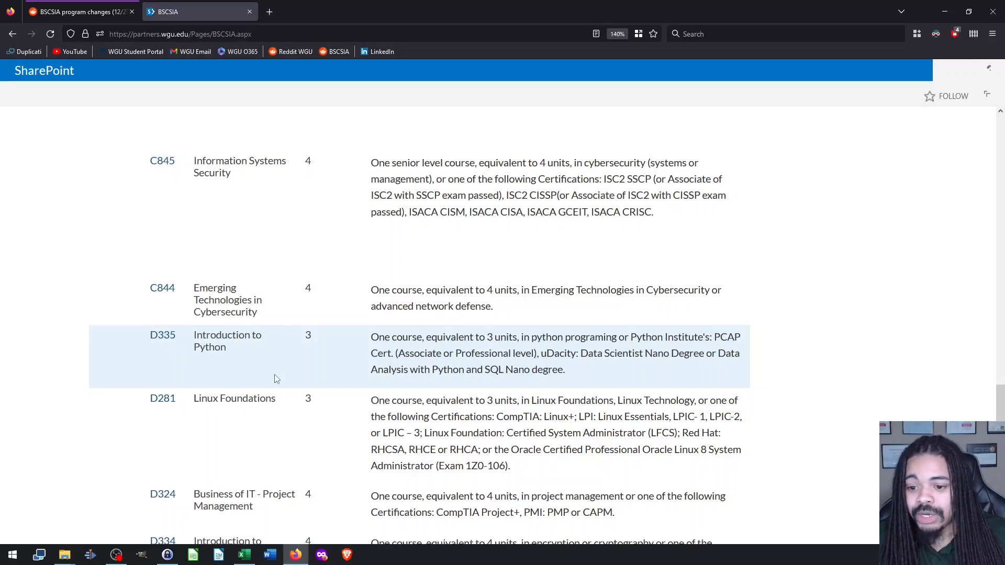
scroll(down, 3)
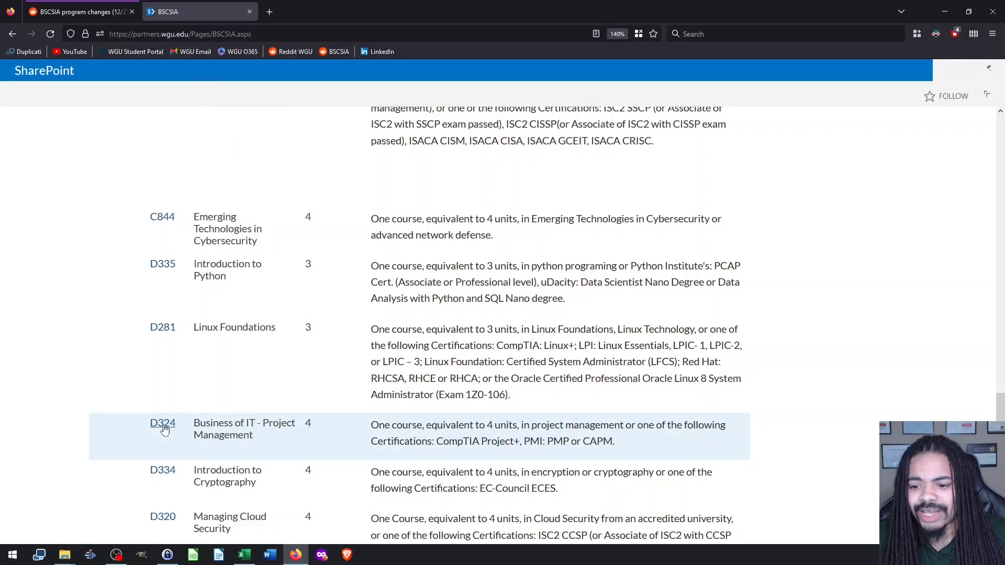
mouse_move(188, 436)
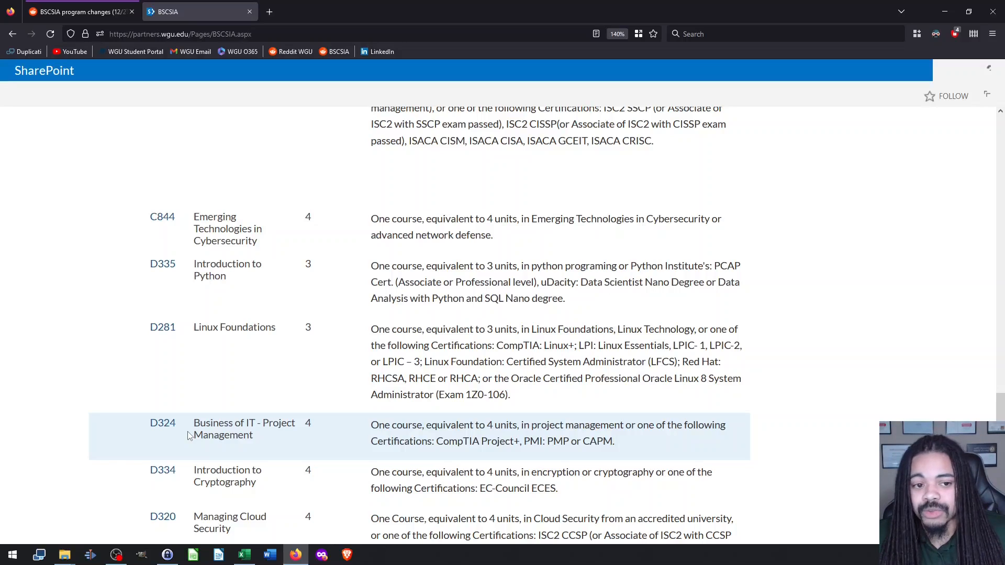
scroll(up, 3)
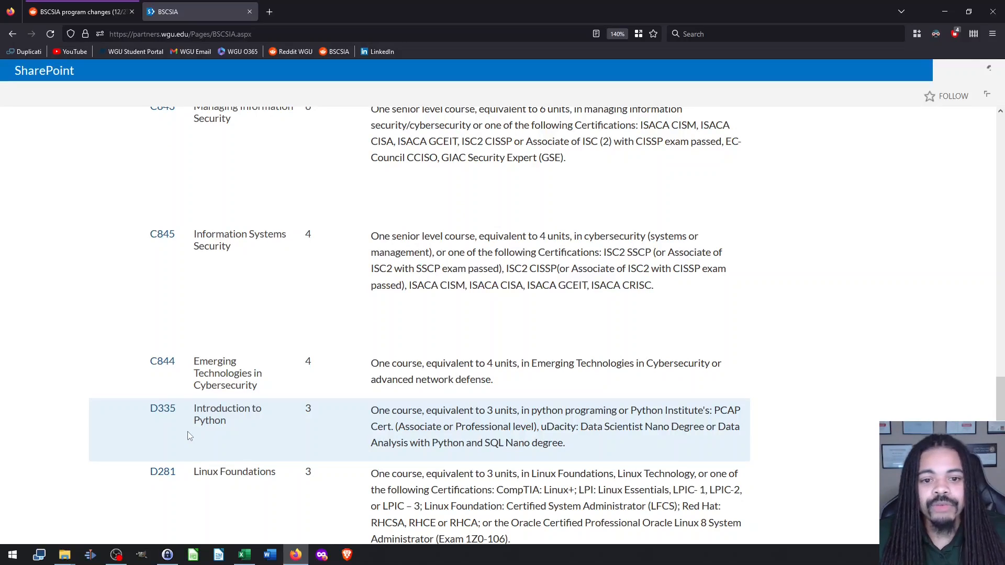
mouse_move(291, 448)
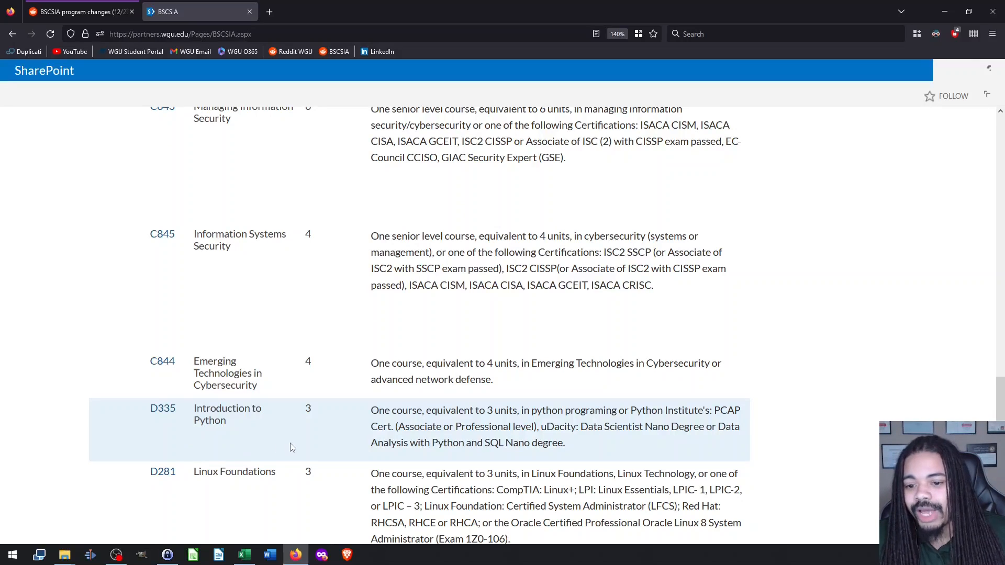
scroll(down, 3)
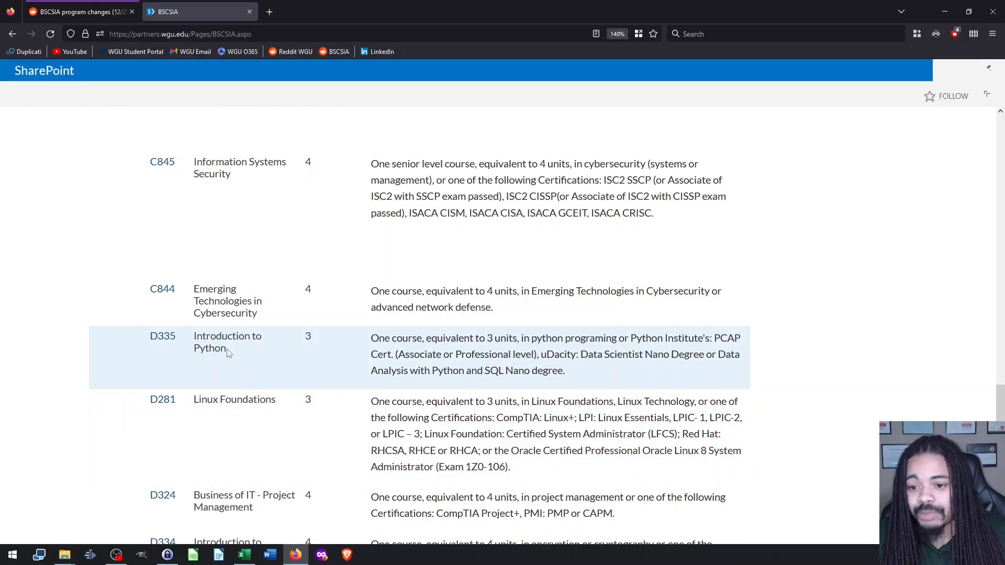
mouse_move(291, 369)
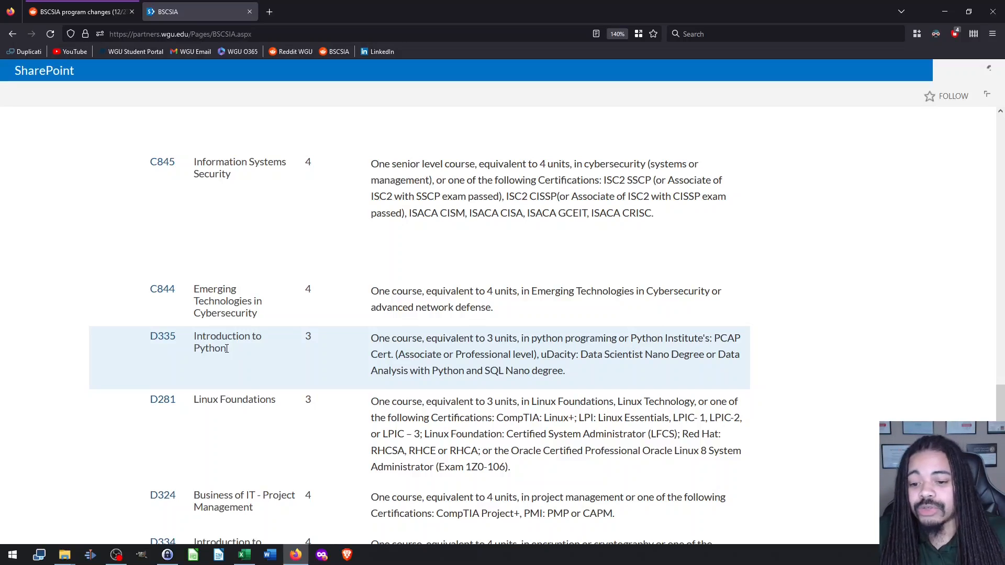
scroll(down, 3)
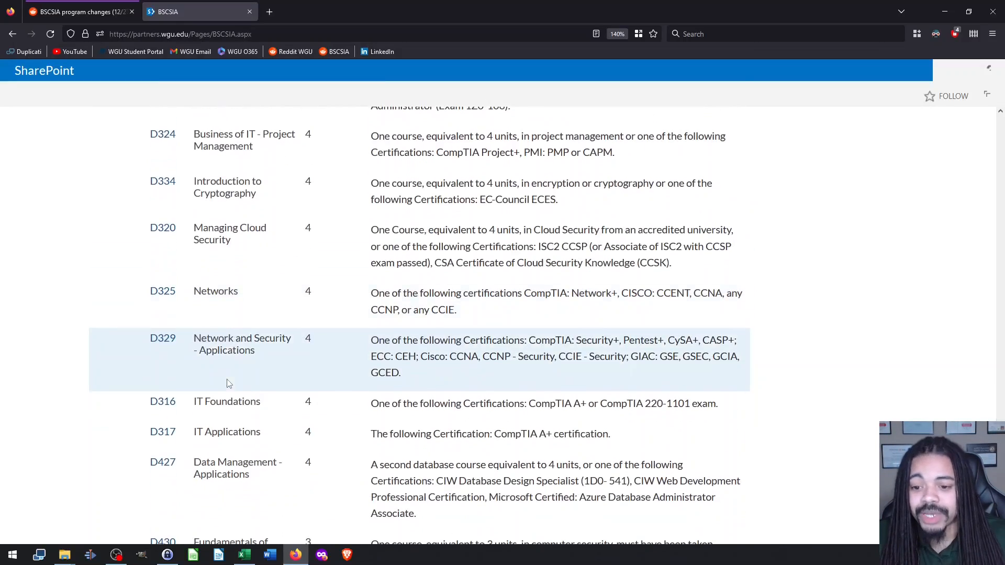
scroll(down, 3)
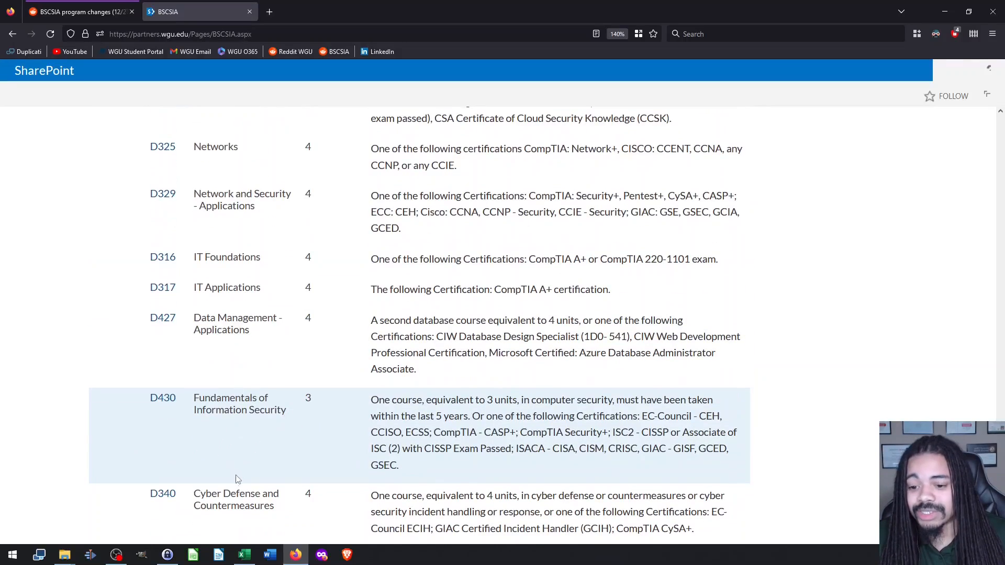
mouse_move(242, 471)
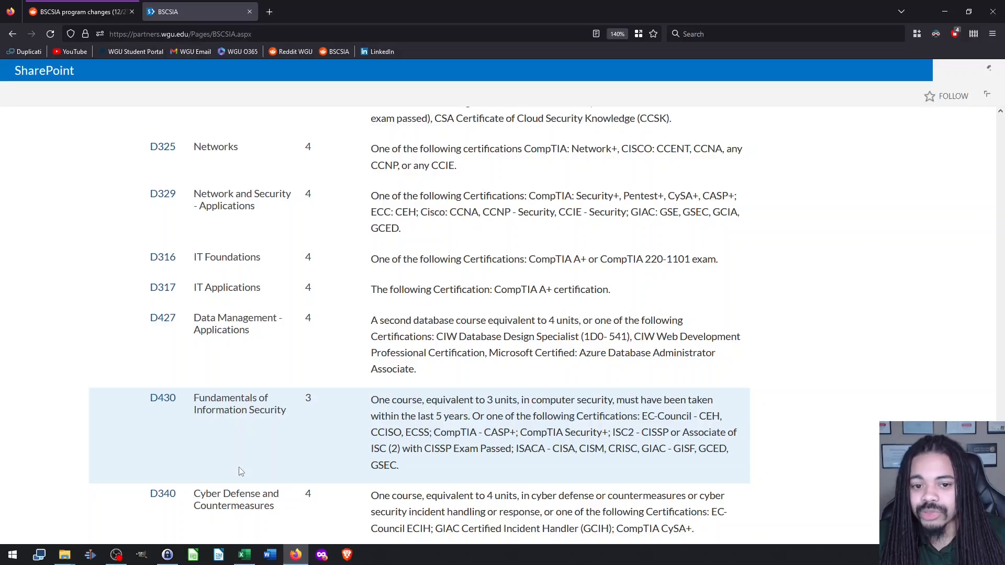
mouse_move(243, 440)
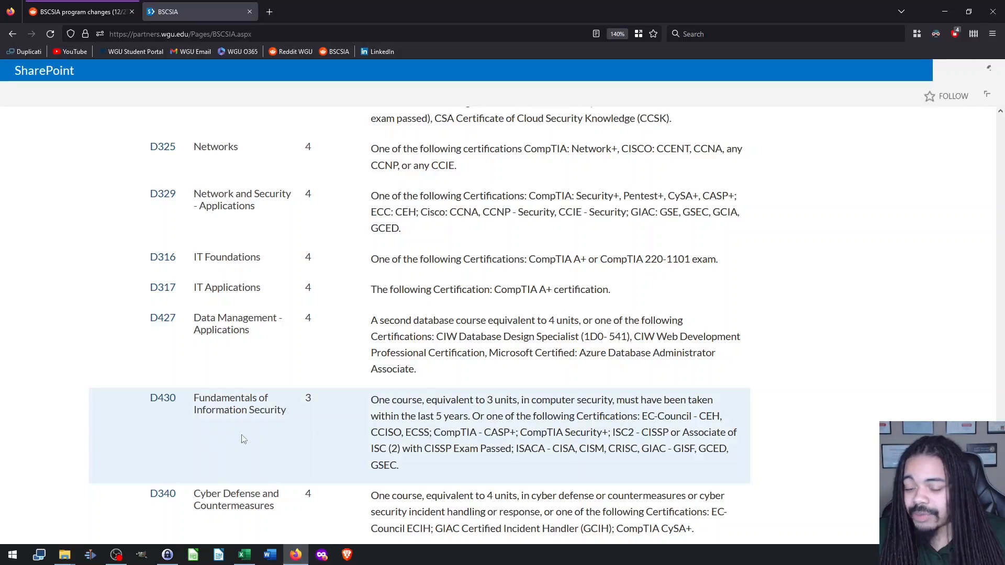
mouse_move(248, 446)
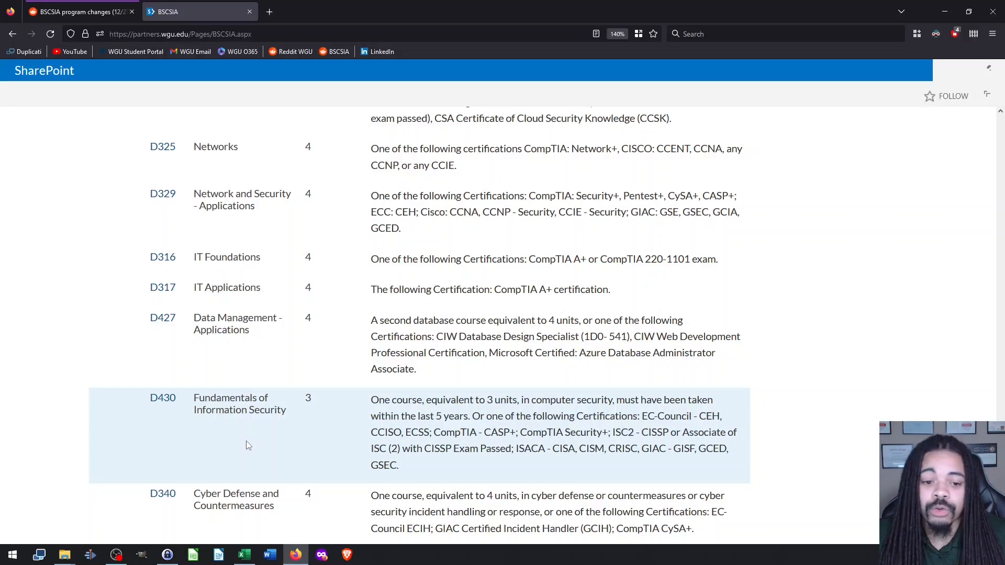
scroll(down, 3)
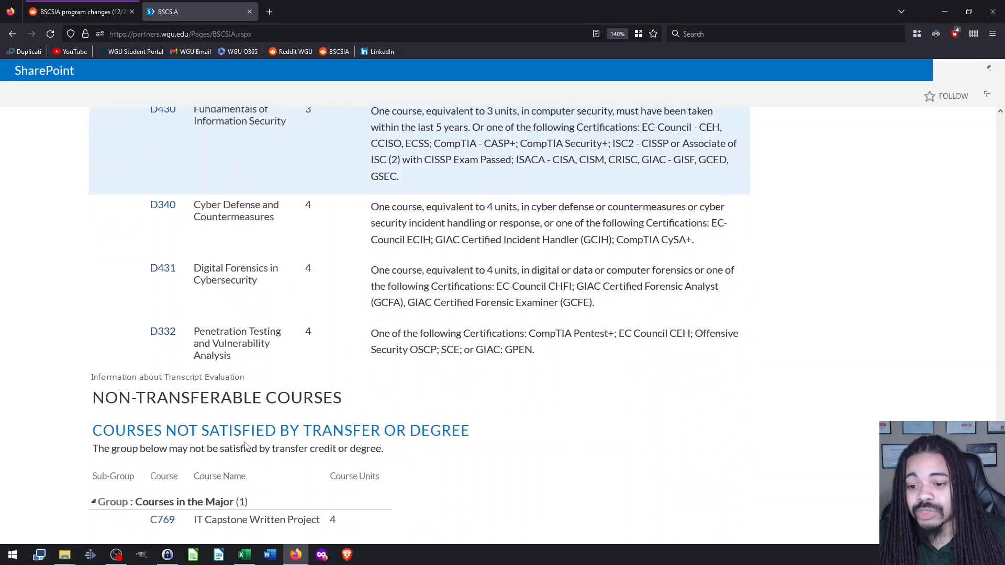
scroll(down, 3)
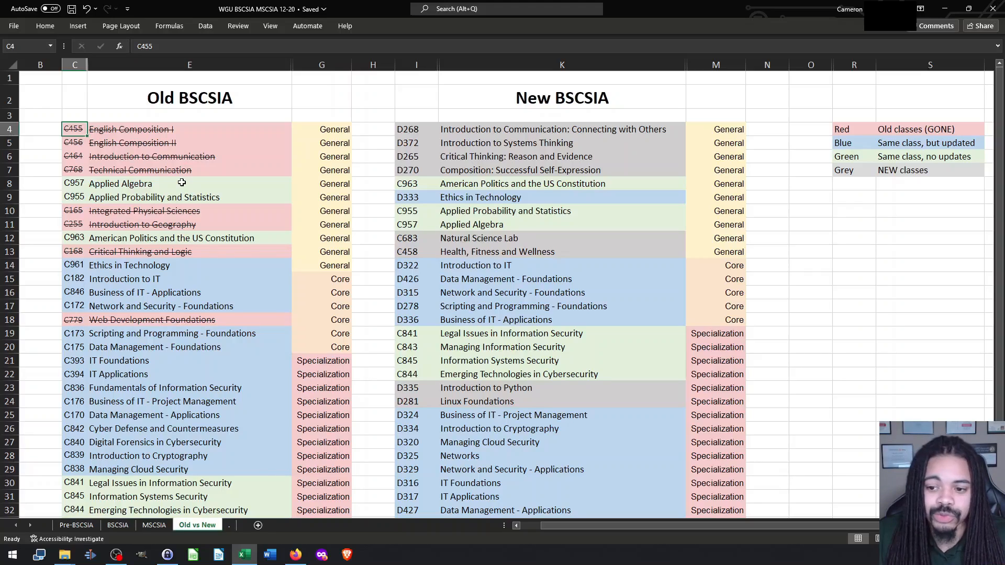
mouse_move(528, 132)
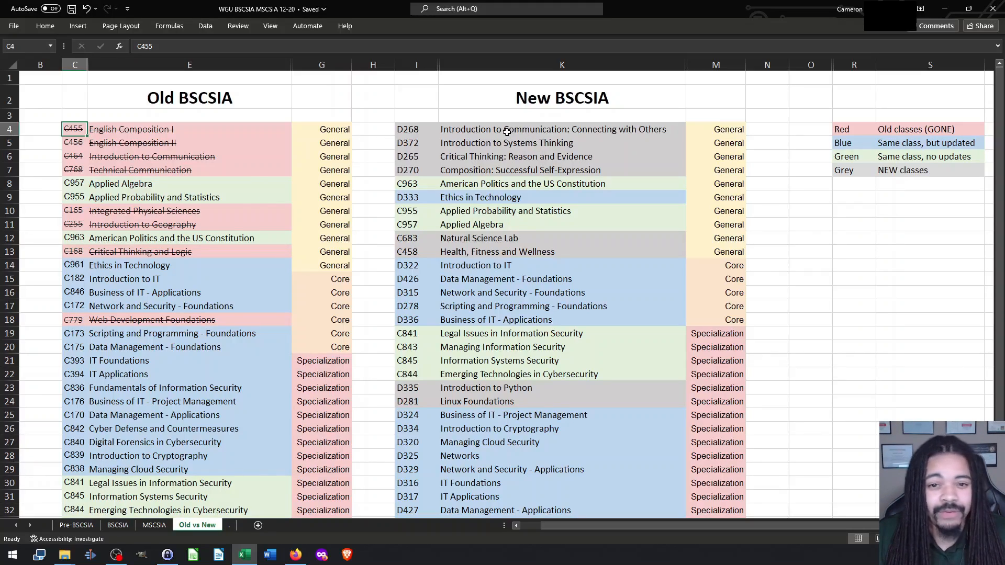
Step: Compare new Introduction to Communication (K4) with retired English Composition I (E4)
click(562, 128)
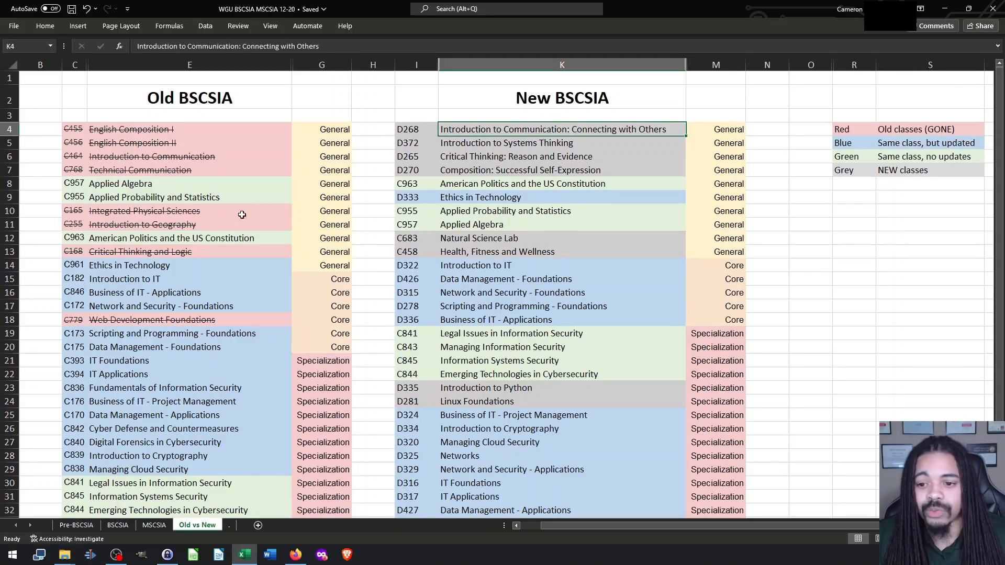
scroll(down, 3)
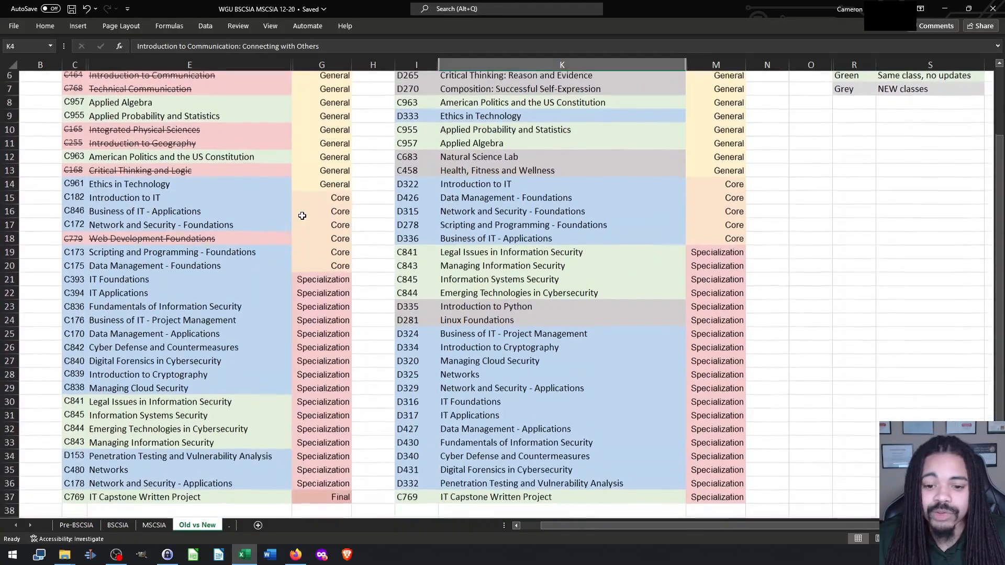
scroll(up, 3)
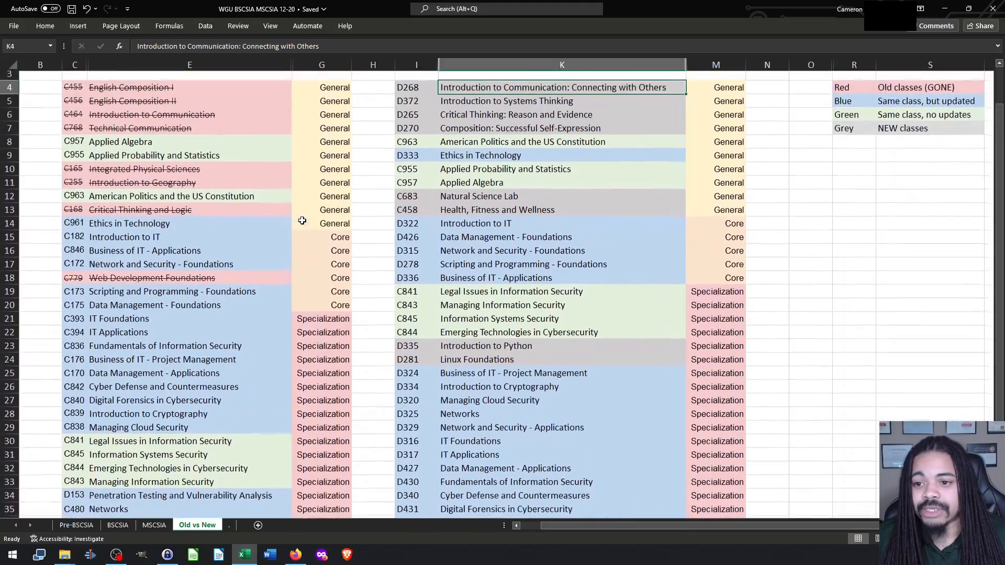
click(189, 129)
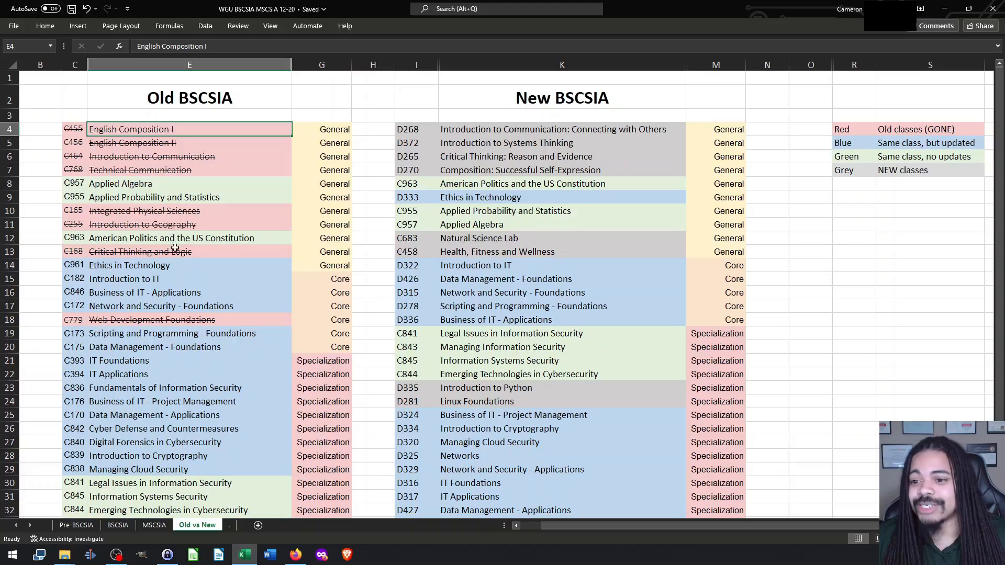
mouse_move(180, 266)
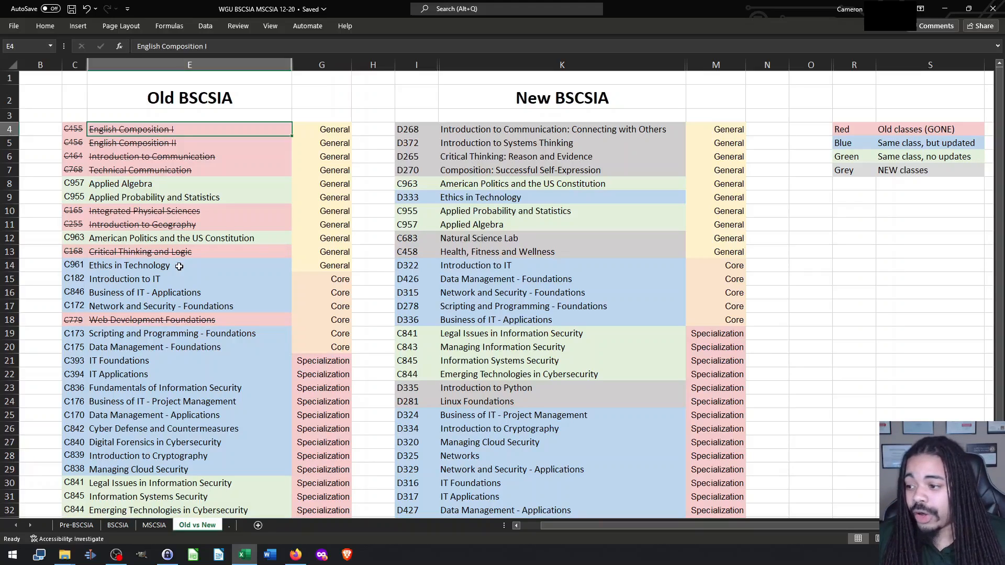
mouse_move(192, 230)
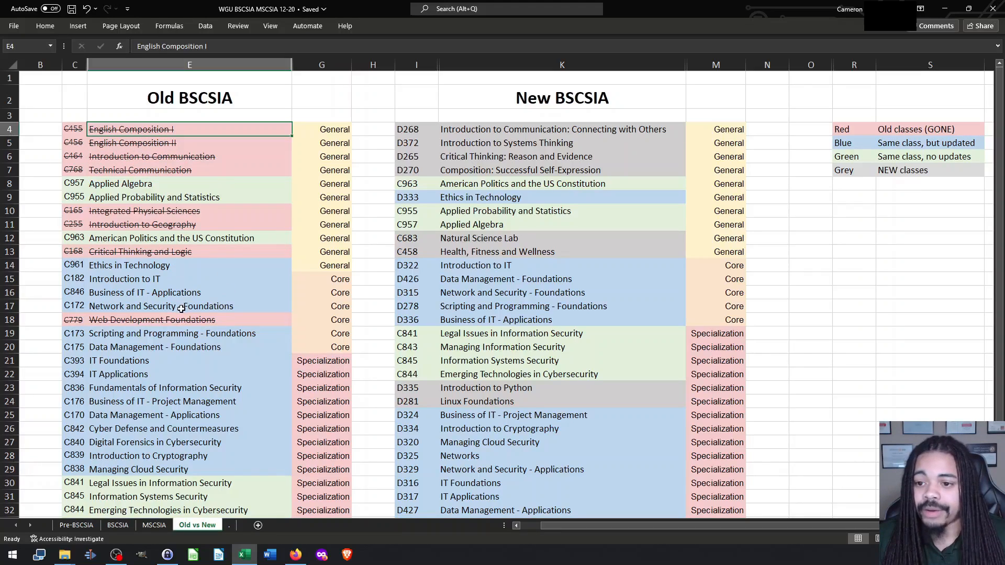
mouse_move(189, 341)
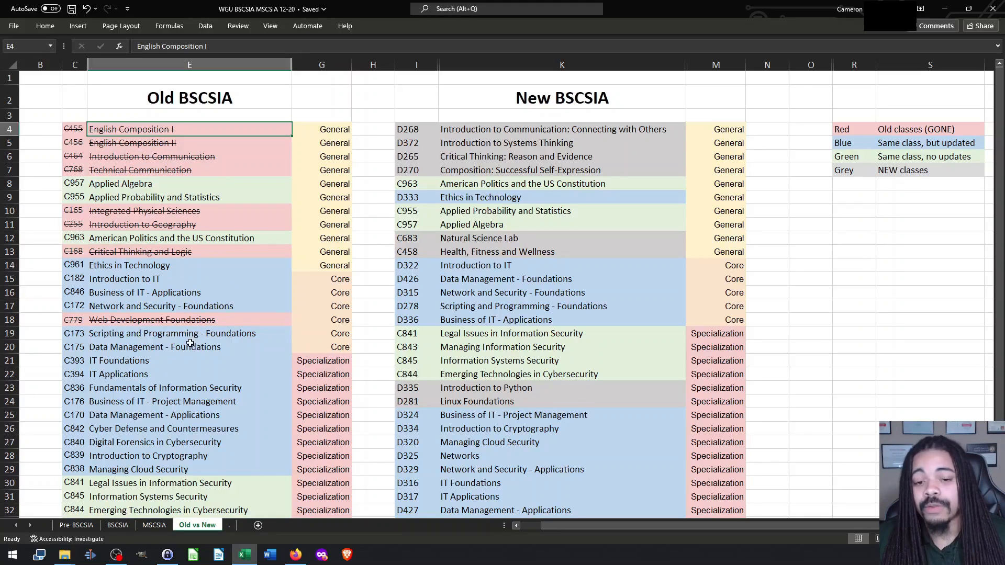
click(189, 347)
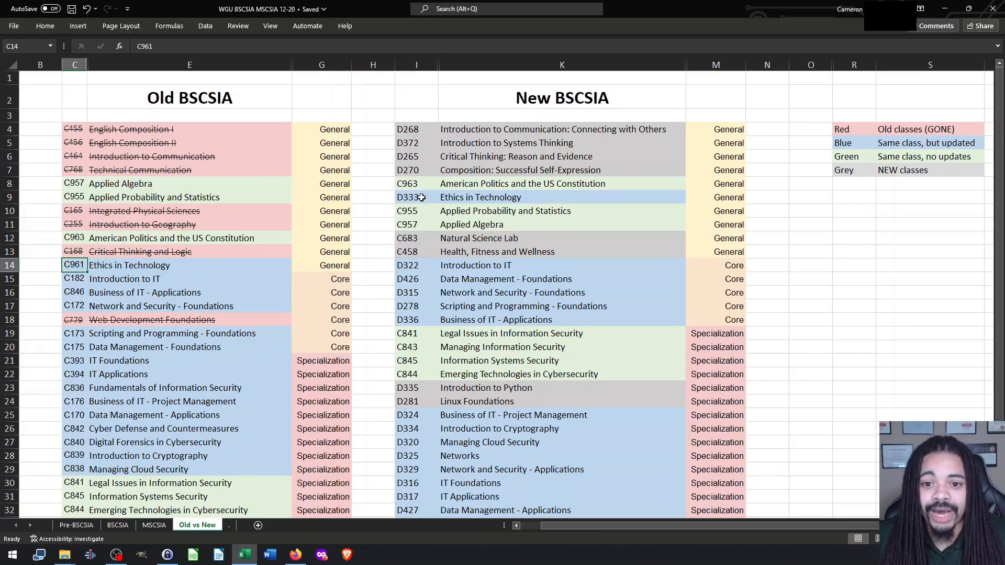
click(416, 197)
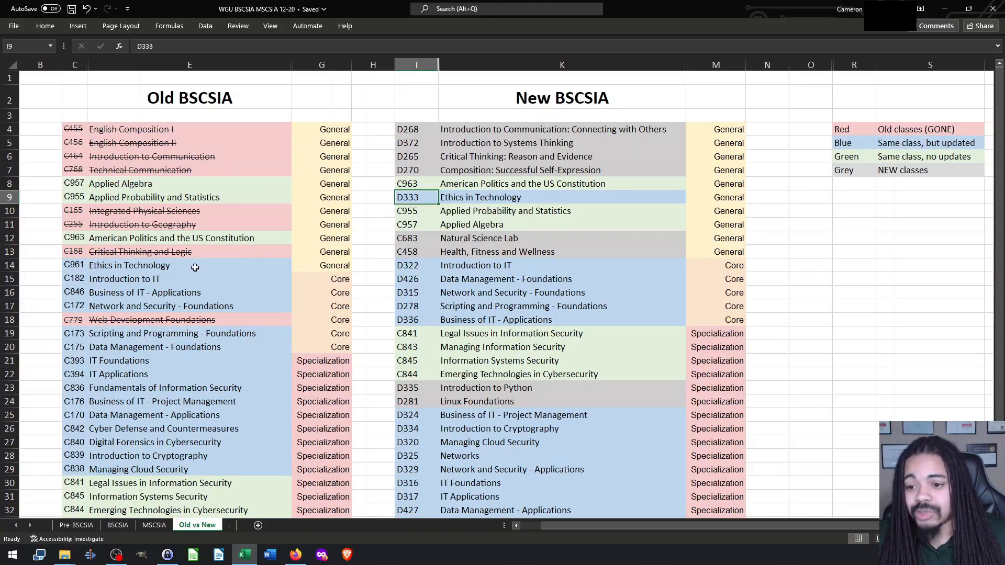
click(189, 292)
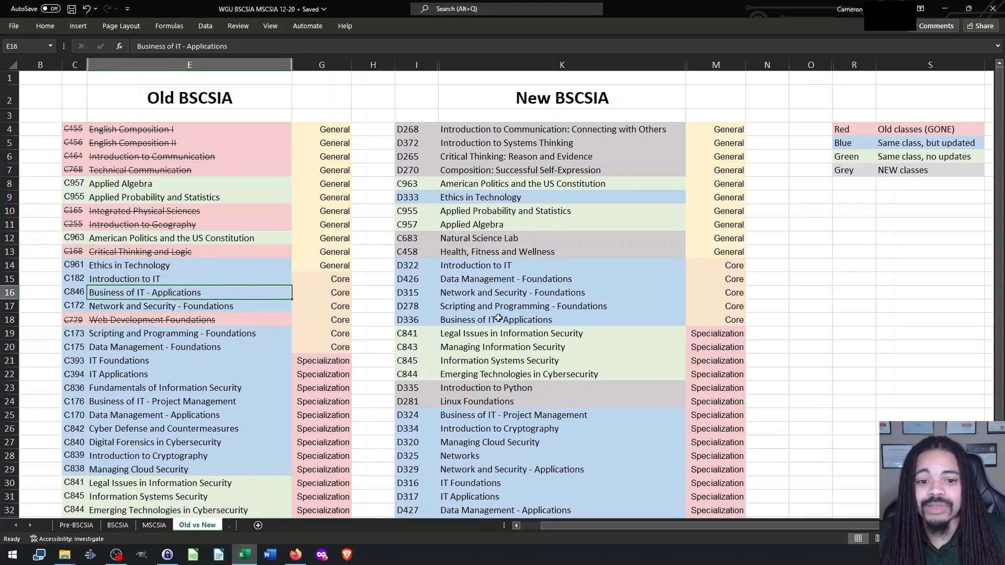
click(497, 320)
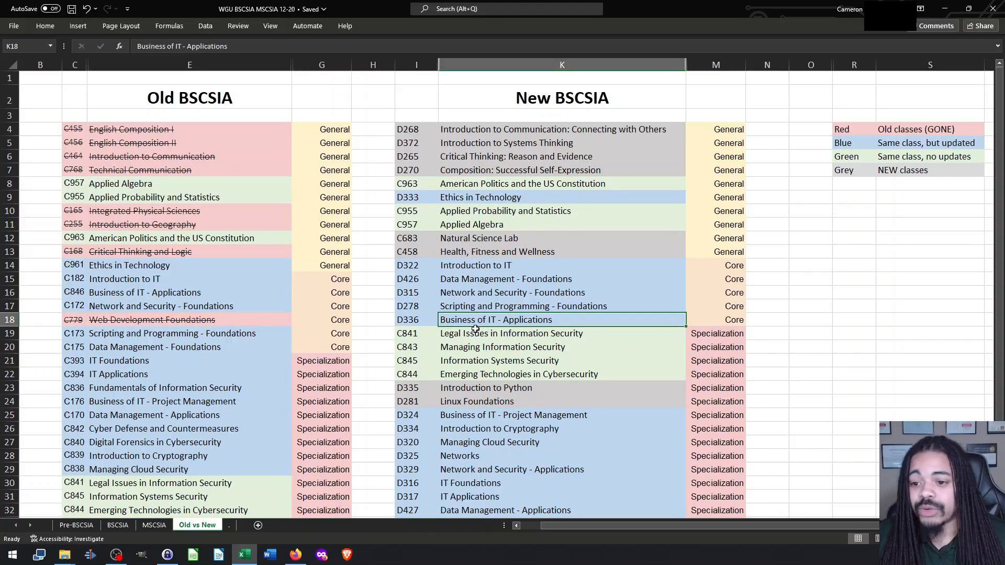
scroll(down, 3)
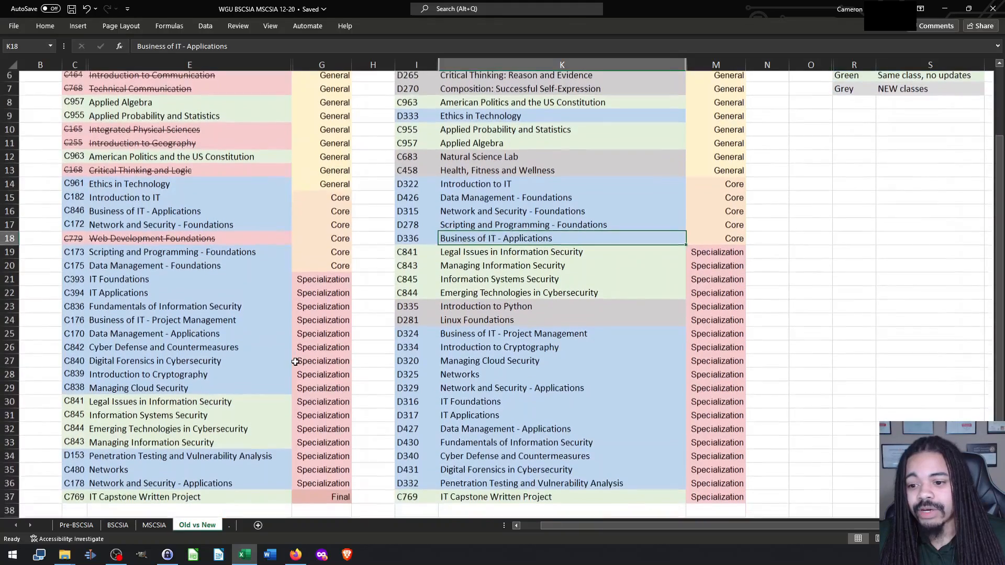
click(148, 415)
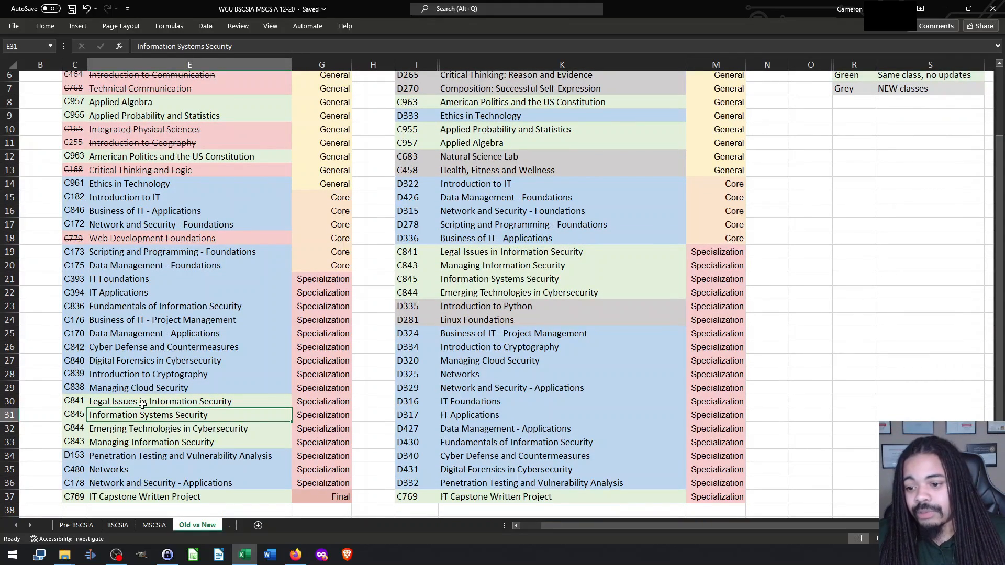
click(189, 402)
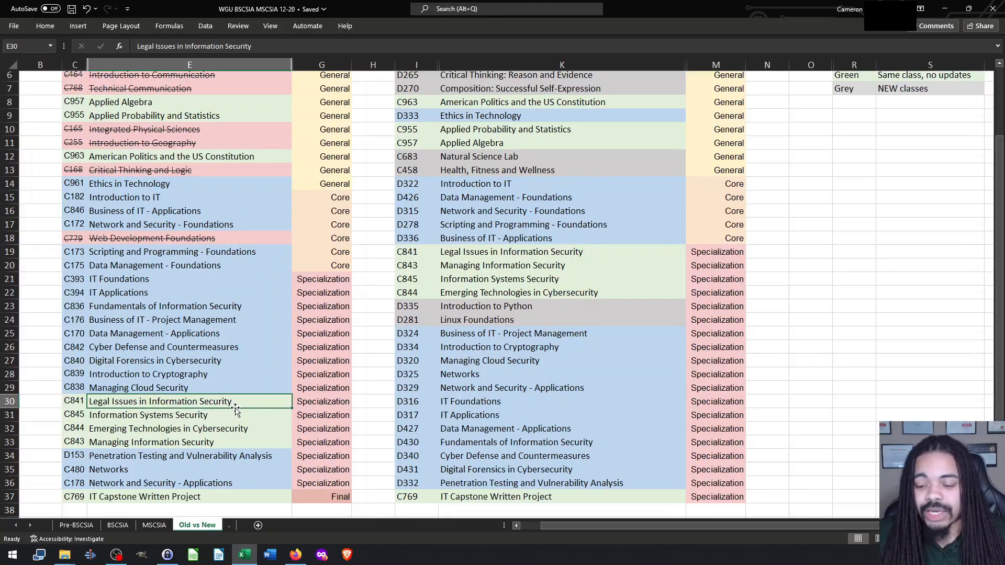
click(74, 401)
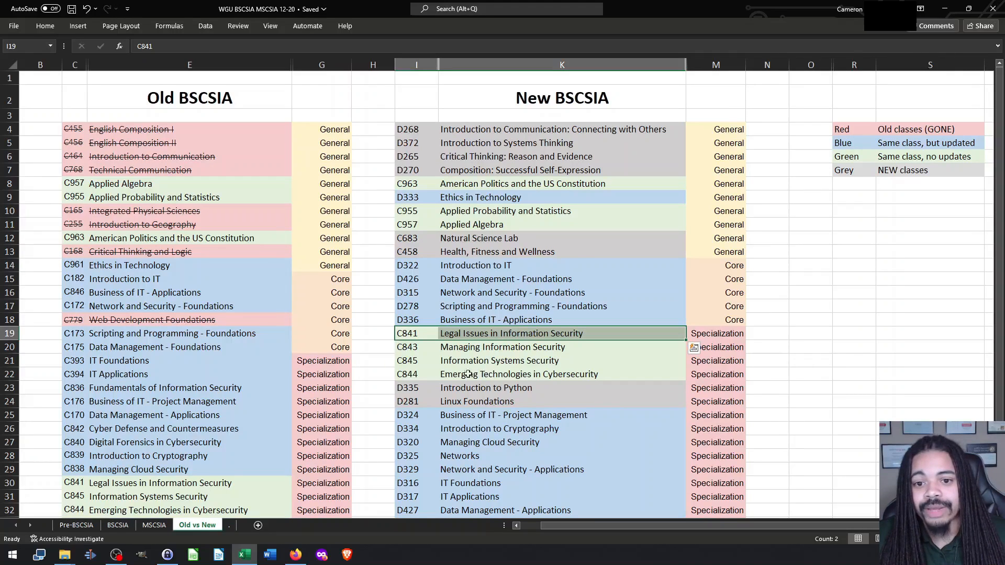
click(562, 237)
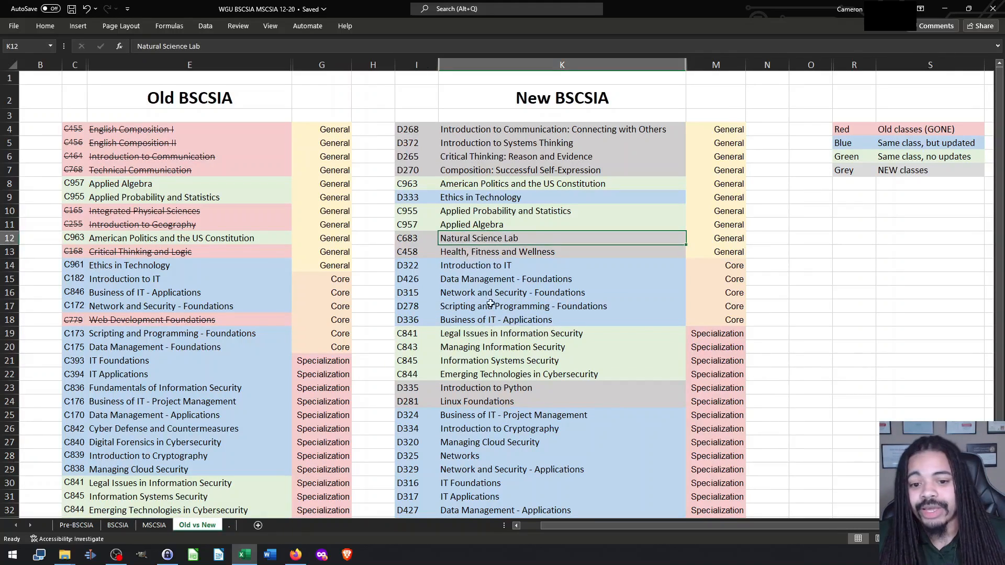
mouse_move(513, 352)
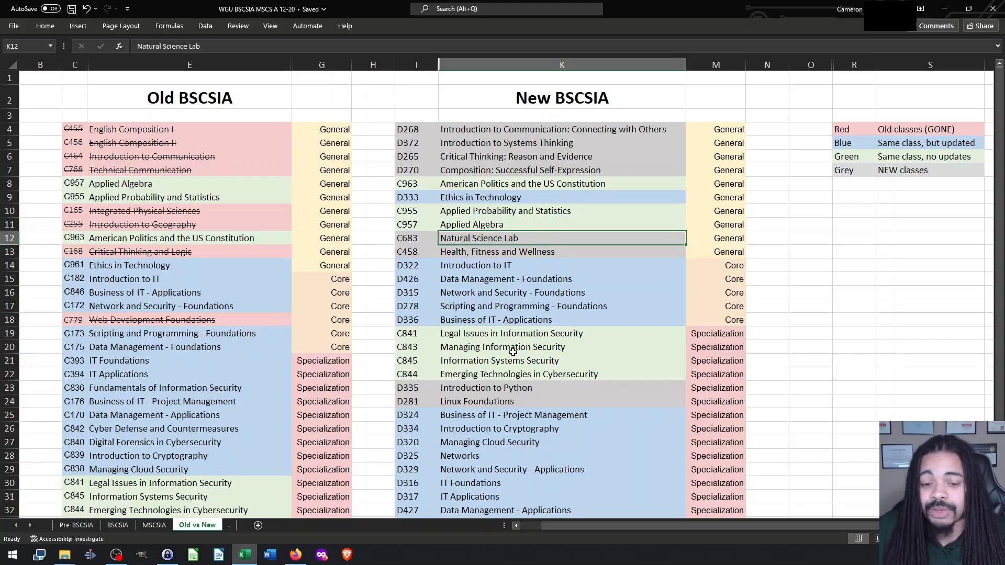
click(562, 251)
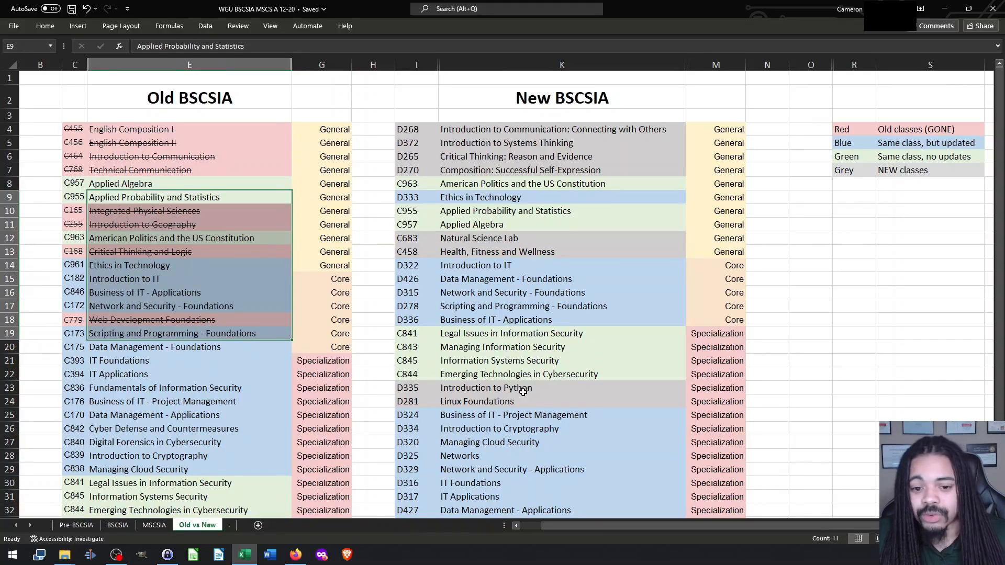
scroll(down, 3)
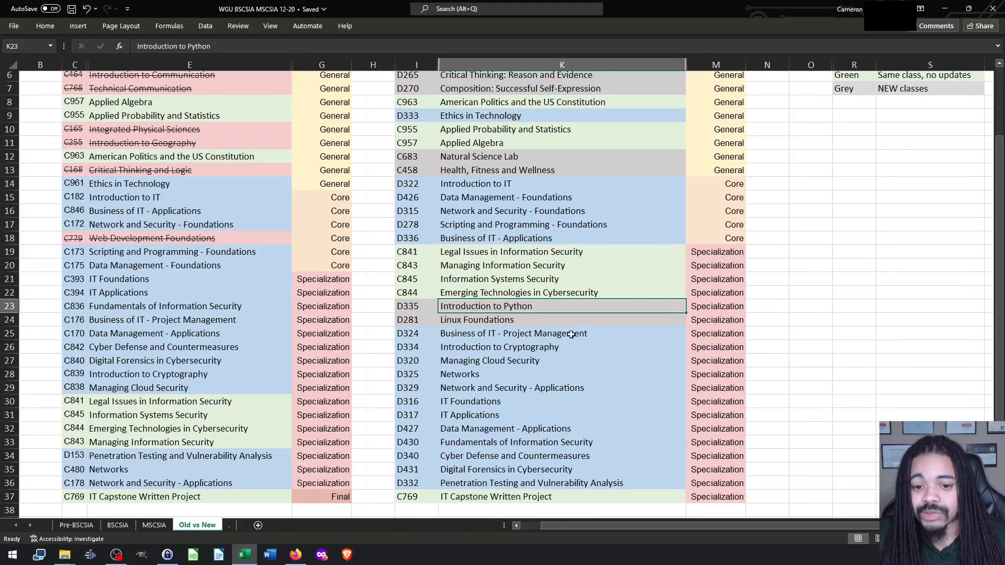
click(417, 306)
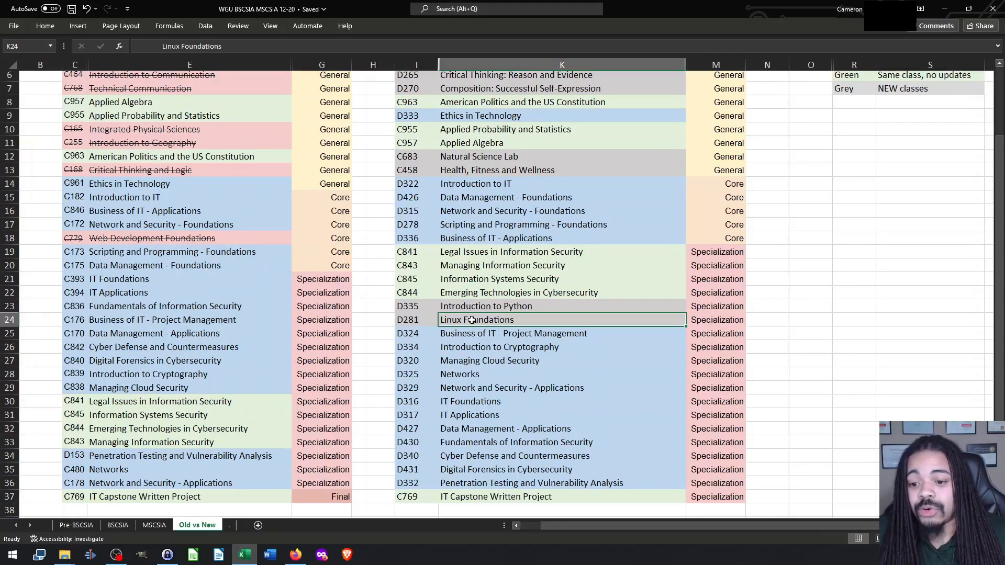
scroll(up, 3)
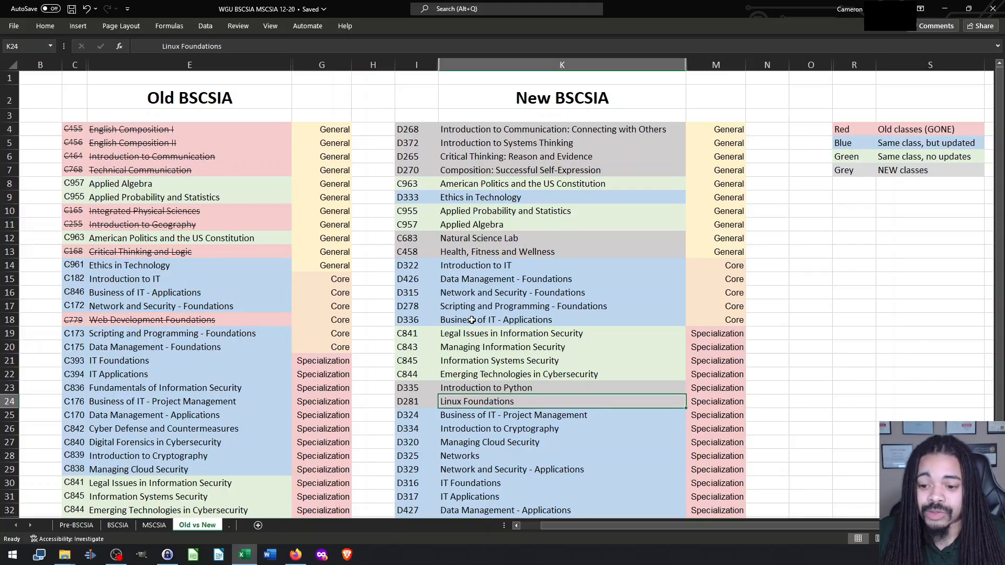
mouse_move(493, 319)
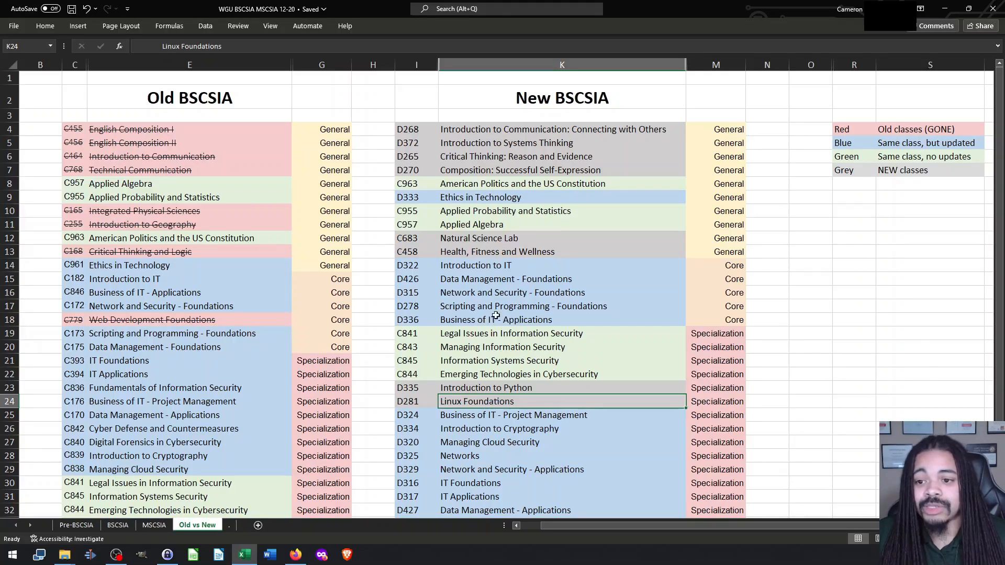
mouse_move(504, 346)
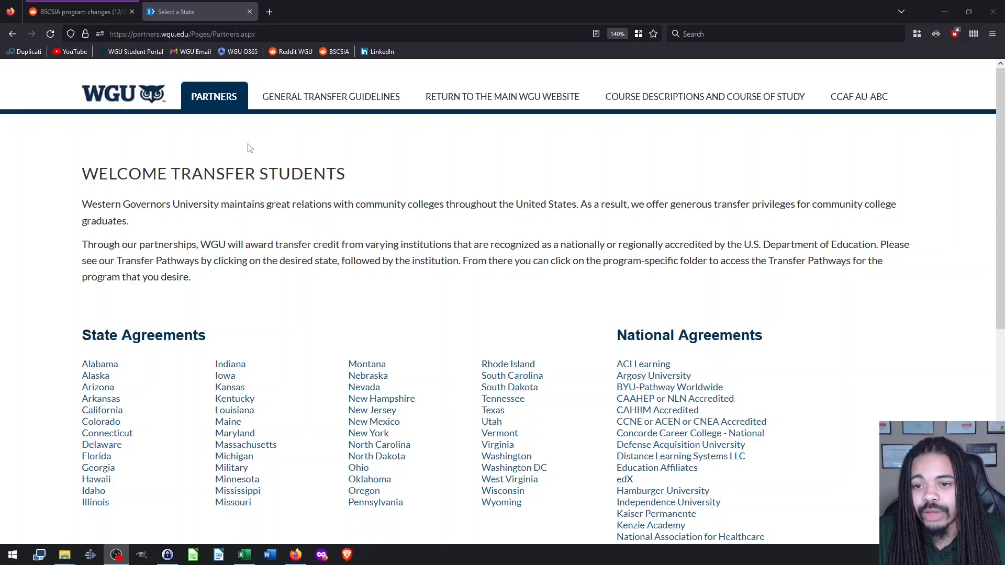
Step: Find Sophia Learning LLC under National Agreements and open its transfer page
scroll(down, 3)
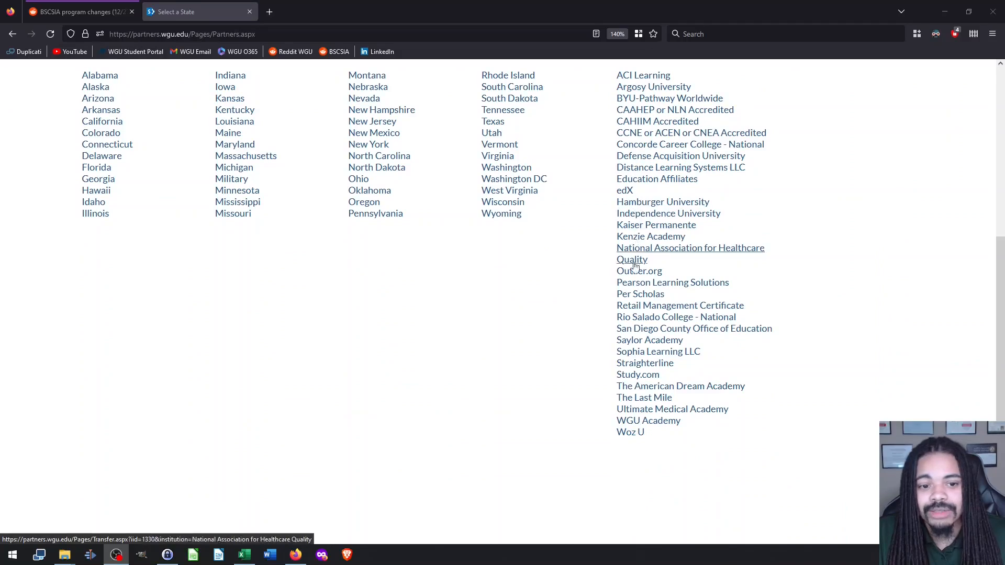
scroll(down, 3)
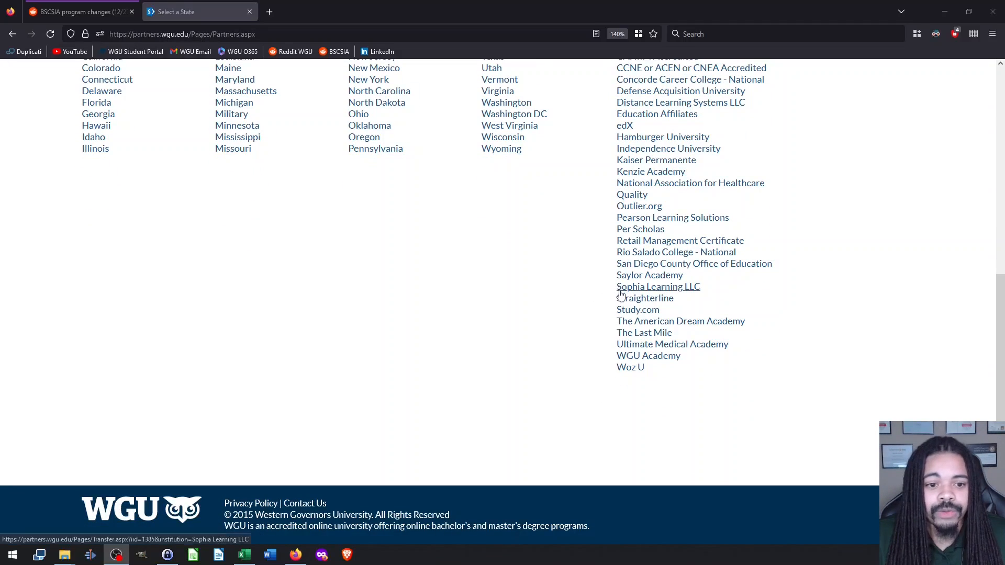
mouse_move(637, 309)
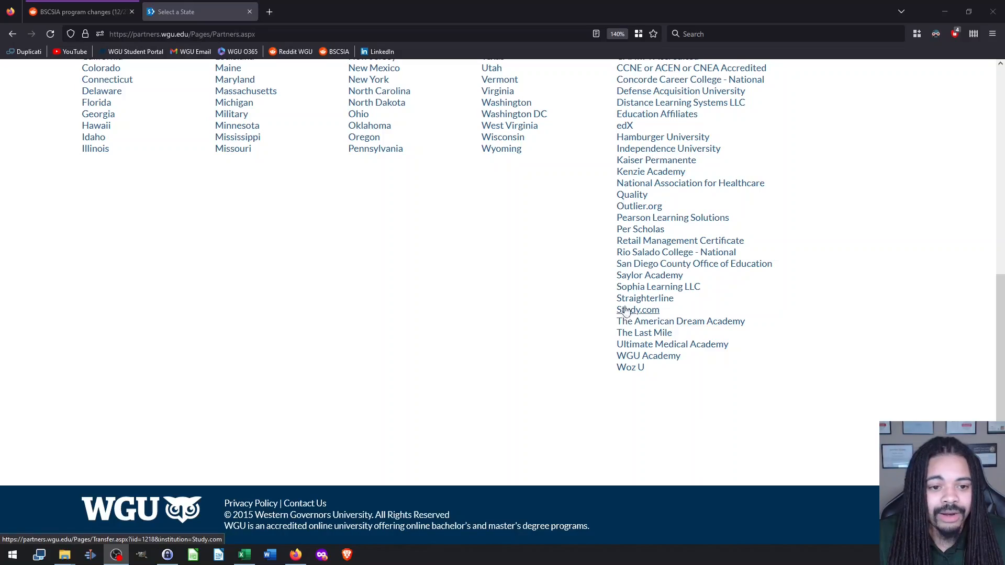
mouse_move(657, 285)
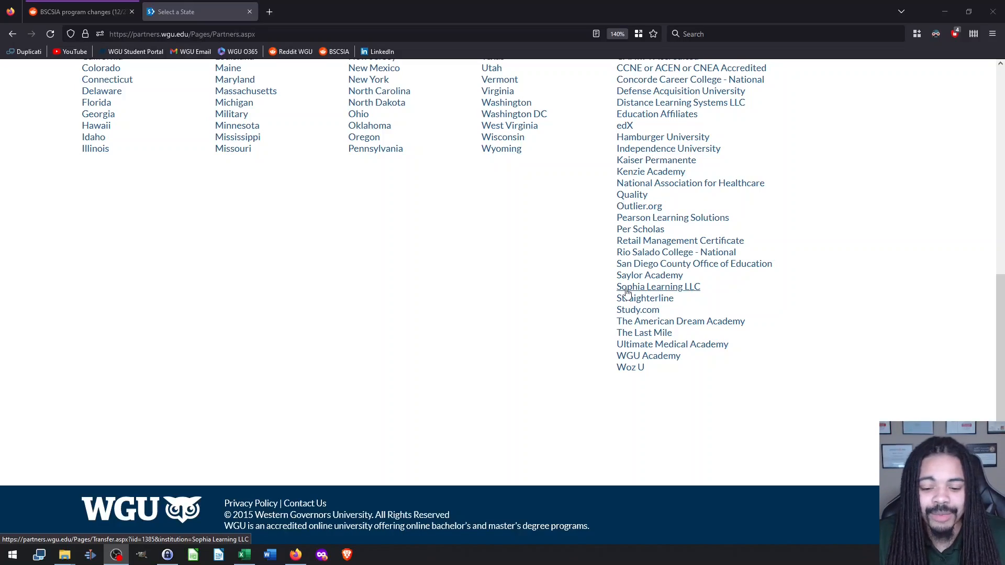
mouse_move(629, 289)
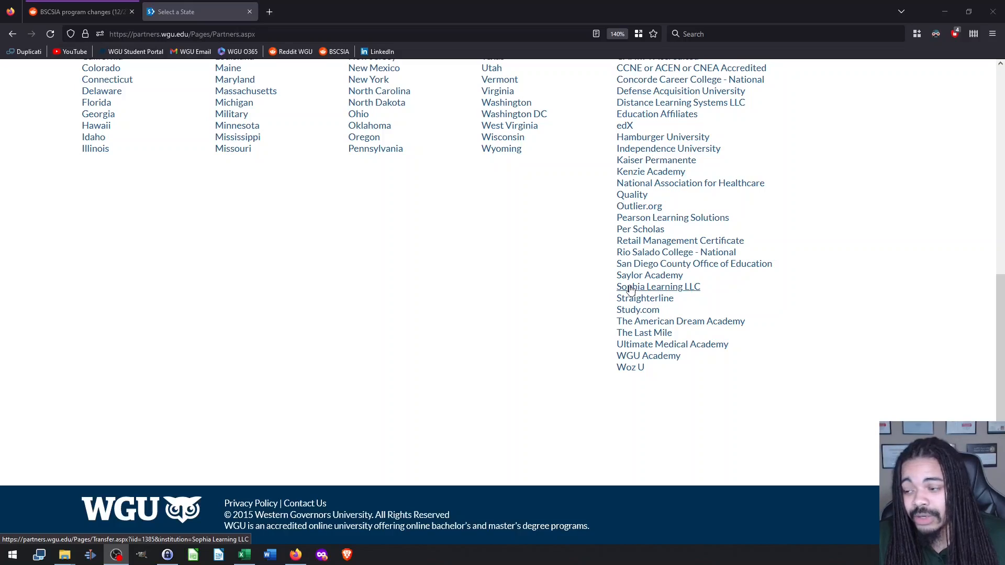
click(658, 287)
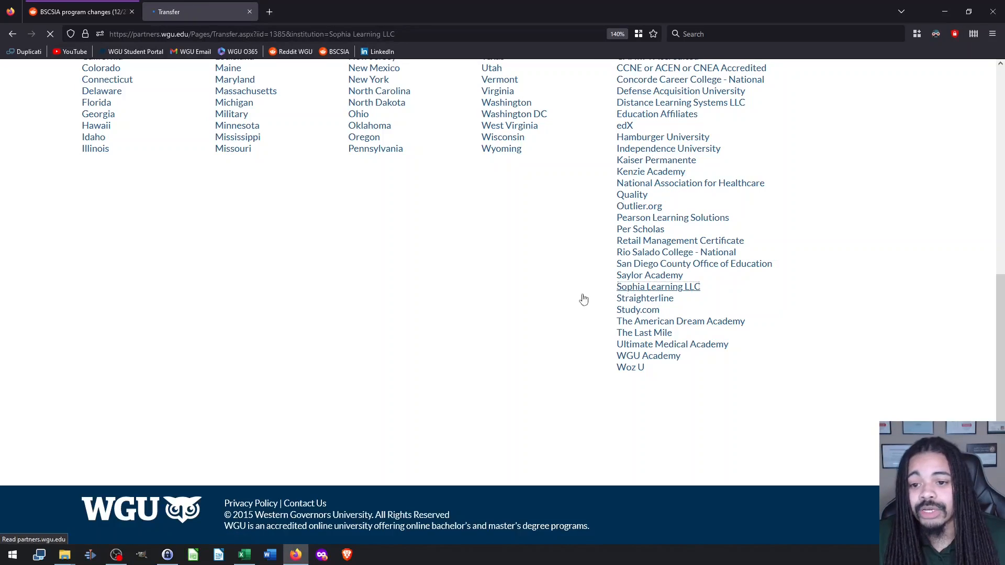
Step: Expand Sophia's College of Information Technology section to list its programs, including Cybersecurity
click(658, 286)
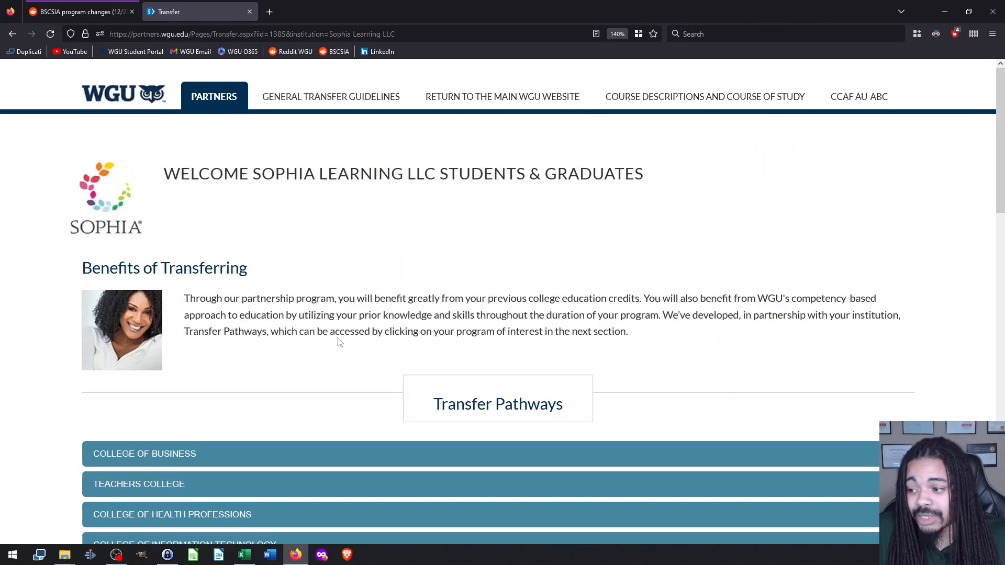
scroll(down, 3)
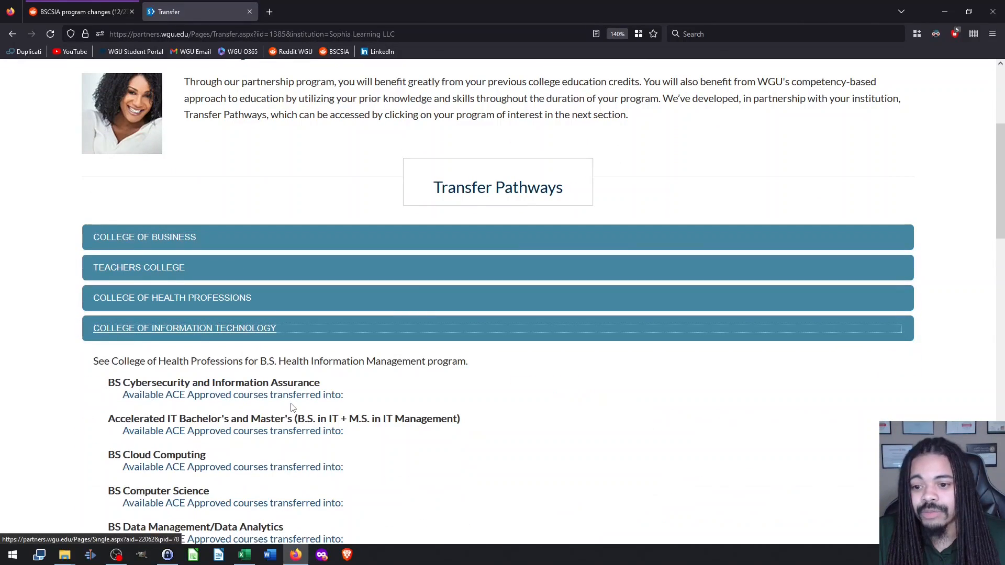
scroll(down, 3)
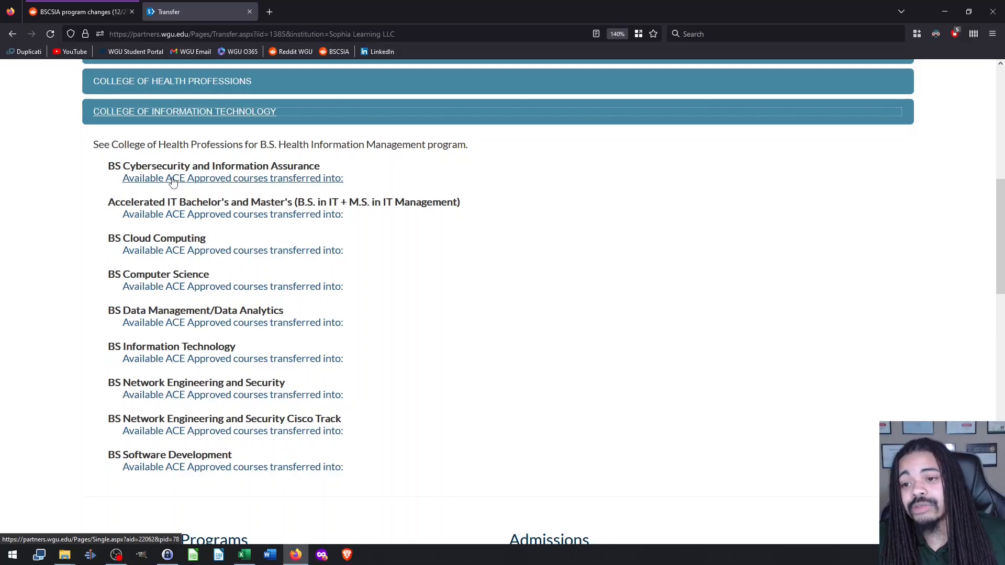
Step: Open Sophia's BS Cybersecurity and Information Assurance transfer courses and review general education equivalents
click(232, 177)
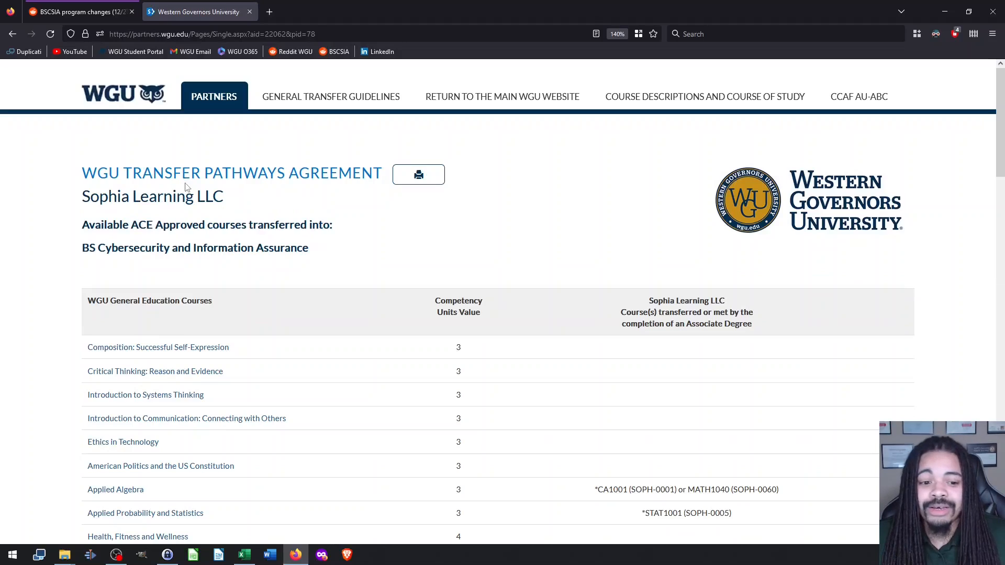
scroll(down, 3)
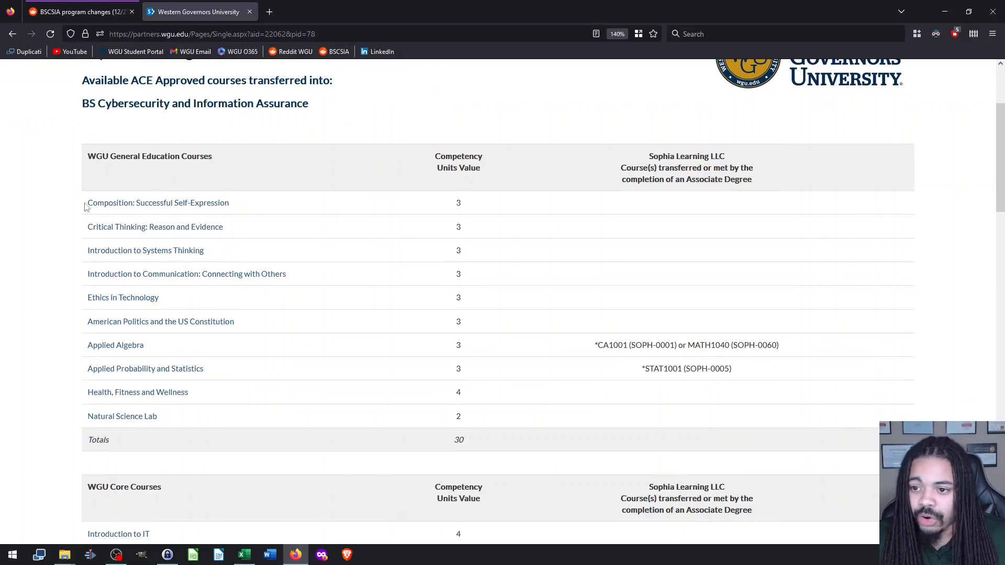
mouse_move(307, 252)
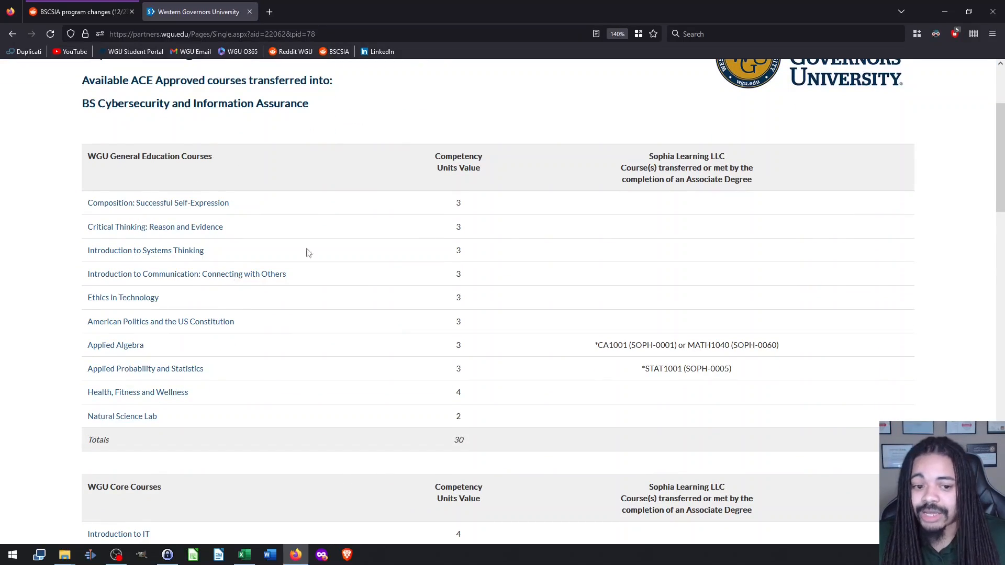
mouse_move(572, 349)
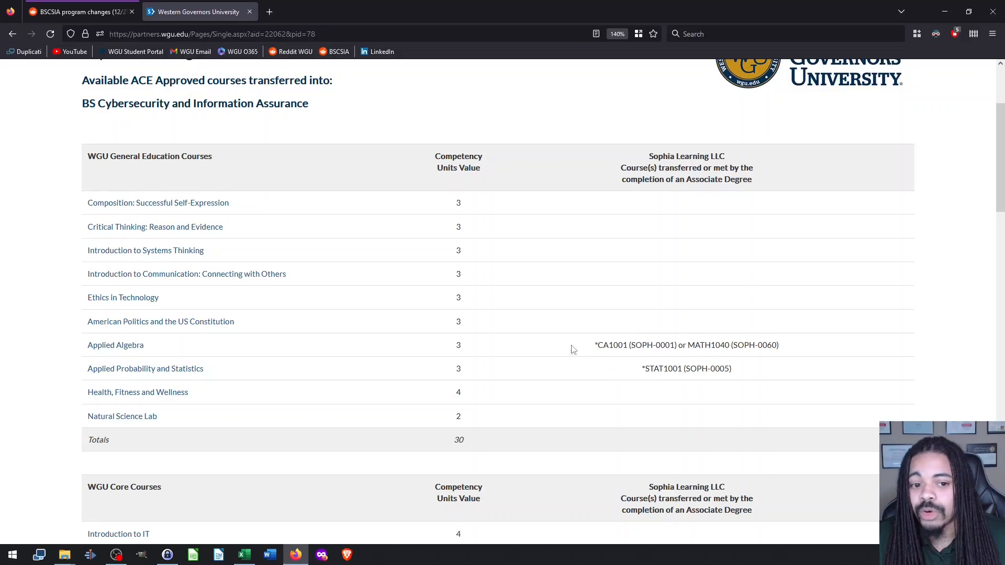
mouse_move(665, 385)
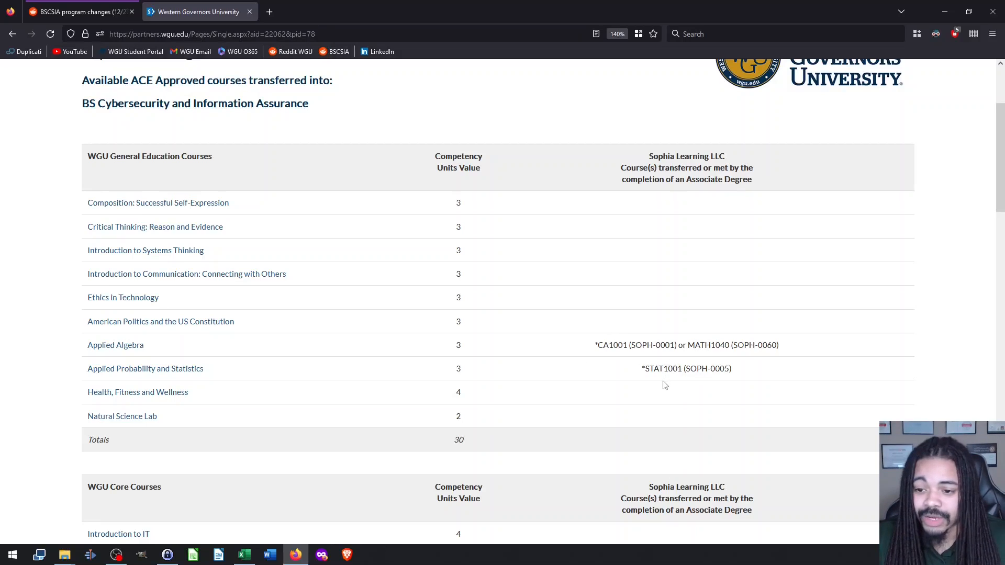
mouse_move(554, 382)
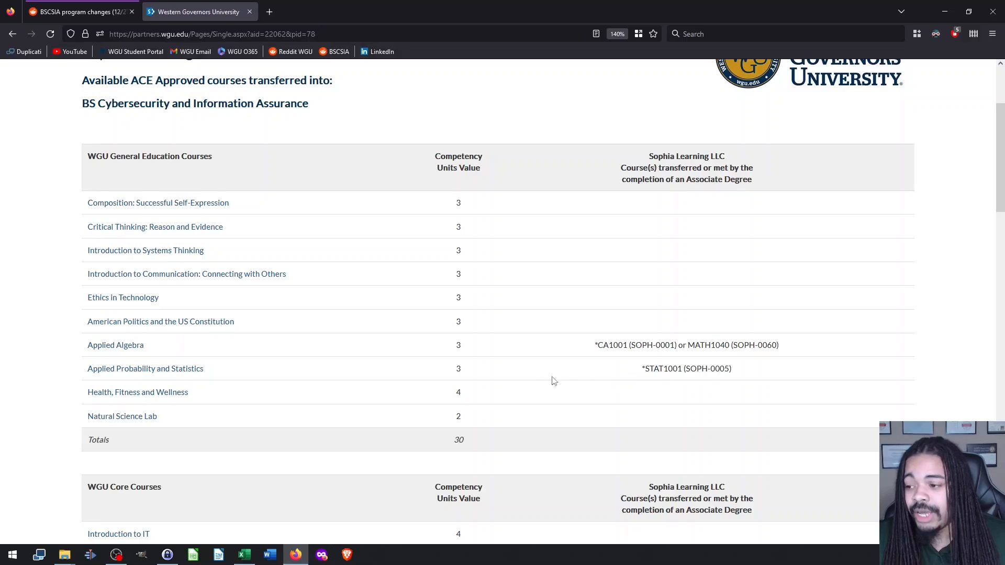
mouse_move(666, 231)
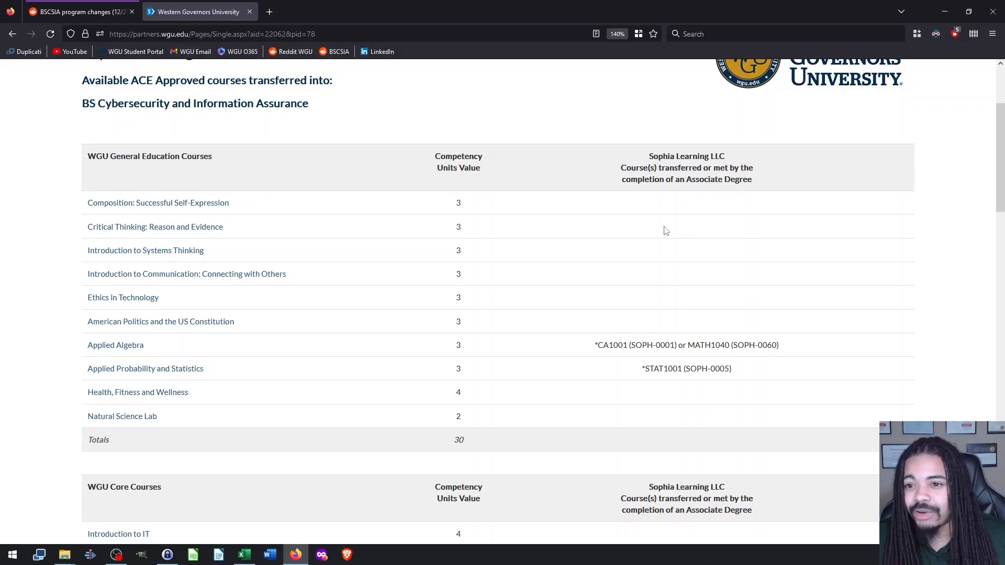
mouse_move(546, 292)
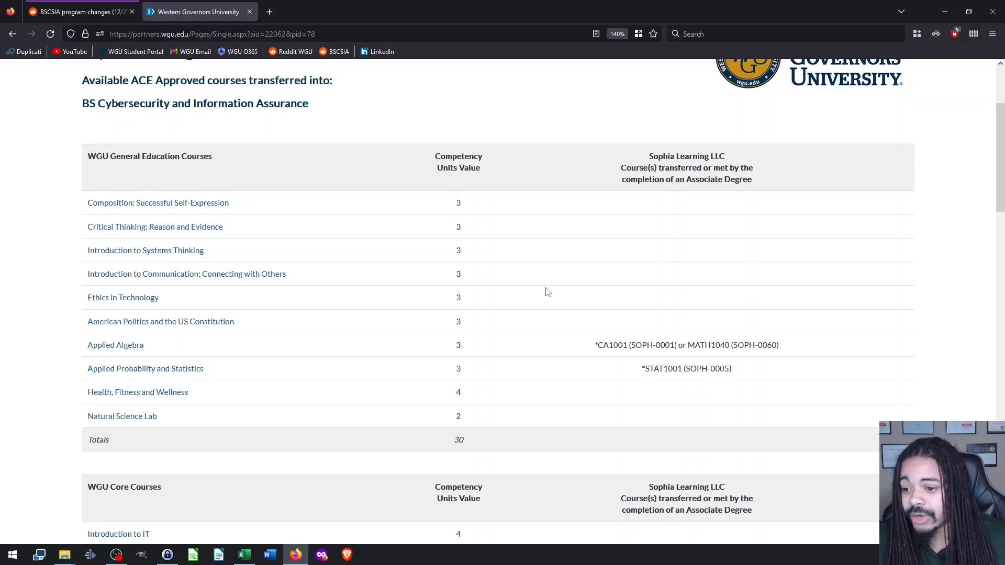
mouse_move(537, 305)
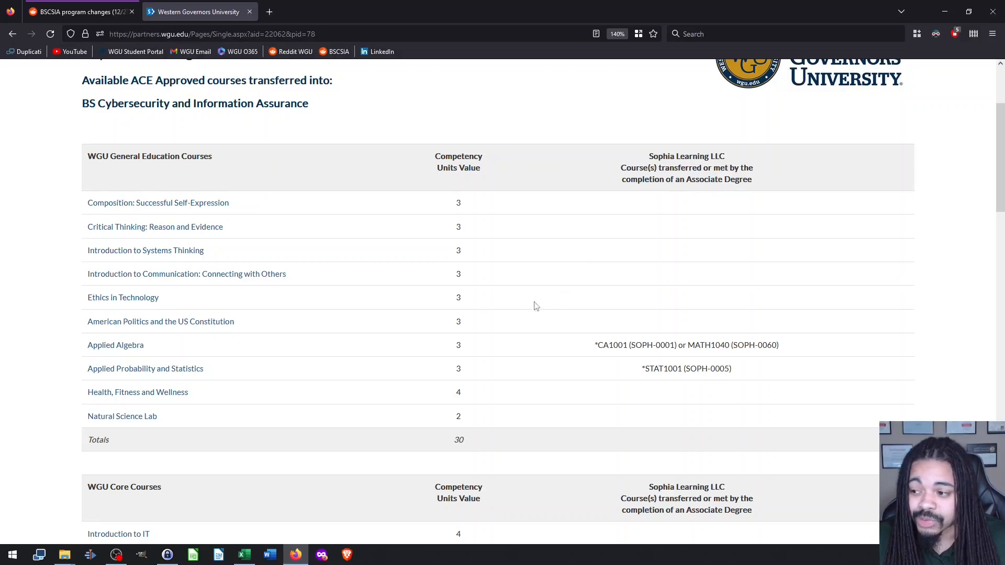
mouse_move(168, 354)
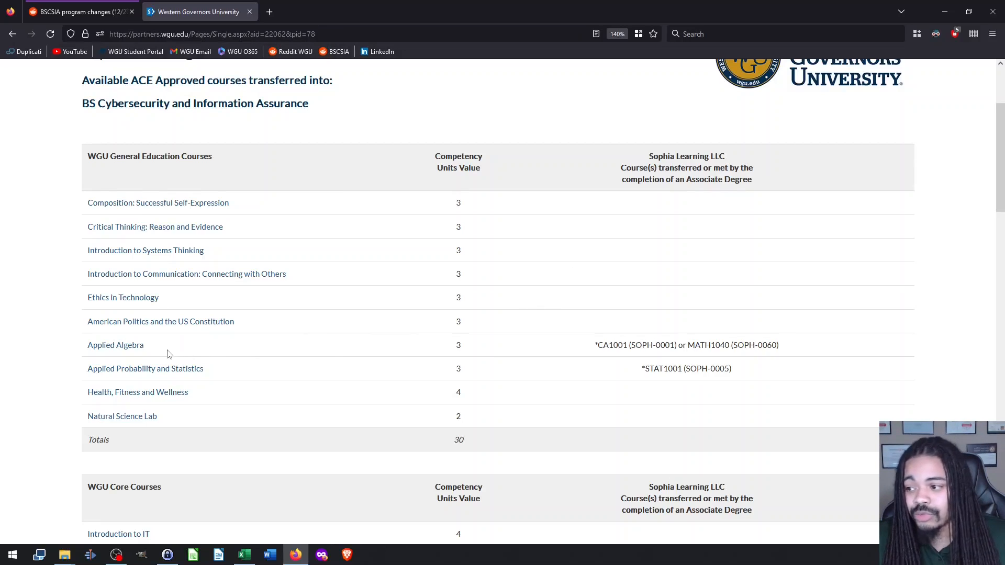
mouse_move(116, 345)
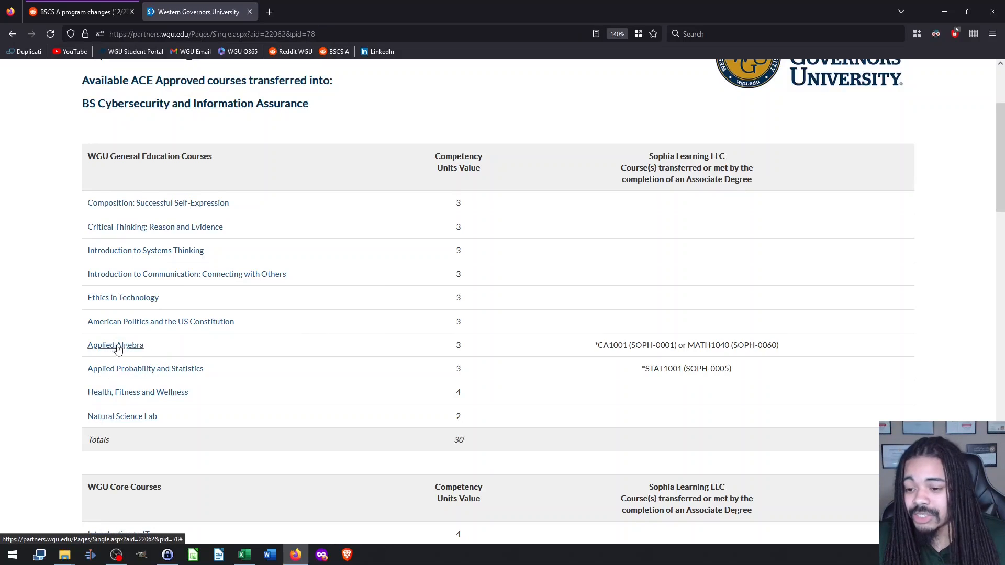
mouse_move(124, 374)
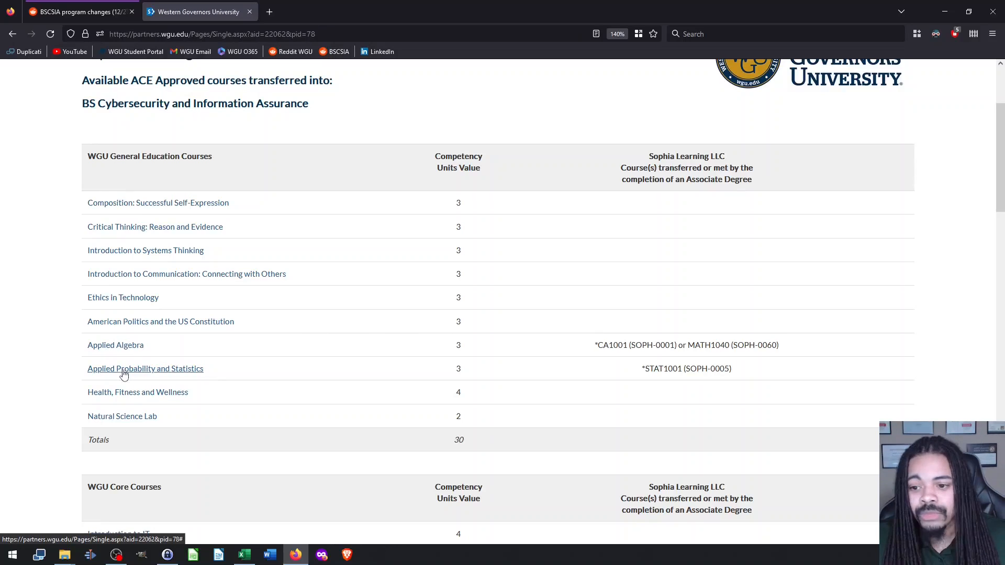
mouse_move(596, 247)
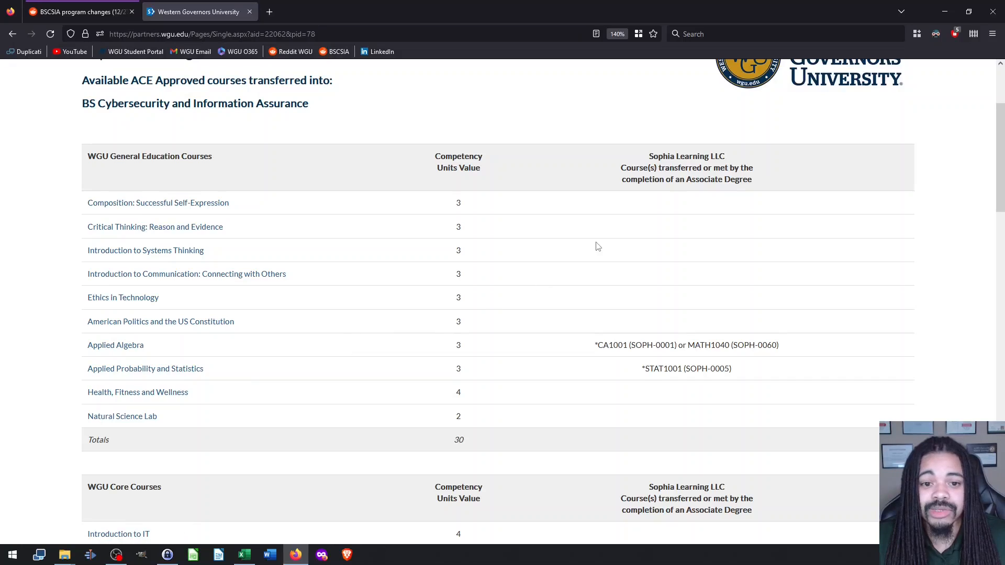
scroll(down, 3)
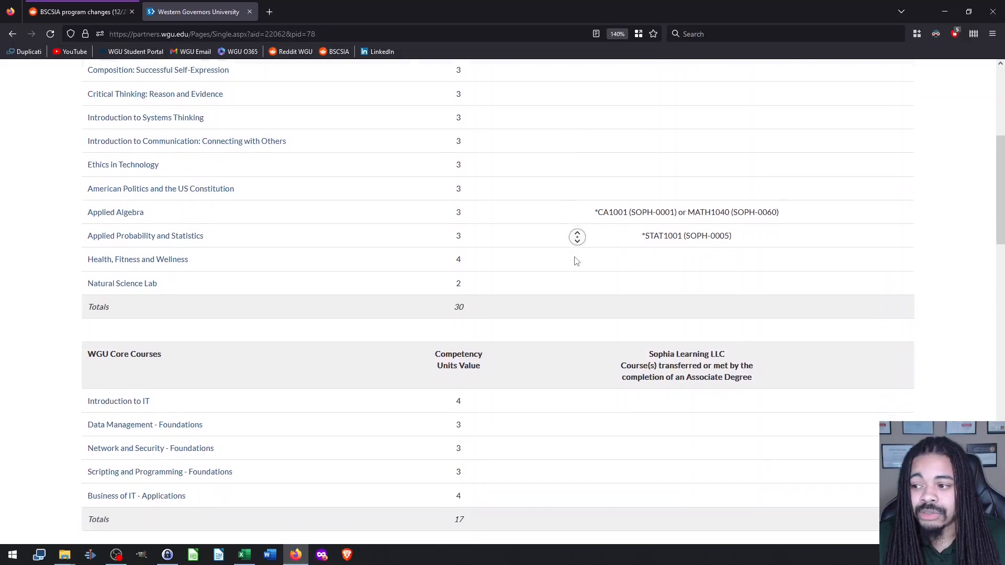
scroll(down, 3)
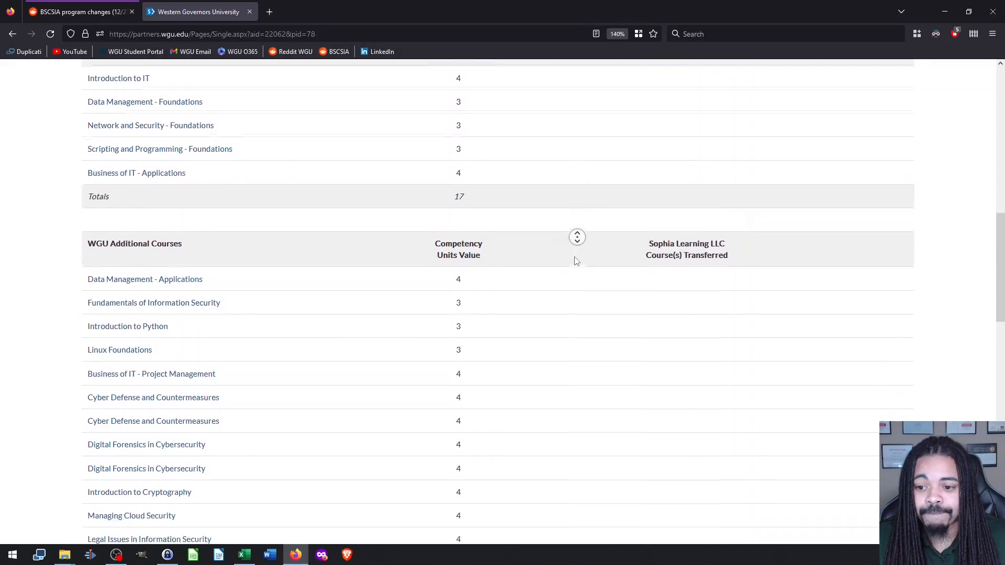
scroll(down, 3)
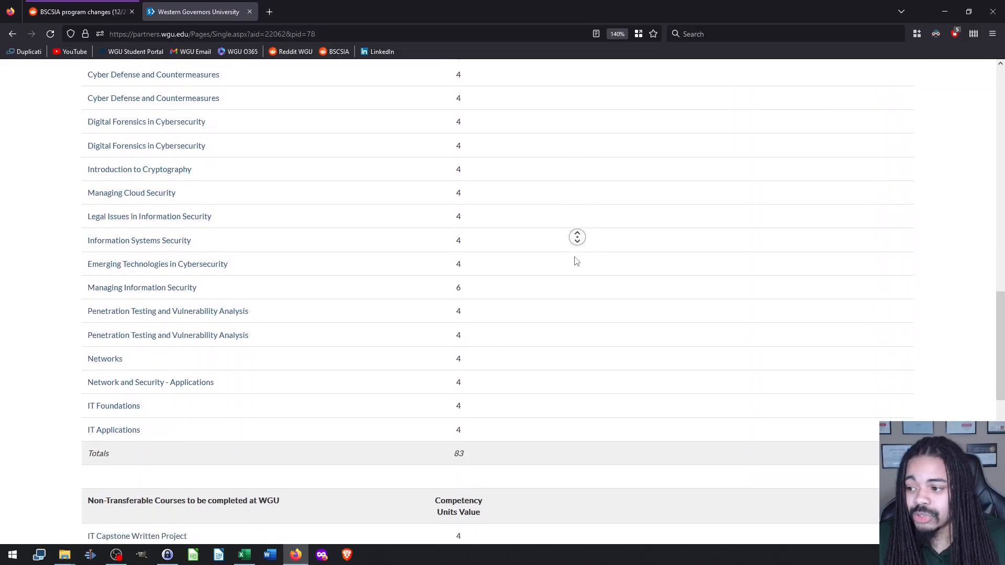
scroll(down, 3)
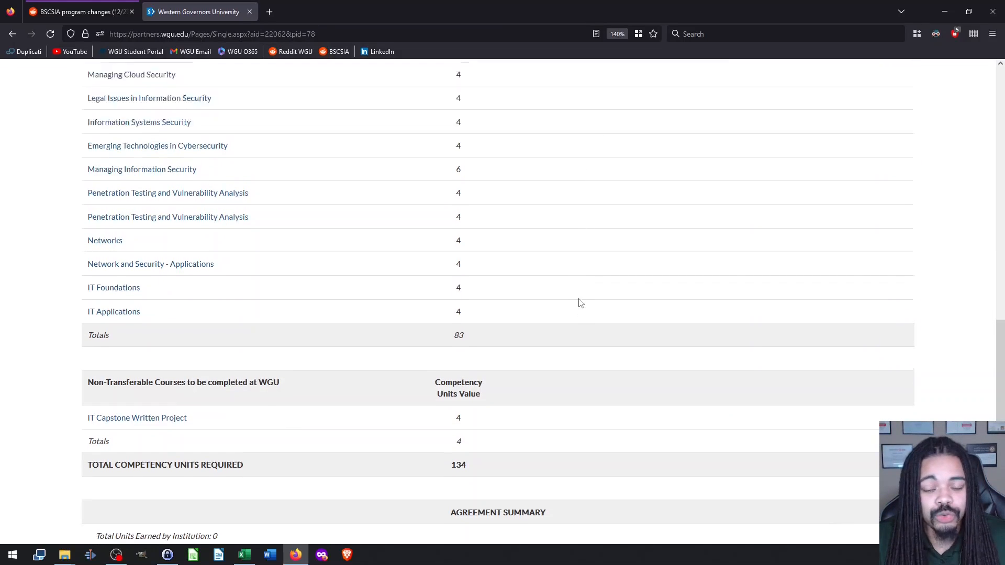
Step: Review Sophia's core and additional course tables, totaling 83 units
scroll(up, 3)
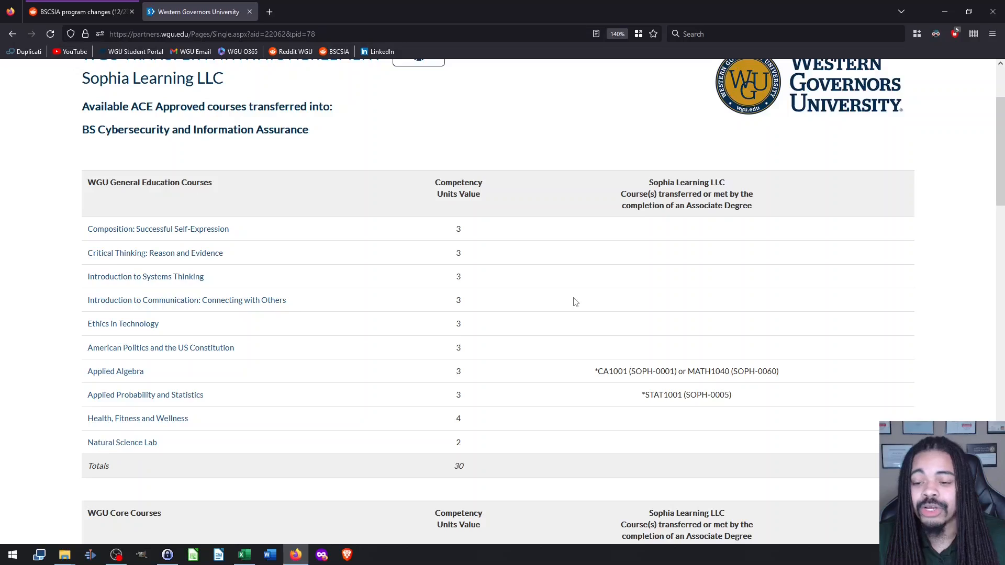
mouse_move(565, 317)
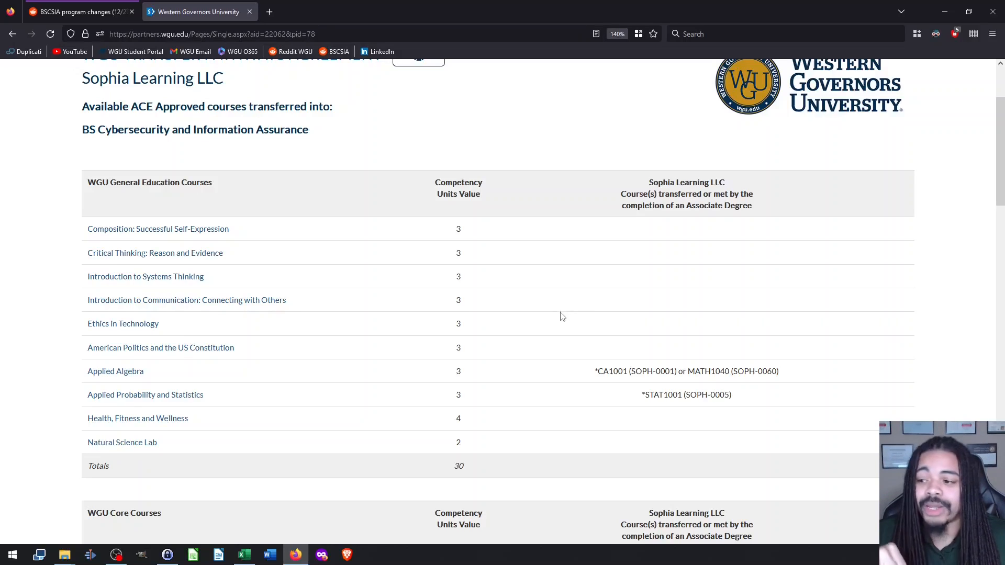
mouse_move(528, 349)
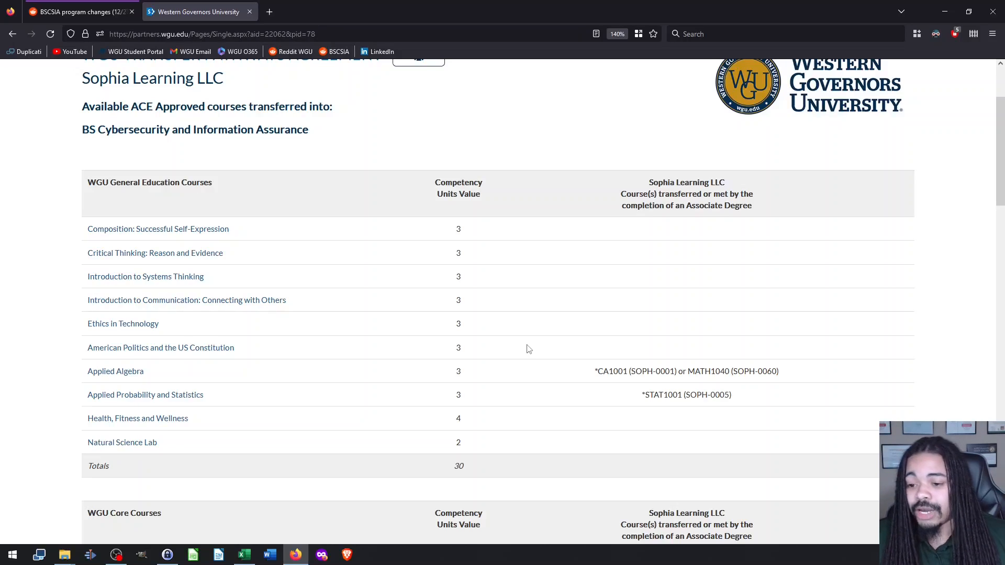
mouse_move(295, 240)
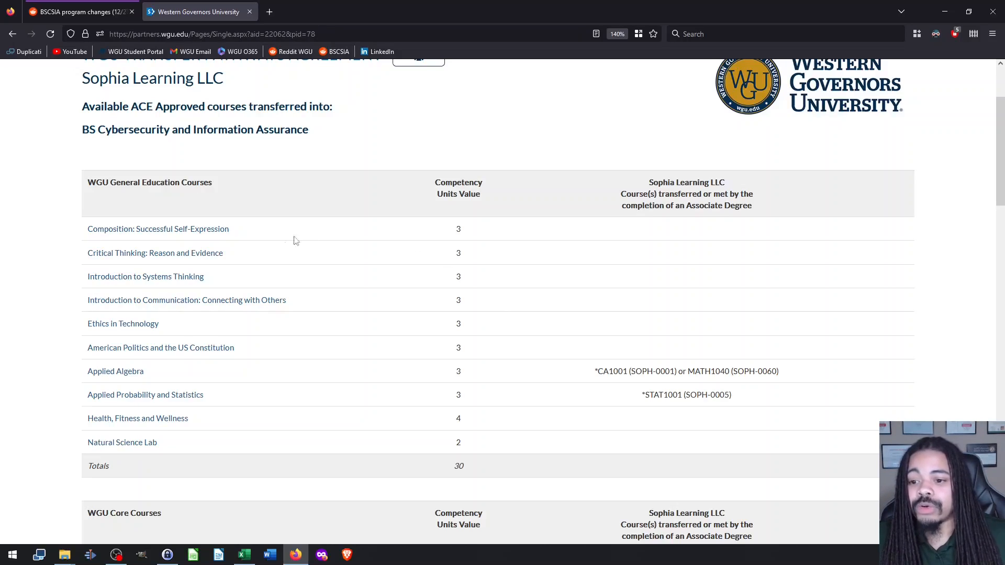
mouse_move(119, 446)
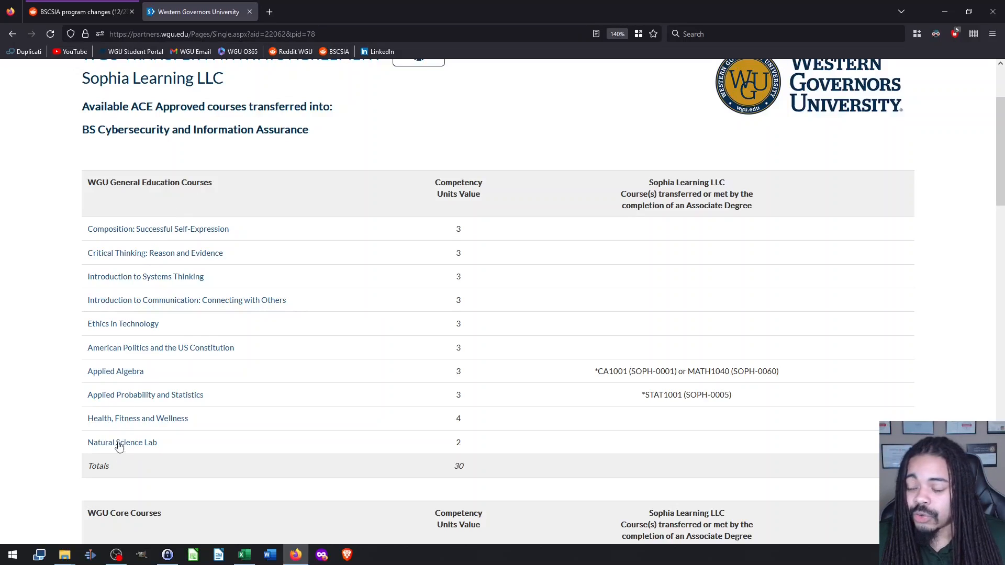
mouse_move(232, 389)
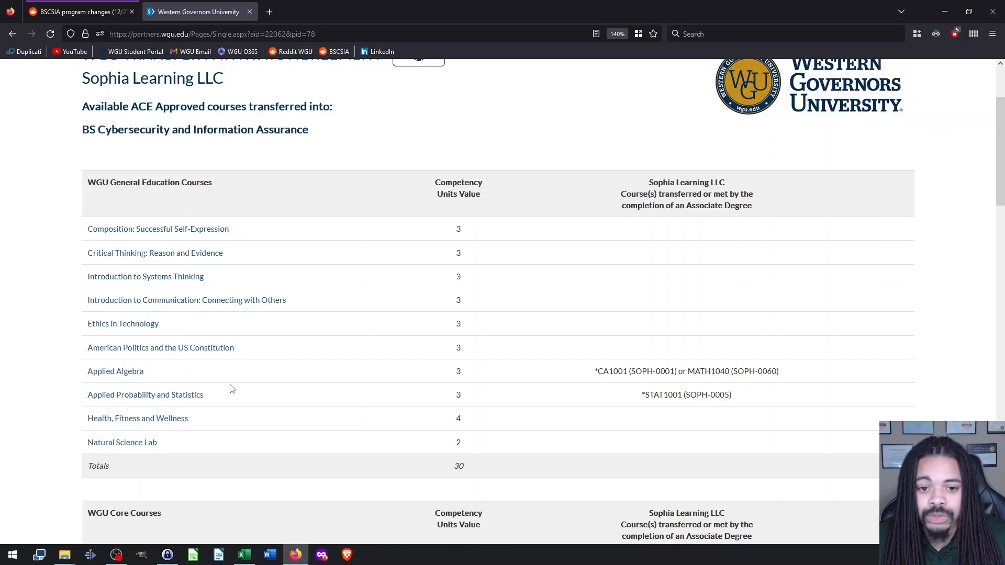
mouse_move(64, 379)
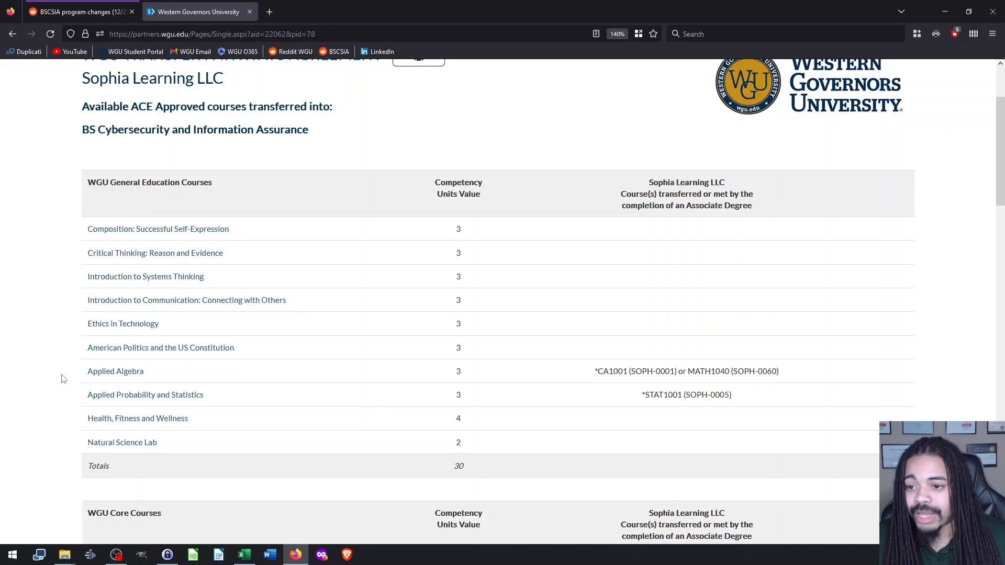
scroll(up, 3)
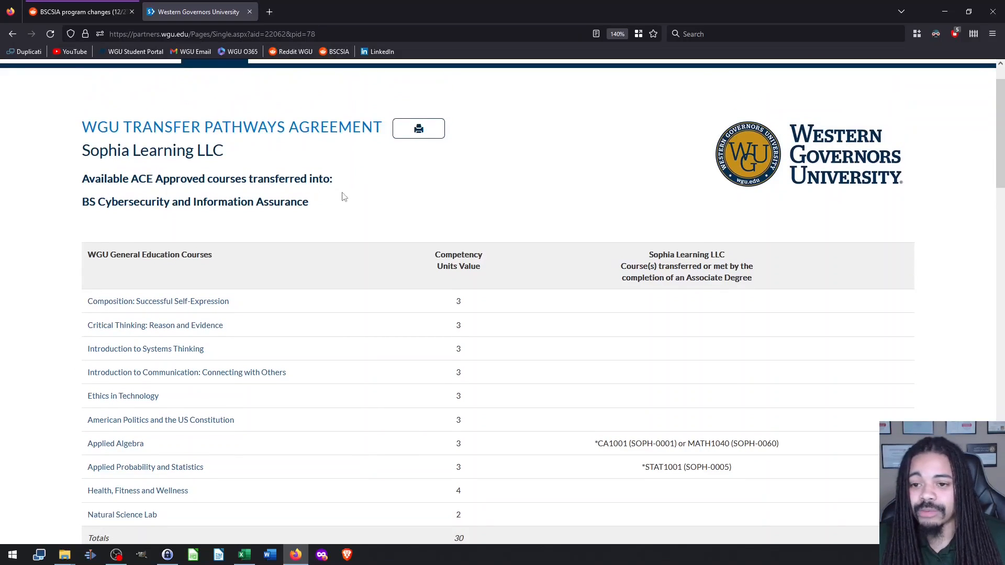
scroll(down, 3)
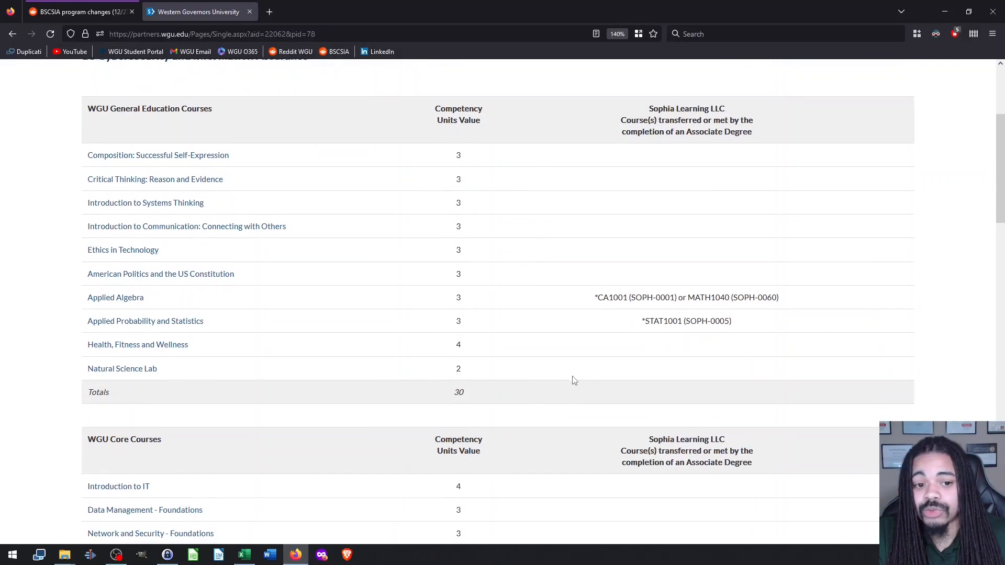
scroll(down, 3)
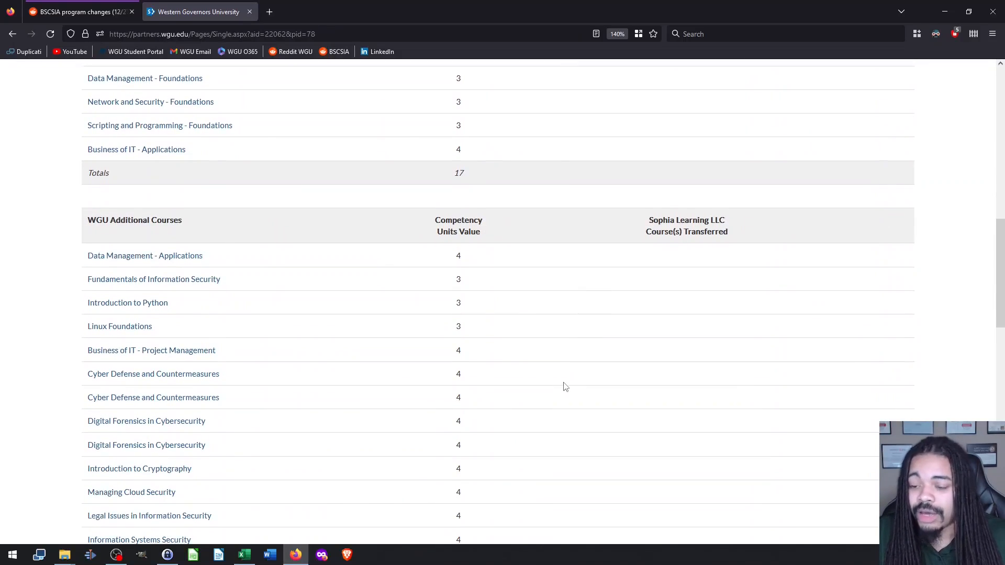
mouse_move(544, 383)
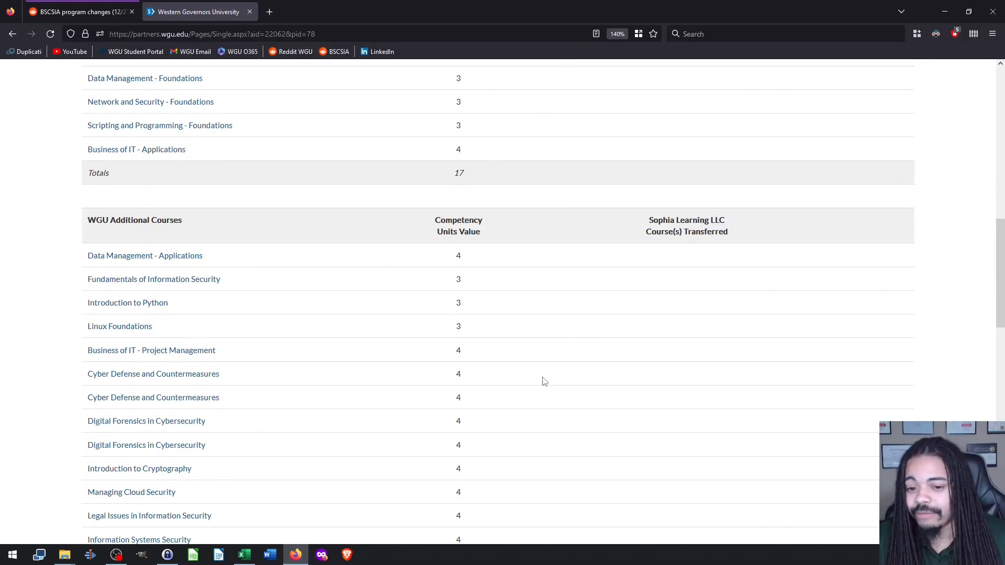
mouse_move(534, 392)
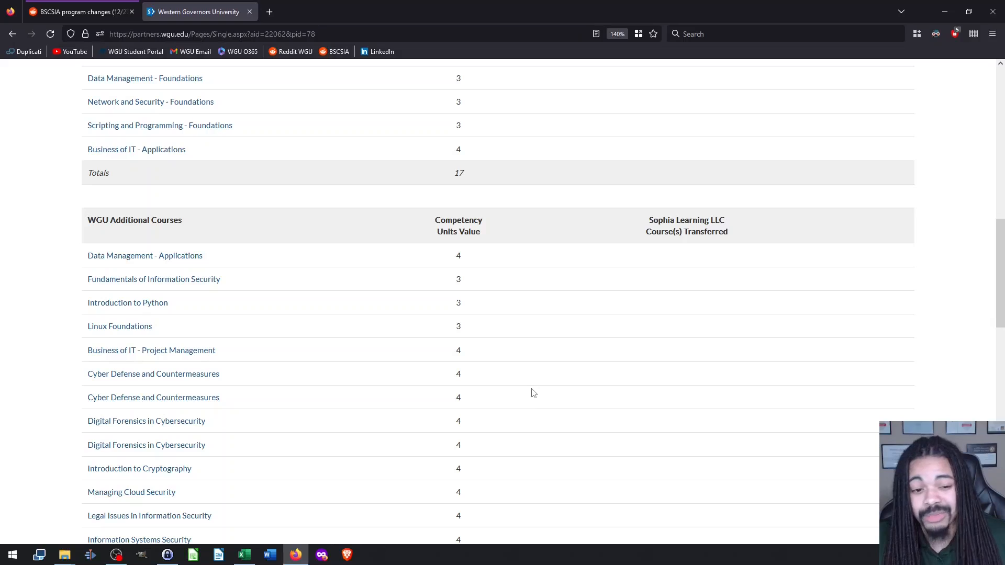
scroll(down, 3)
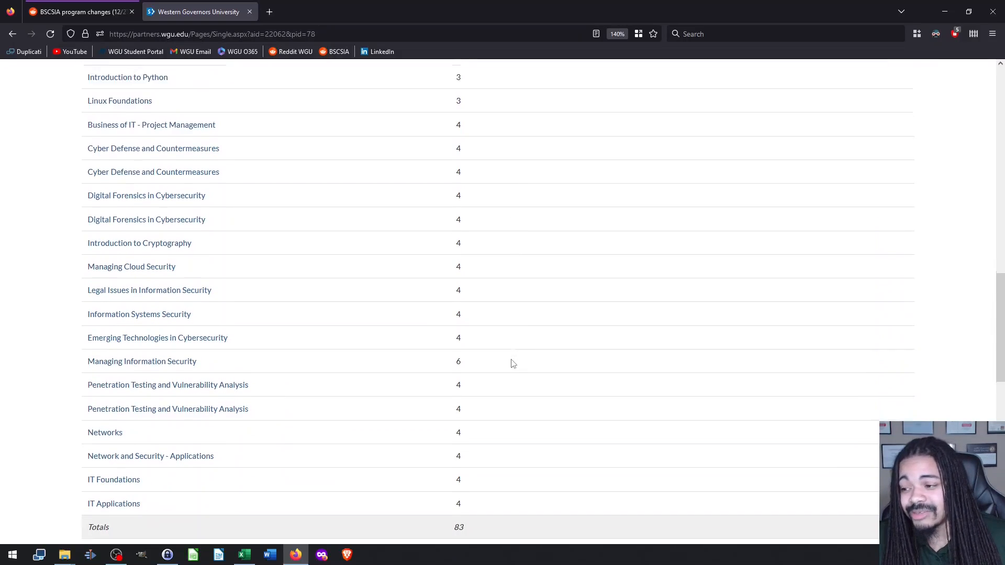
scroll(up, 3)
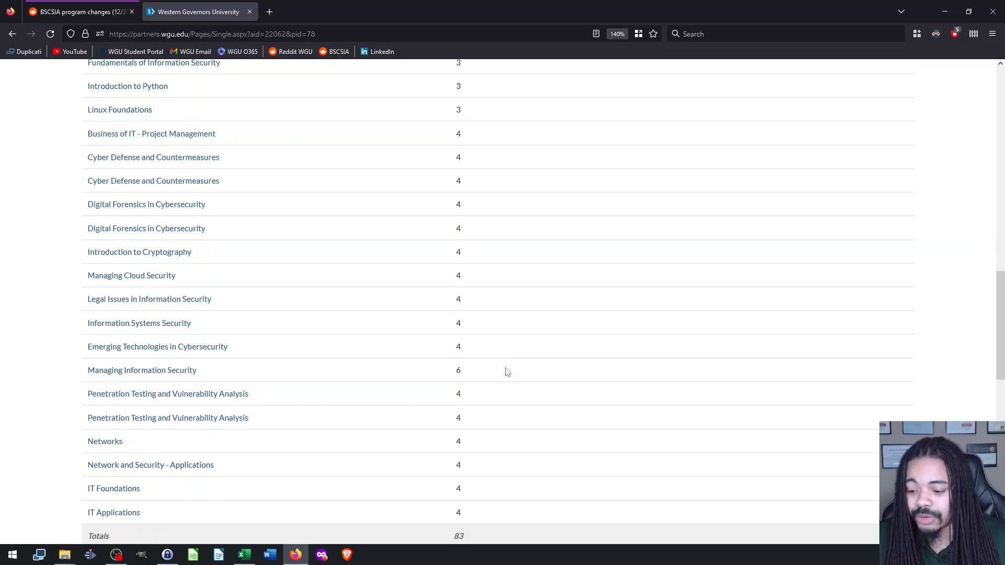
mouse_move(505, 382)
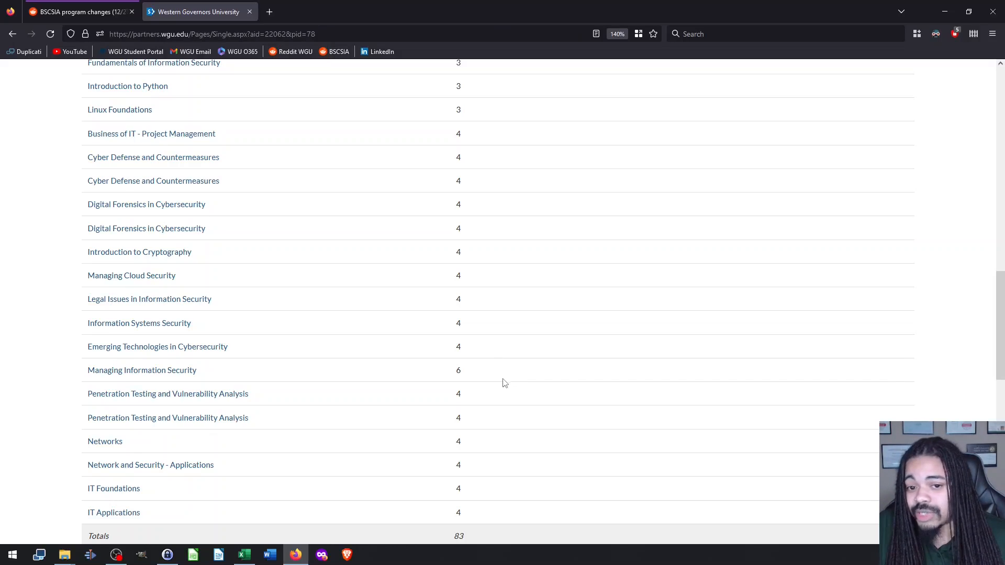
scroll(up, 3)
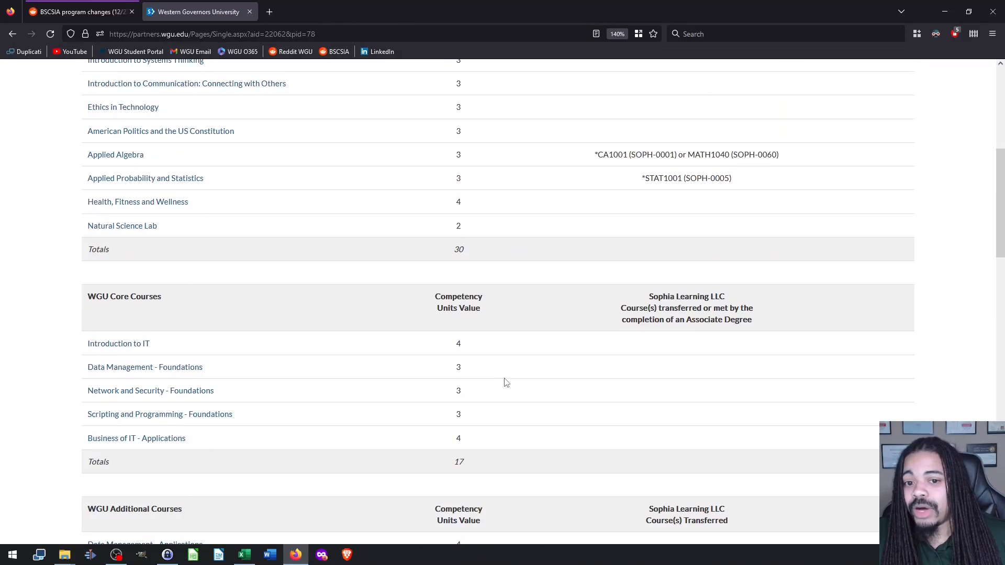
scroll(up, 3)
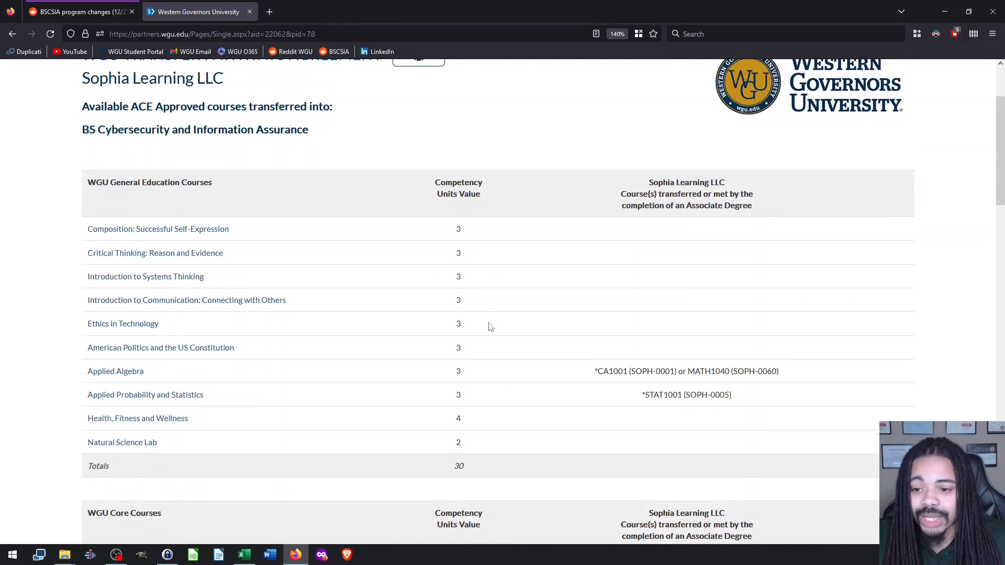
scroll(down, 3)
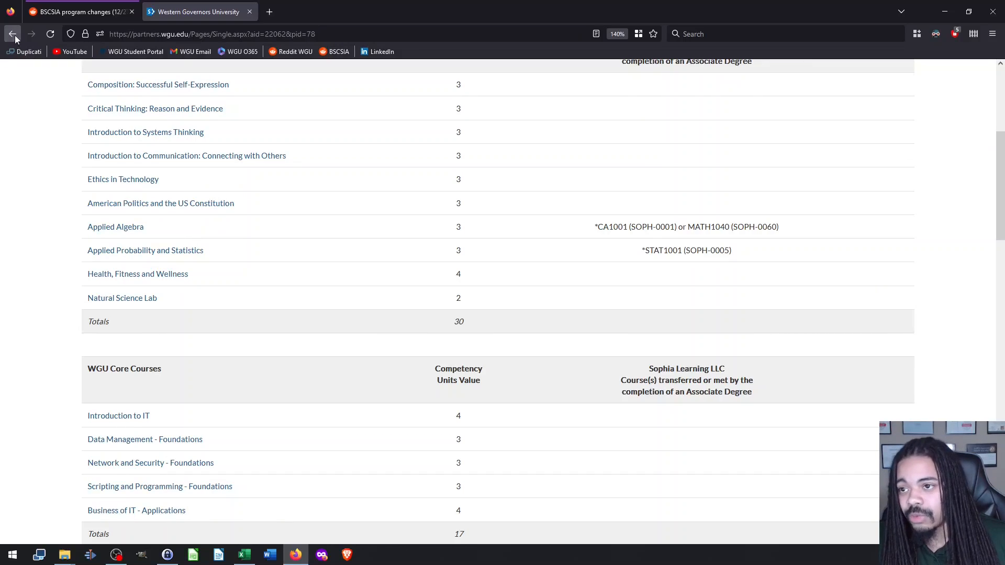
Step: Go back to the partner list and open Study.com's College of Information Technology pathways
click(13, 33)
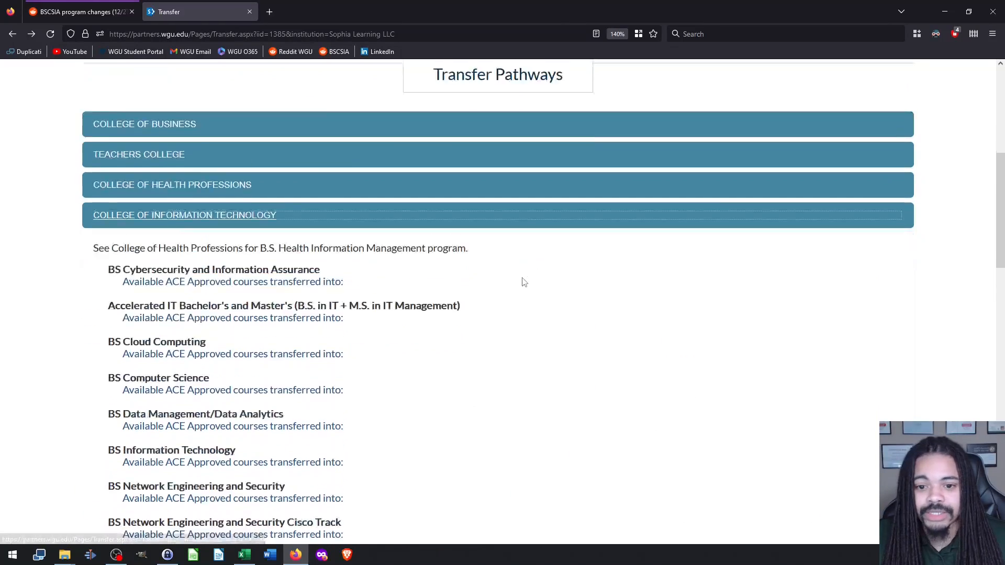
scroll(up, 3)
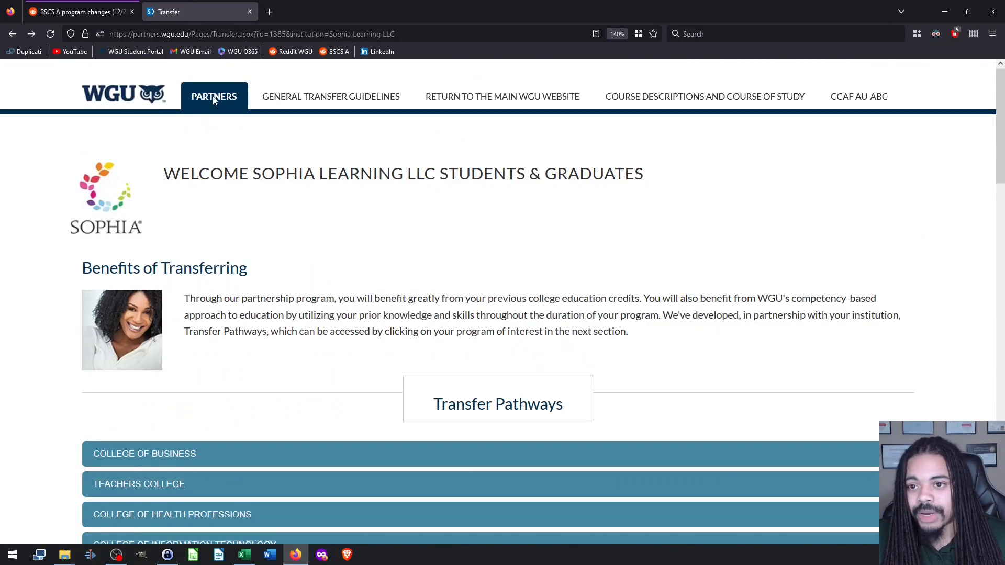
click(214, 96)
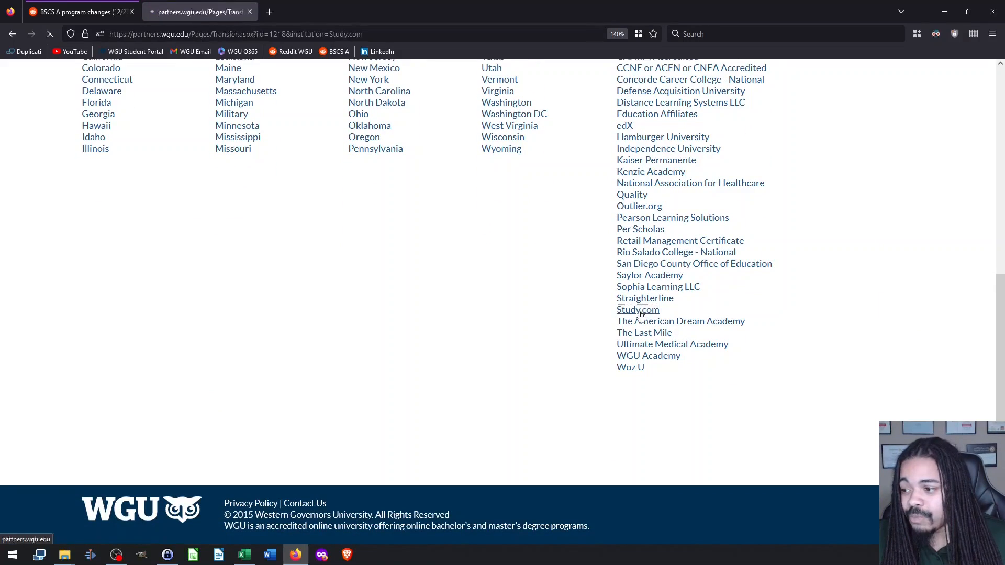
click(637, 310)
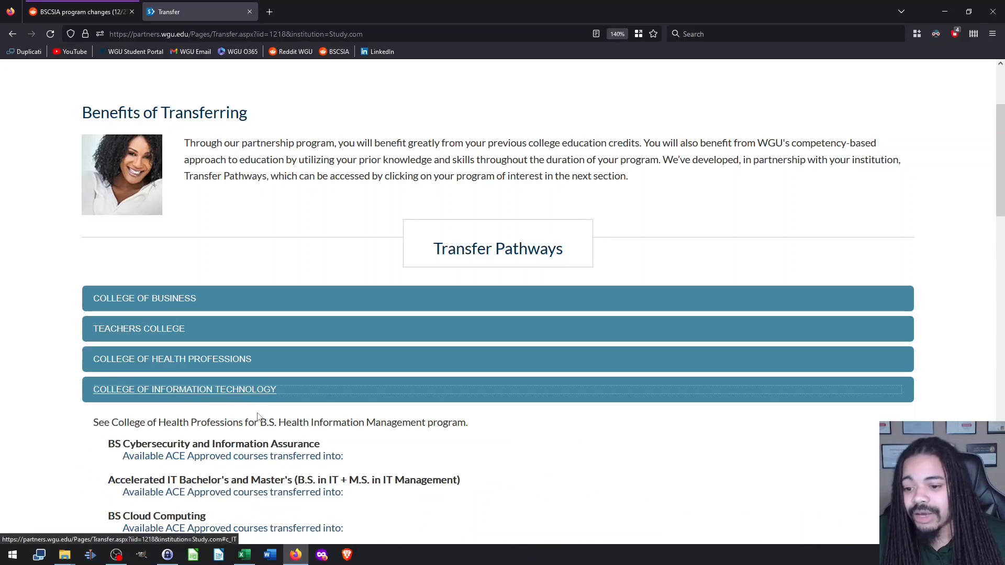
scroll(down, 3)
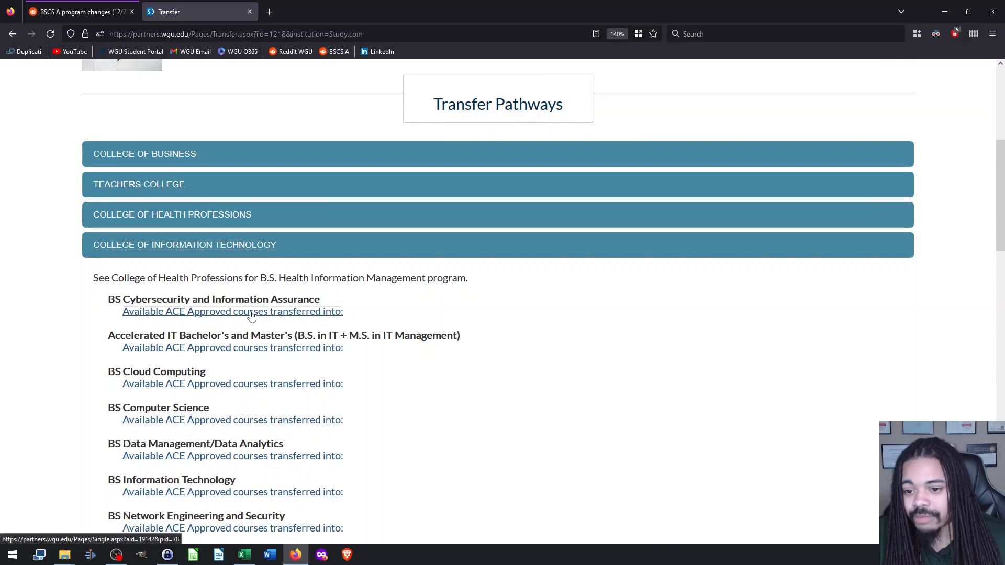
Step: Open Study.com's BSCSIA ACE-approved course transfers and read down through the additional courses
click(232, 311)
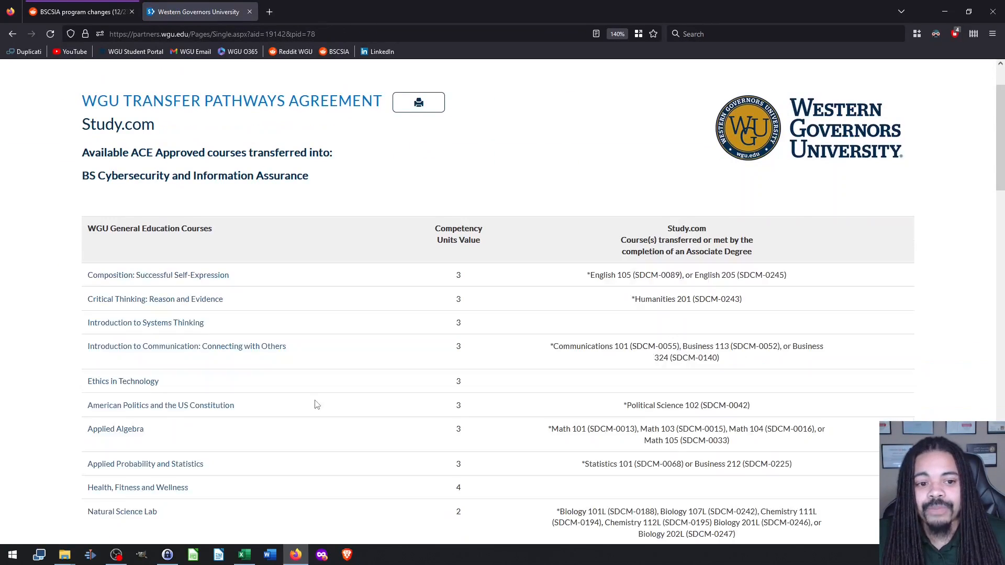
scroll(down, 3)
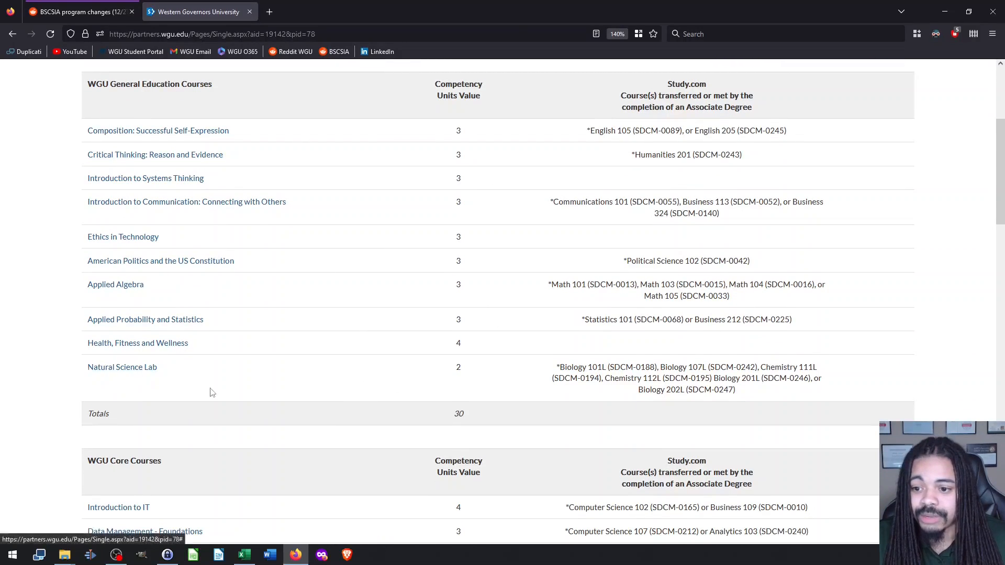
scroll(down, 3)
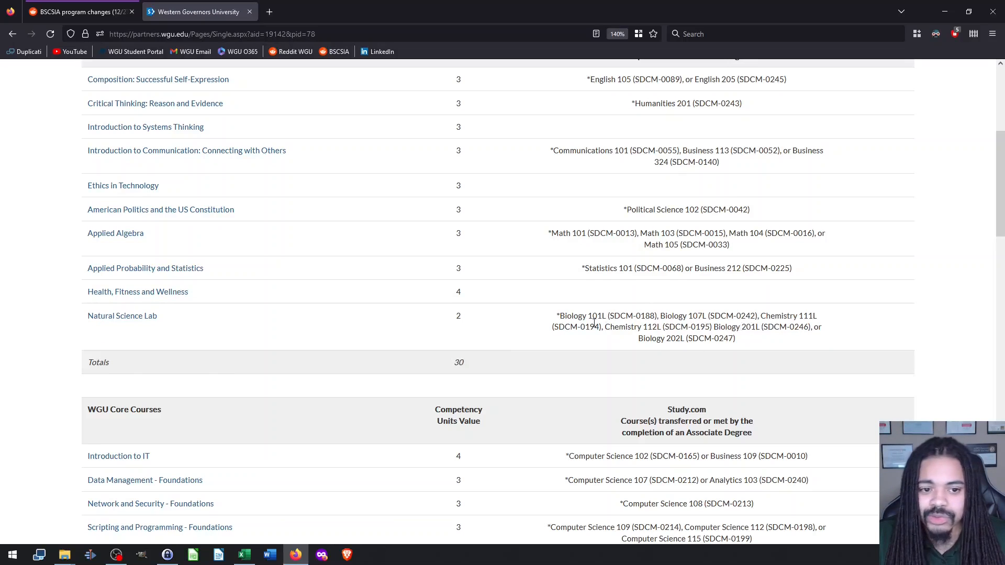
scroll(down, 3)
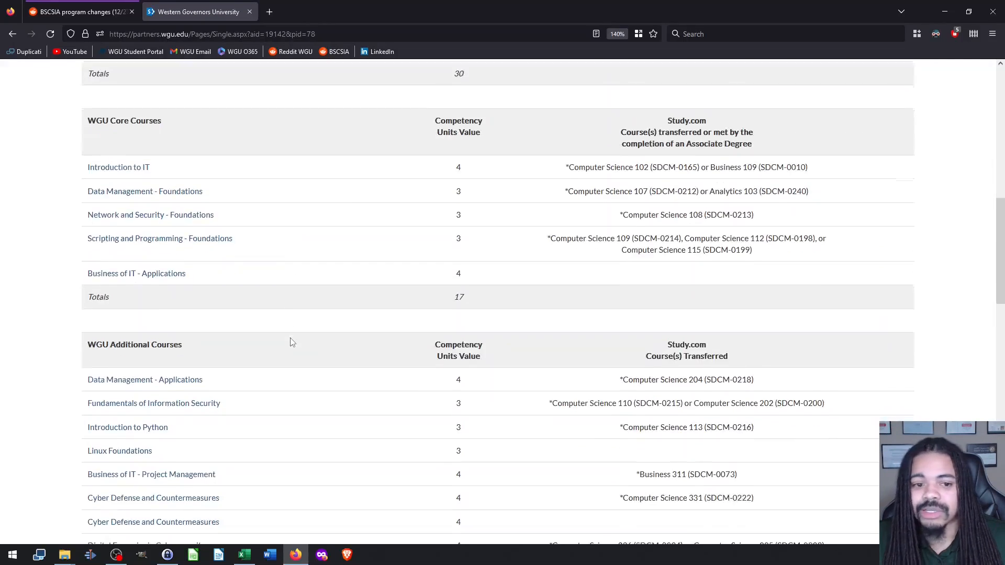
scroll(down, 3)
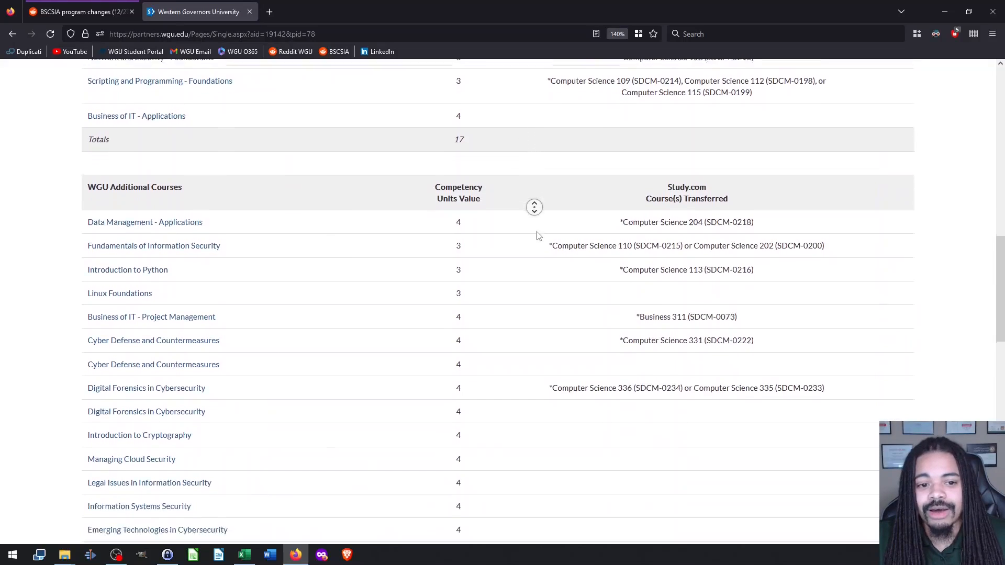
scroll(down, 3)
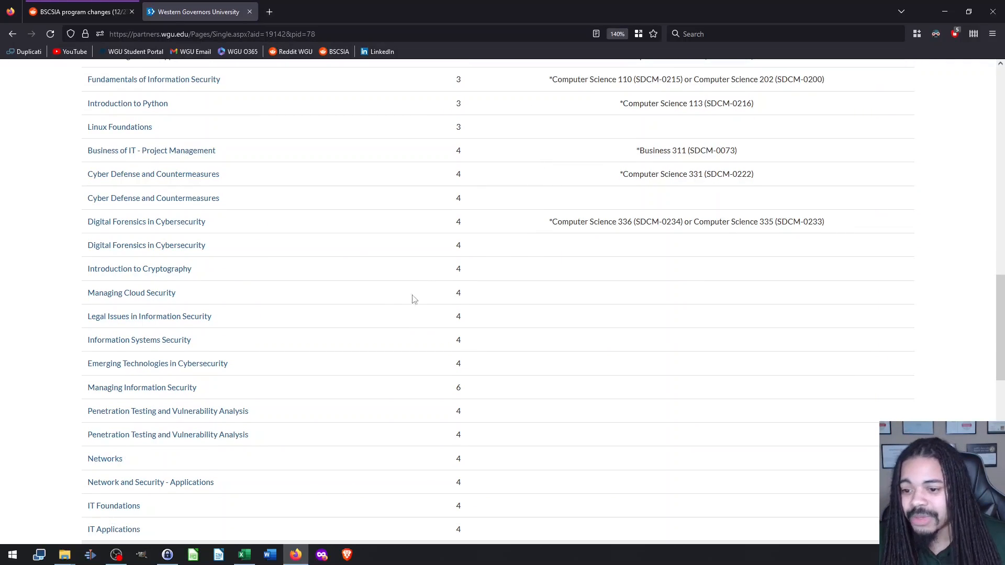
mouse_move(387, 316)
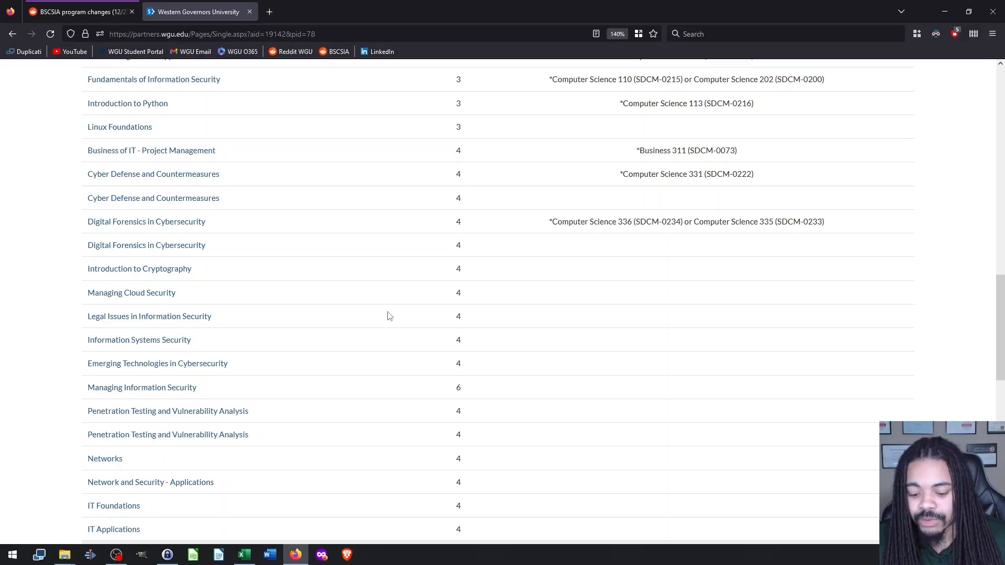
Step: Scroll back up to Study.com's general education table
scroll(up, 3)
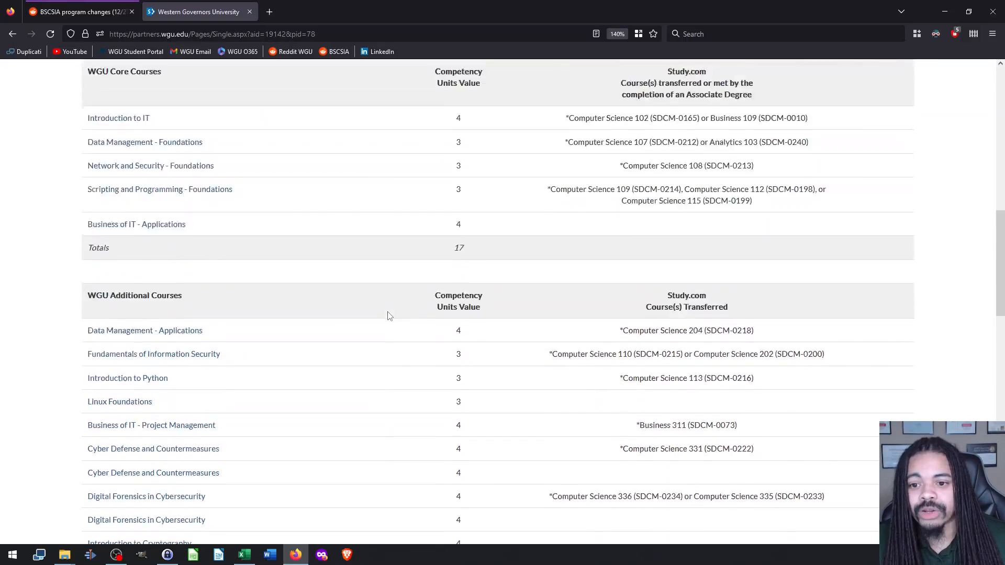
scroll(up, 3)
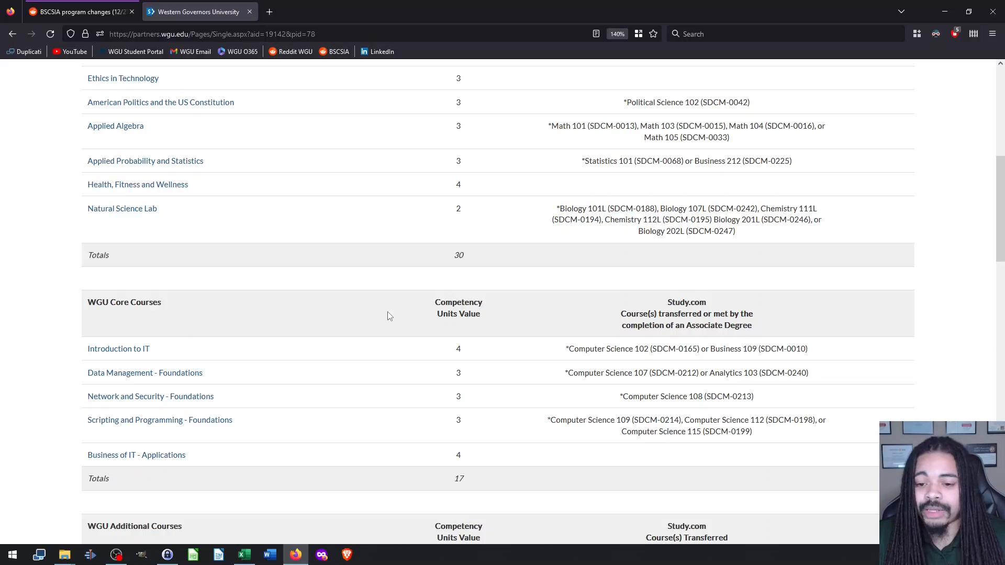
scroll(up, 3)
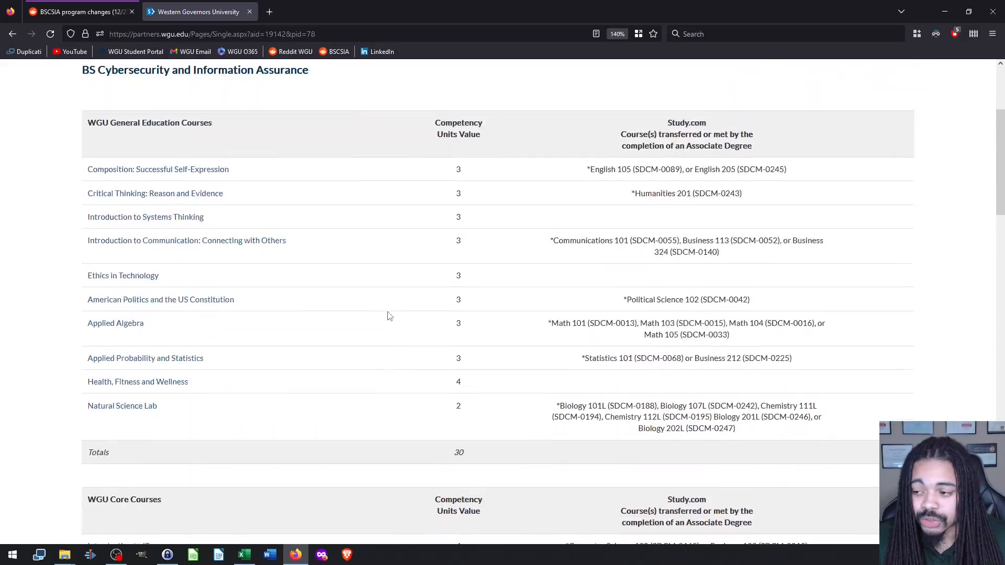
scroll(up, 3)
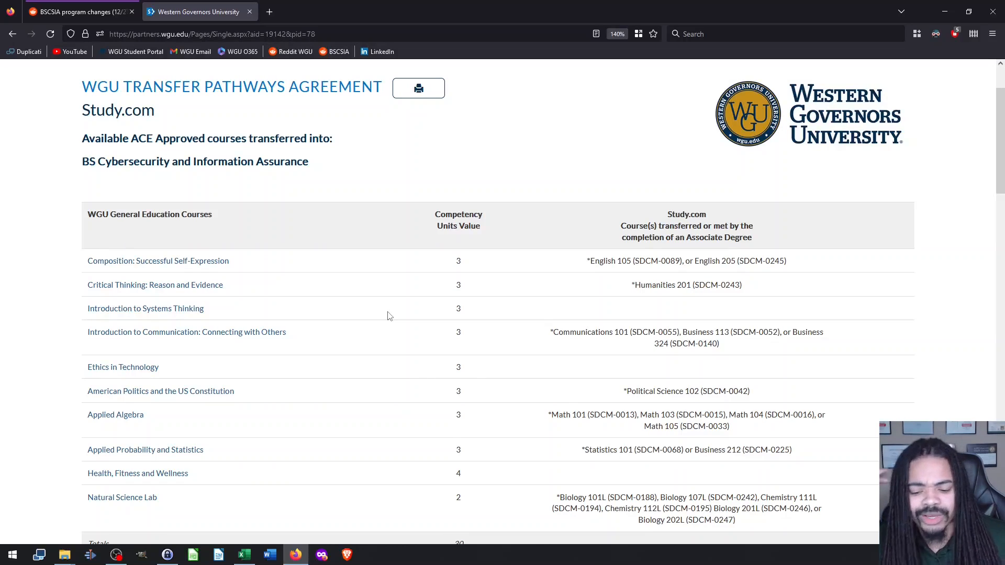
scroll(up, 3)
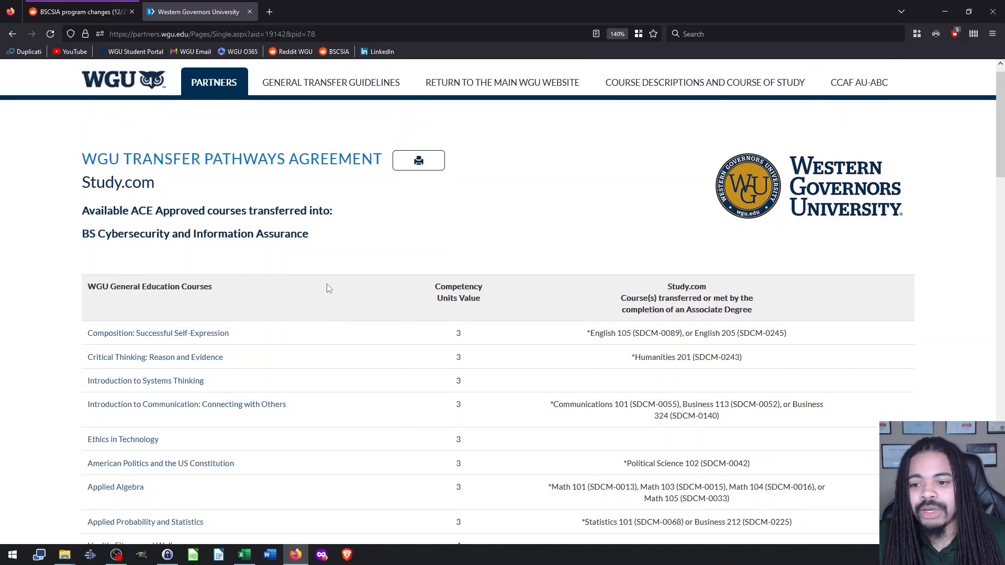
scroll(up, 3)
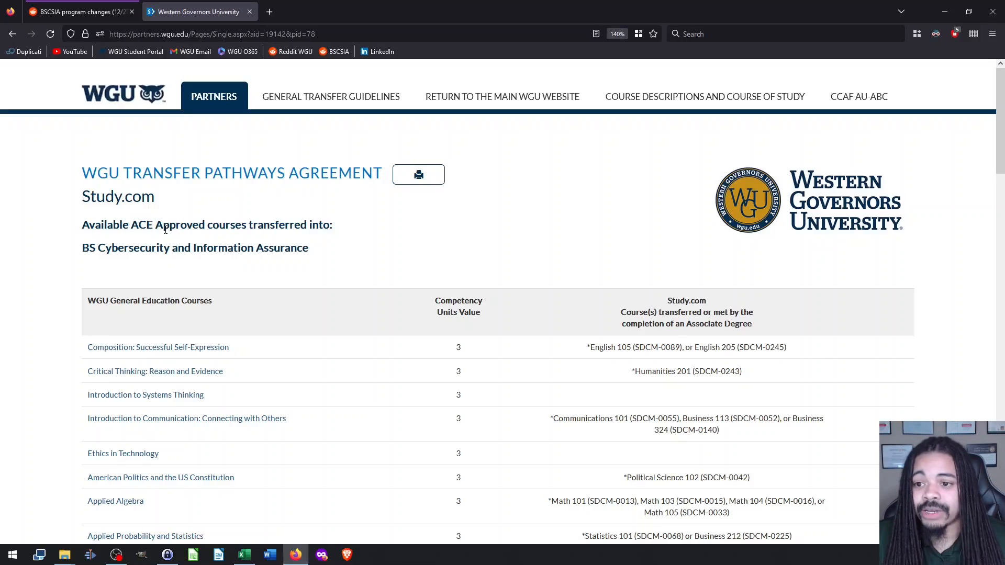
mouse_move(288, 255)
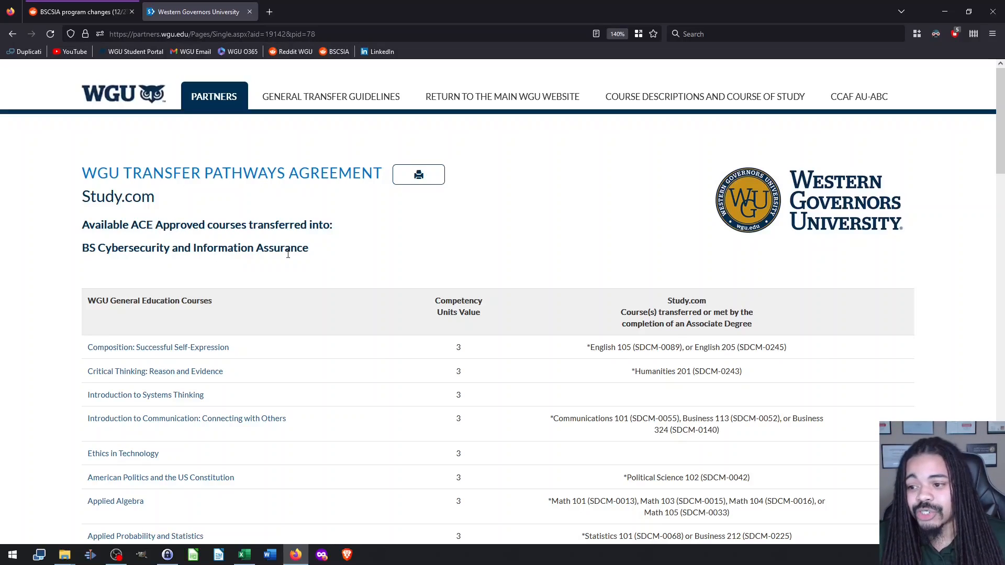
mouse_move(289, 260)
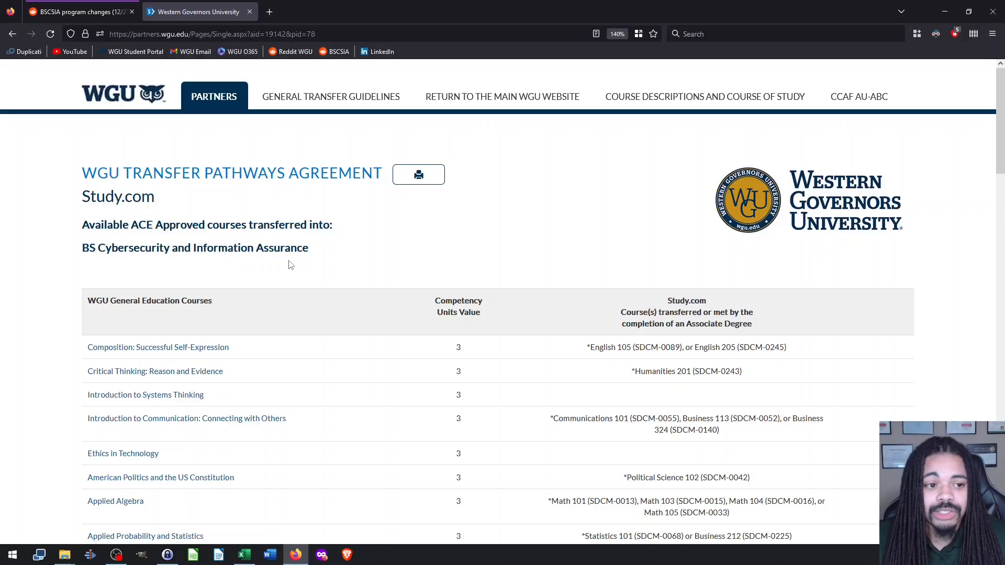
mouse_move(295, 392)
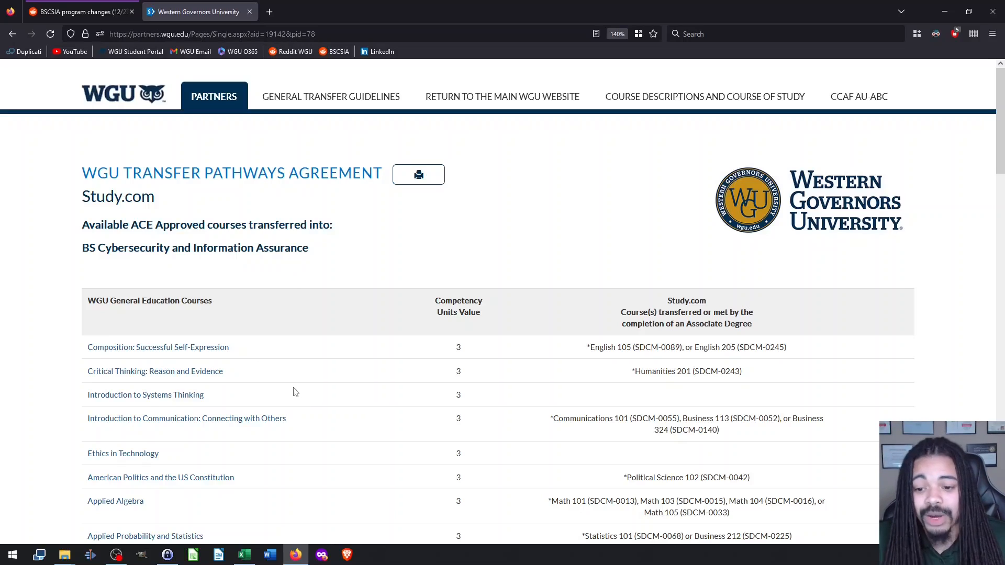
scroll(down, 3)
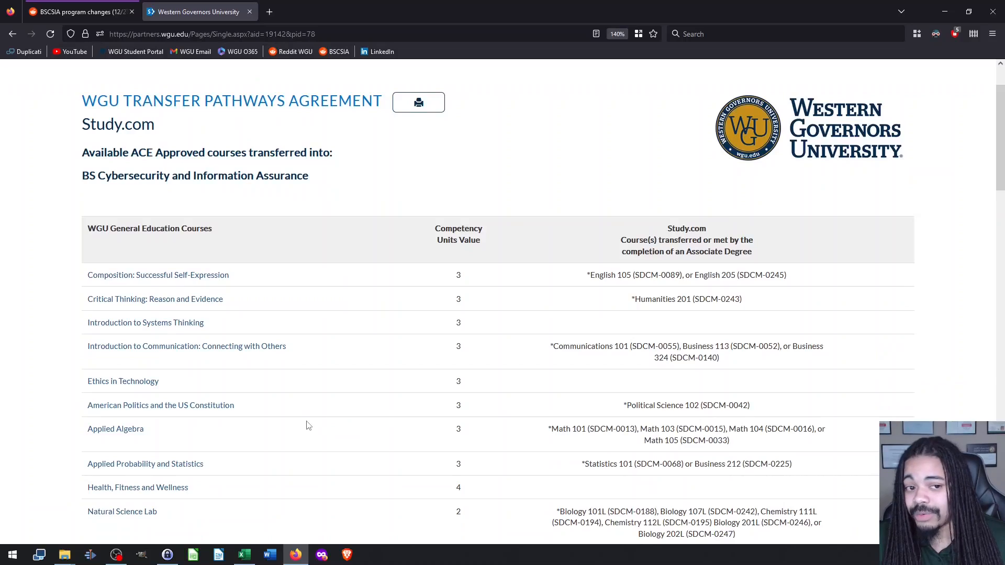
mouse_move(312, 418)
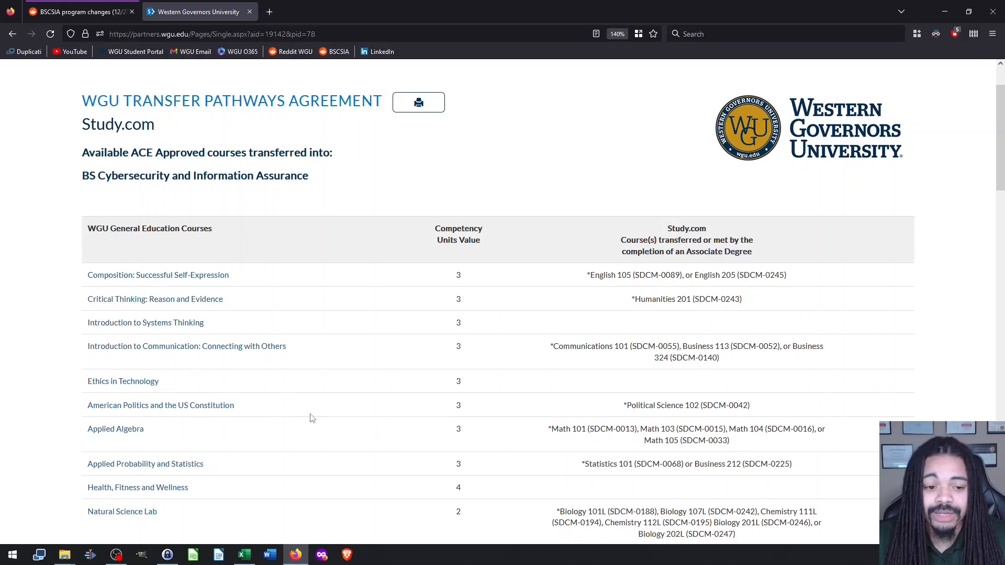
scroll(down, 3)
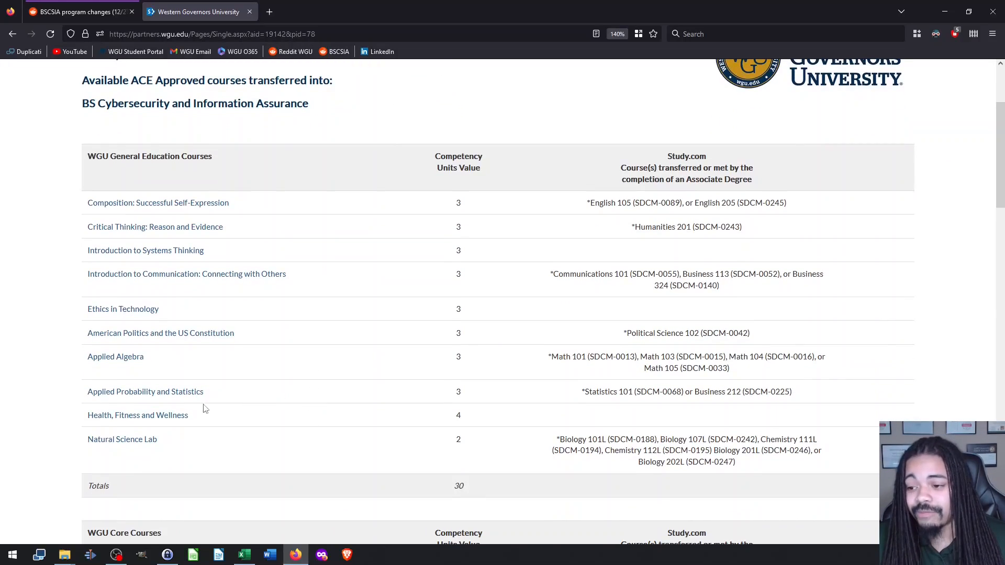